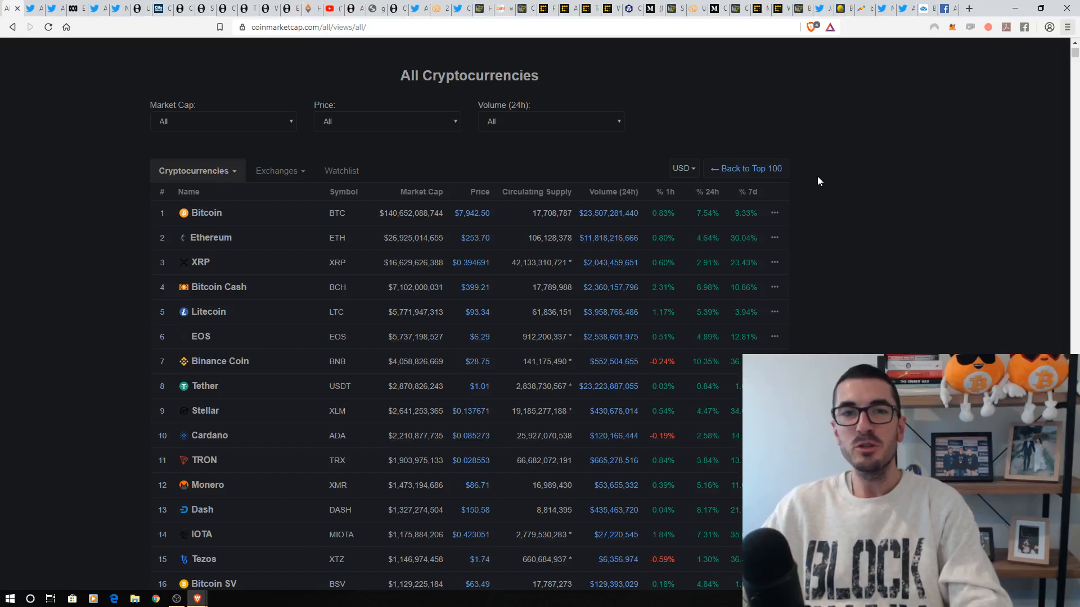
mouse_move(809, 219)
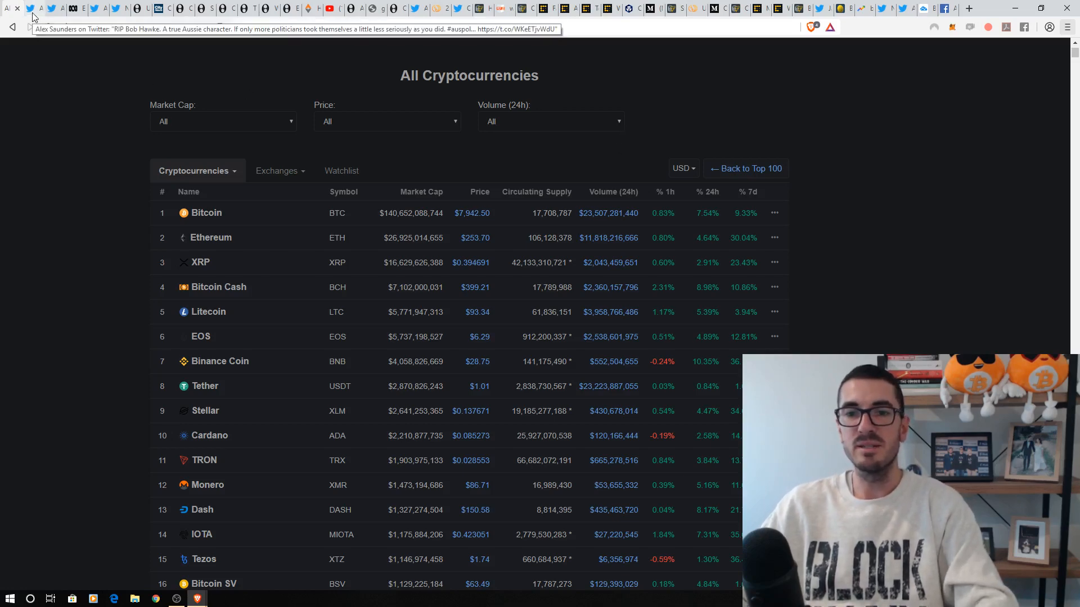
Step: Open the Twitter tab with the tweet paying tribute to Bob Hawke
left_click(52, 7)
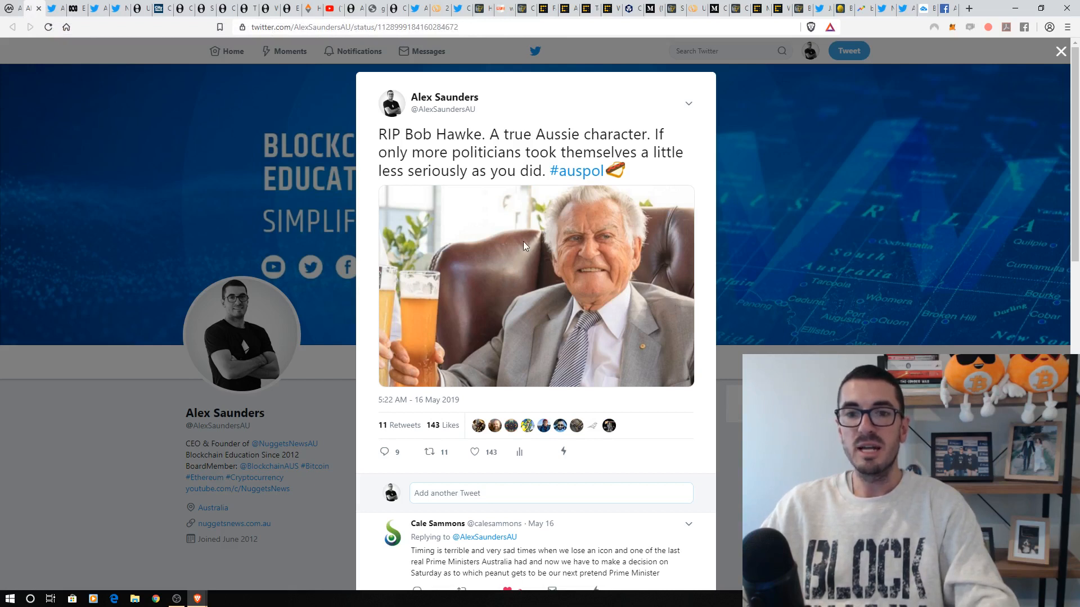
mouse_move(651, 158)
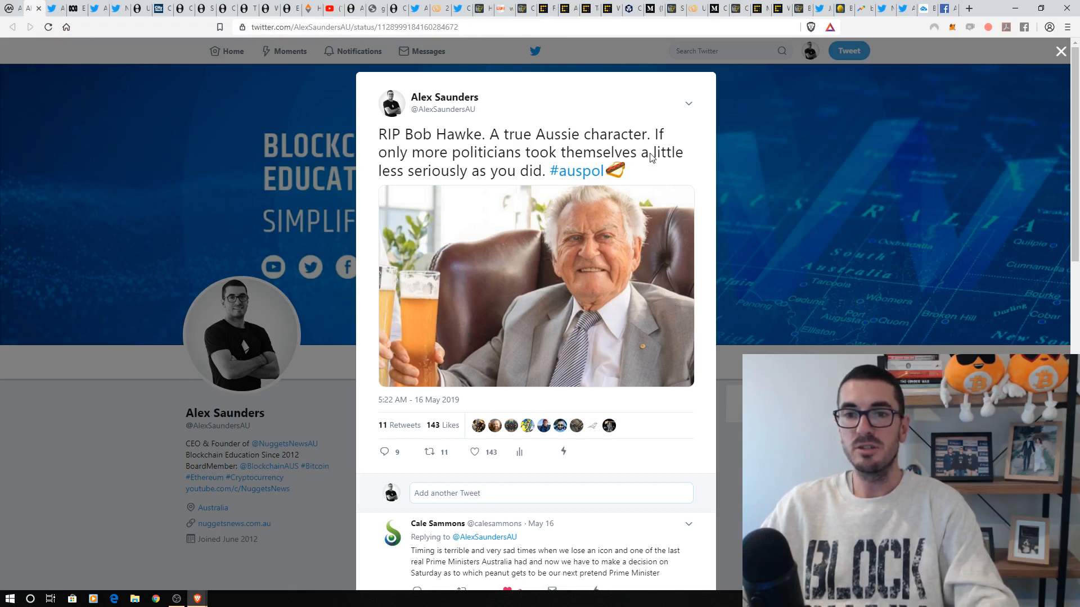
mouse_move(668, 181)
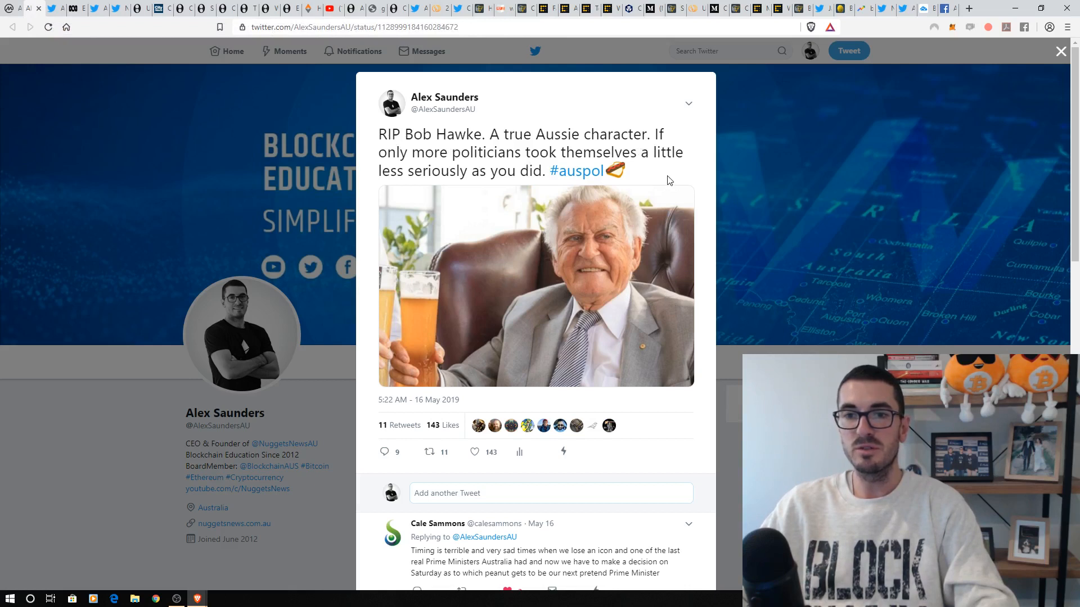
mouse_move(482, 166)
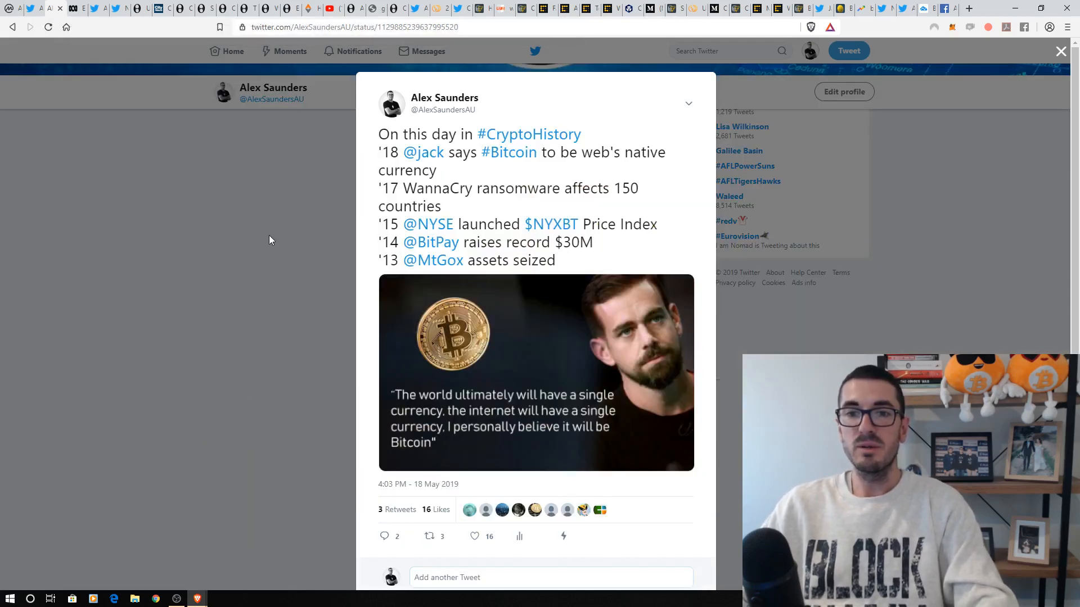
mouse_move(283, 191)
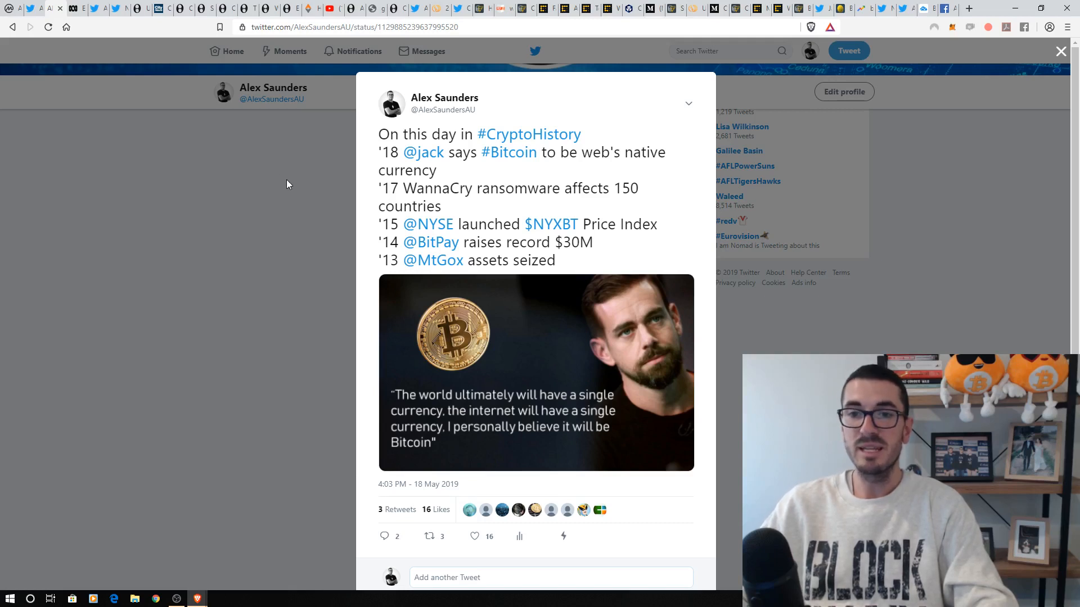
mouse_move(467, 172)
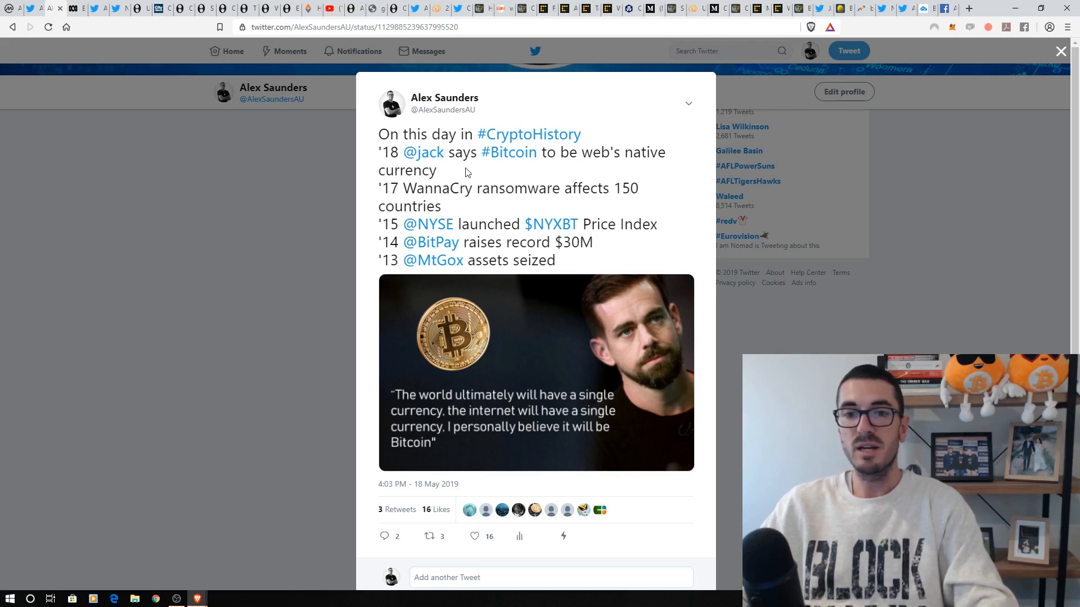
mouse_move(488, 200)
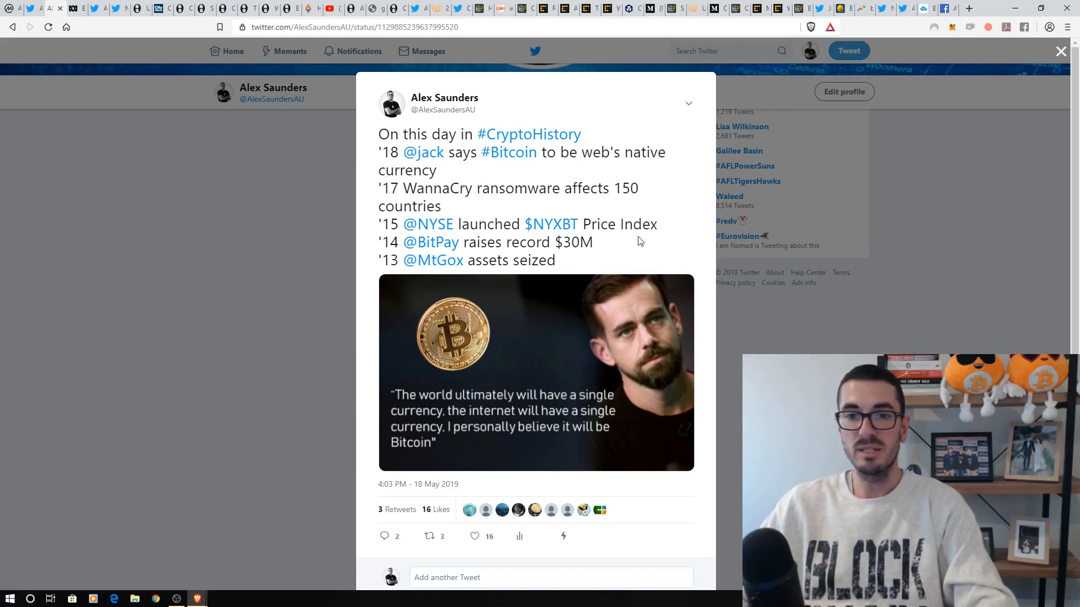
mouse_move(460, 249)
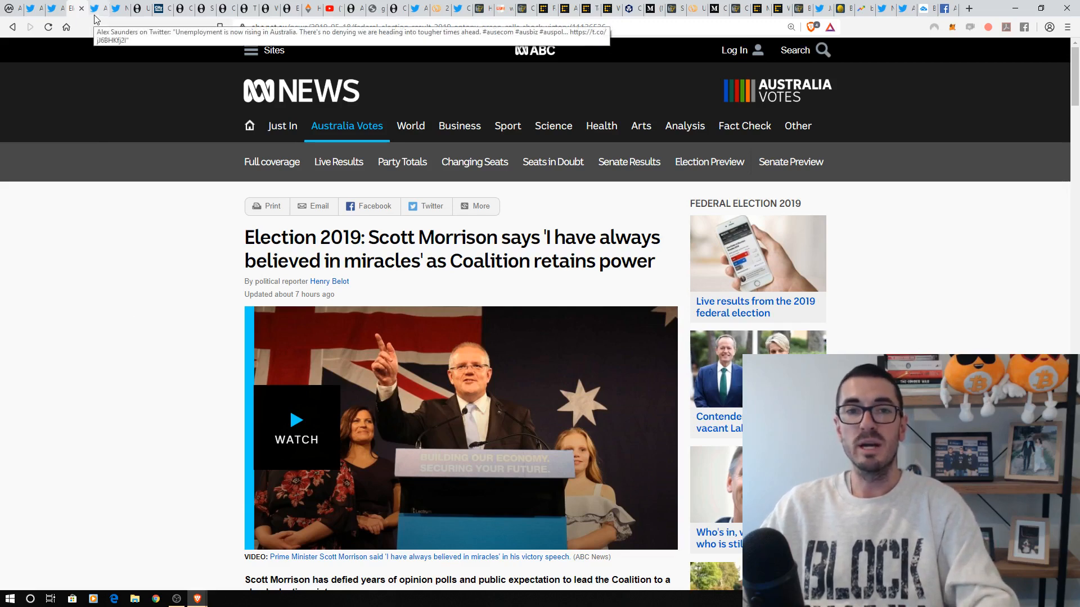
Step: Open the Twitter tab with the tweet about rising Australian unemployment
left_click(93, 9)
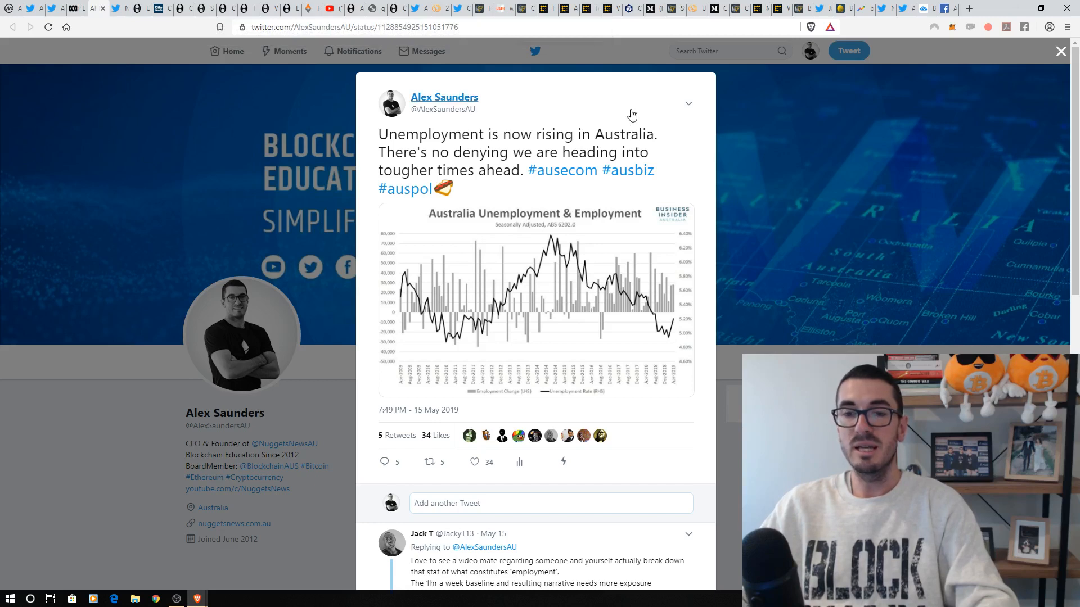
mouse_move(685, 356)
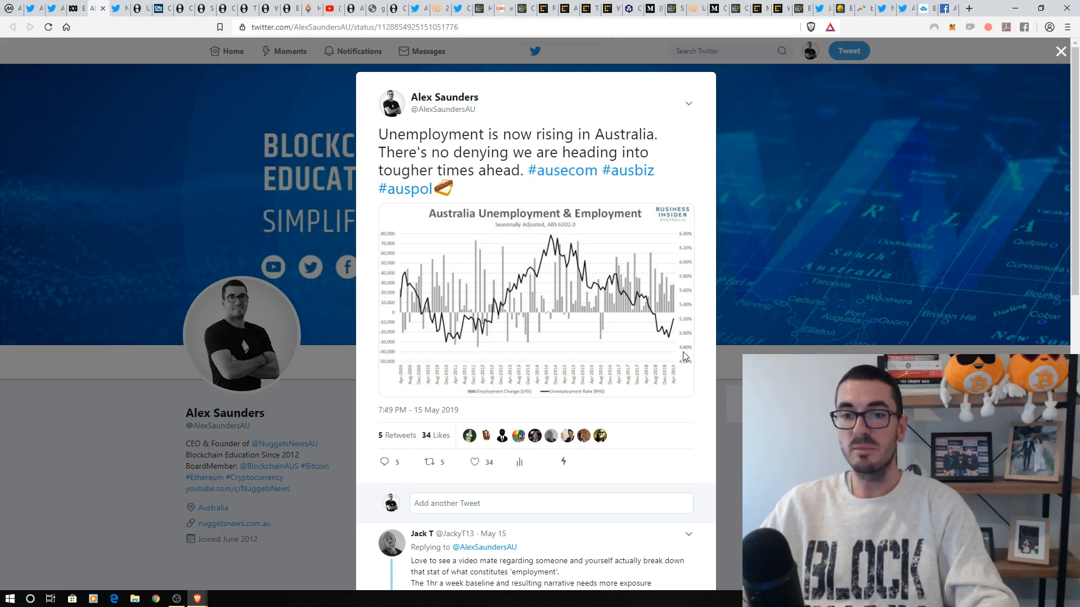
mouse_move(667, 341)
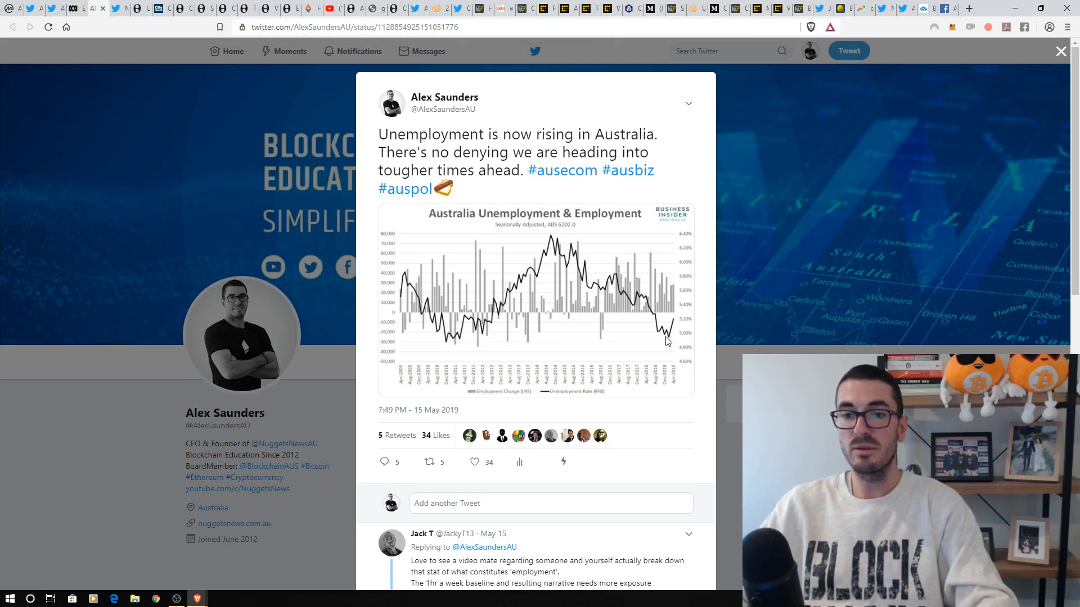
mouse_move(602, 291)
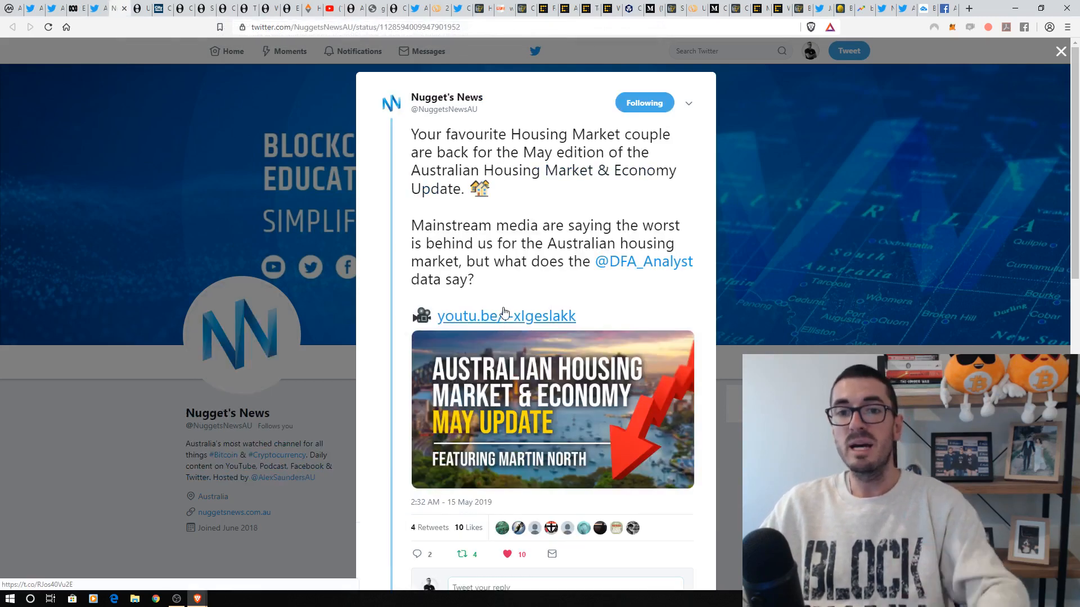
mouse_move(513, 293)
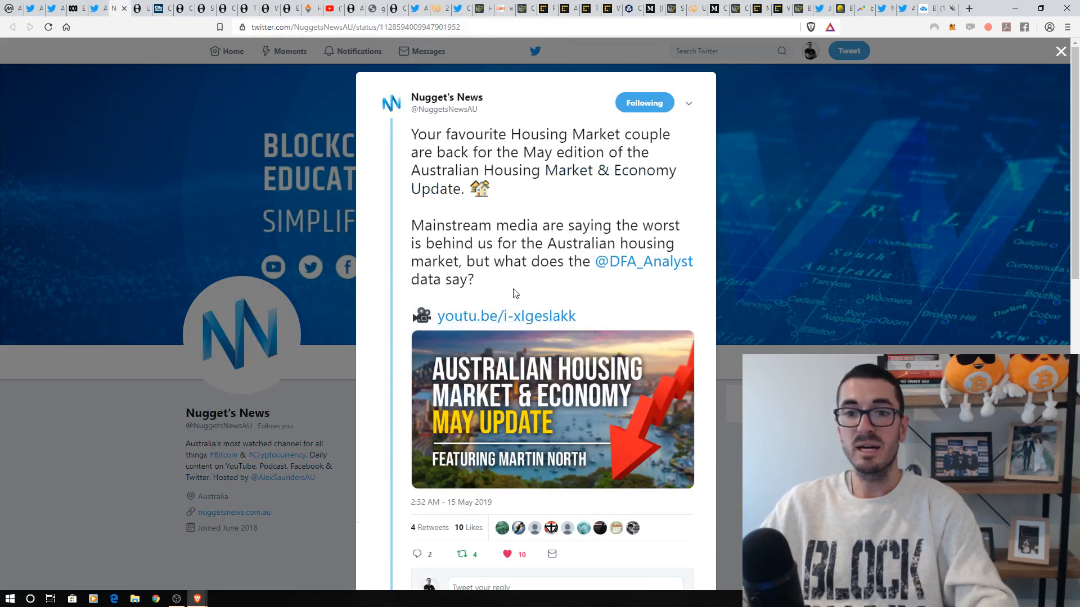
mouse_move(528, 275)
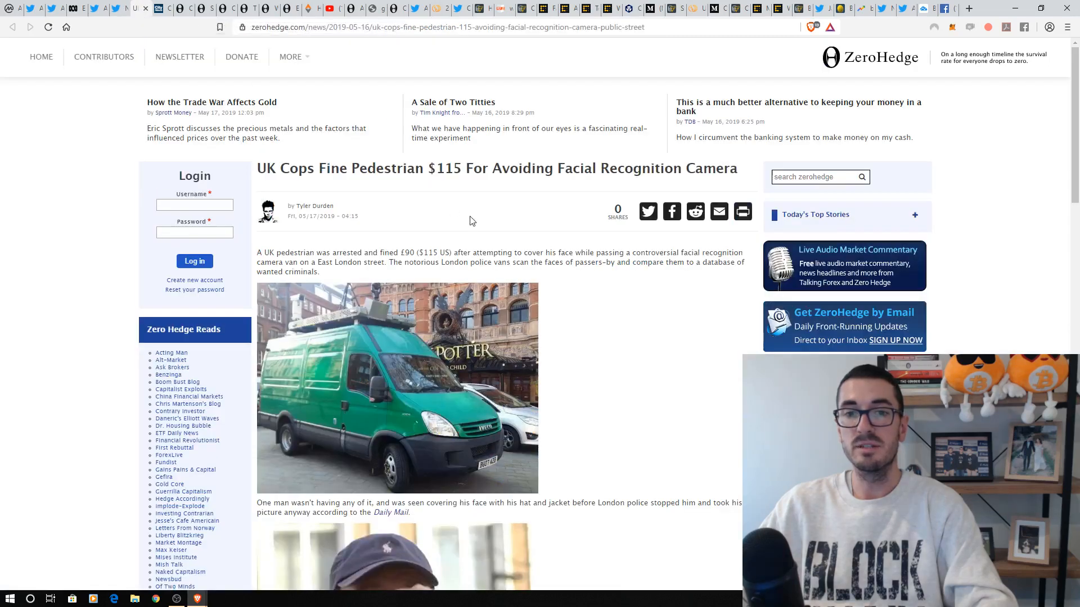
scroll("down", 3)
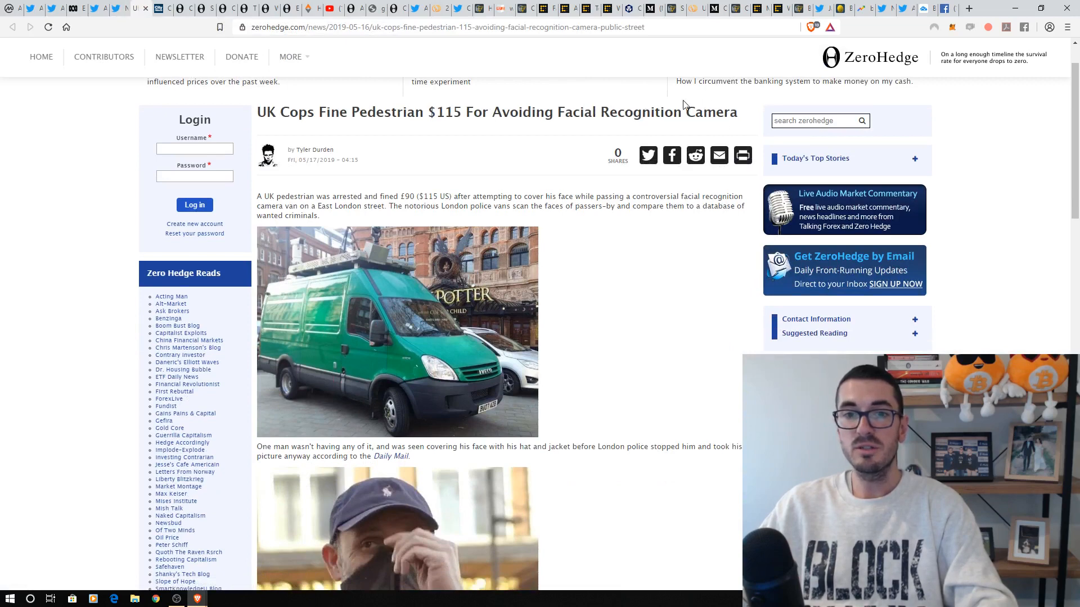
mouse_move(493, 200)
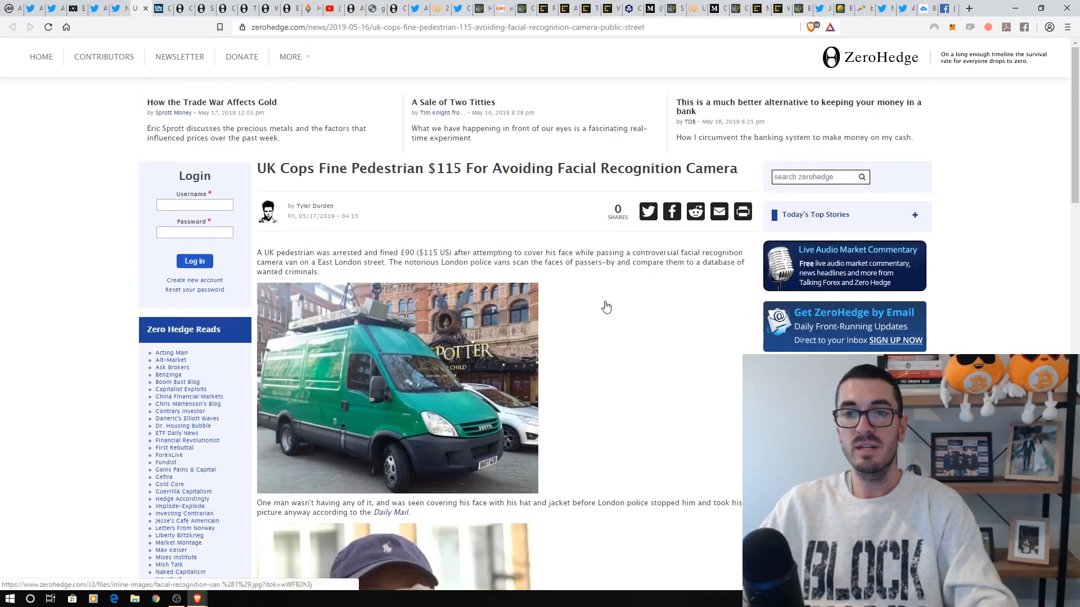
mouse_move(442, 261)
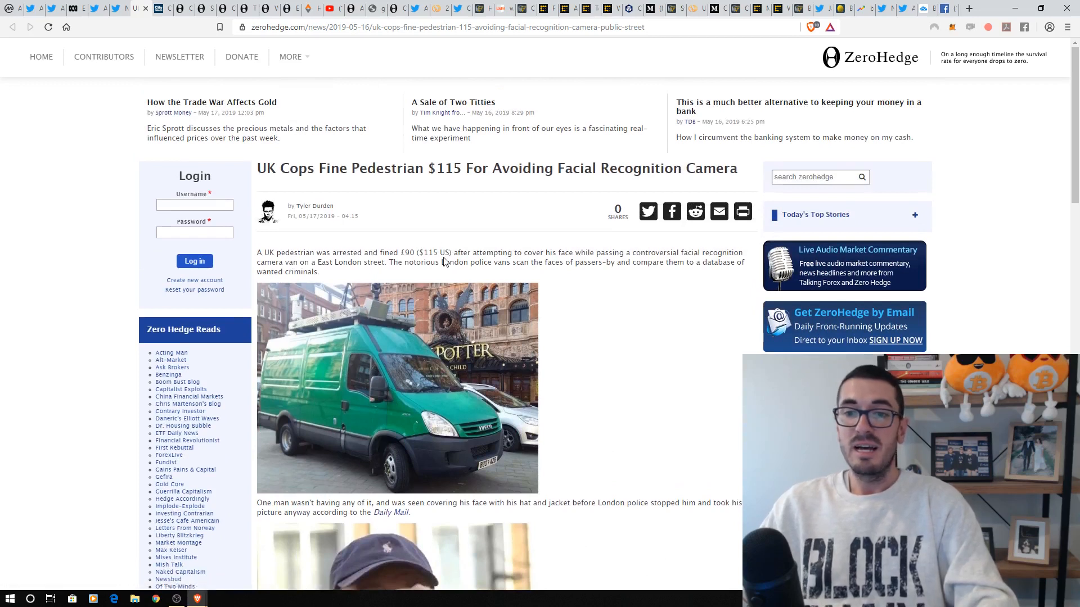
mouse_move(449, 242)
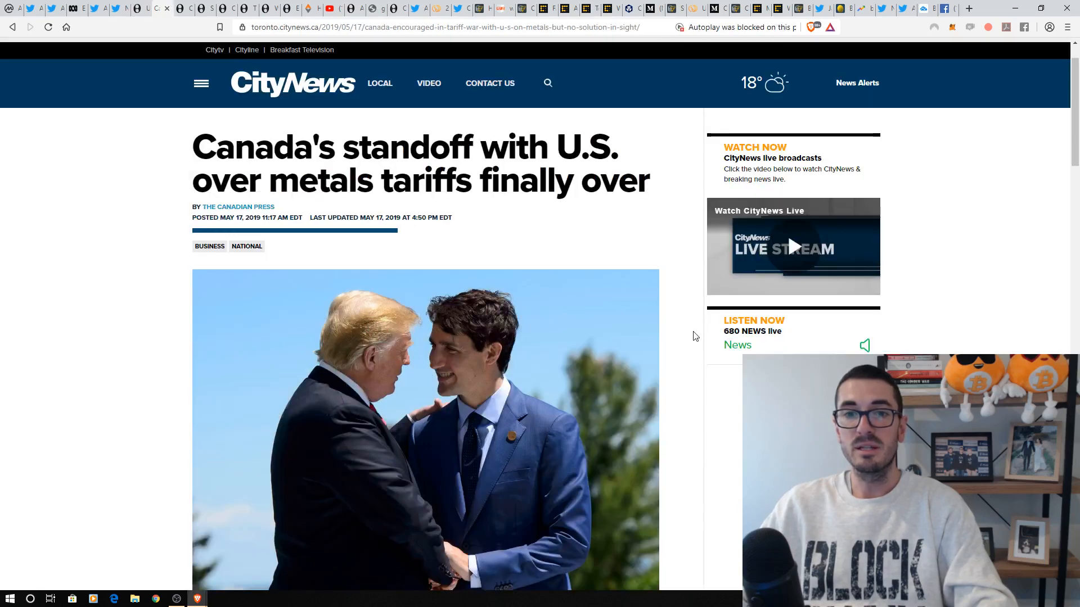
mouse_move(688, 325)
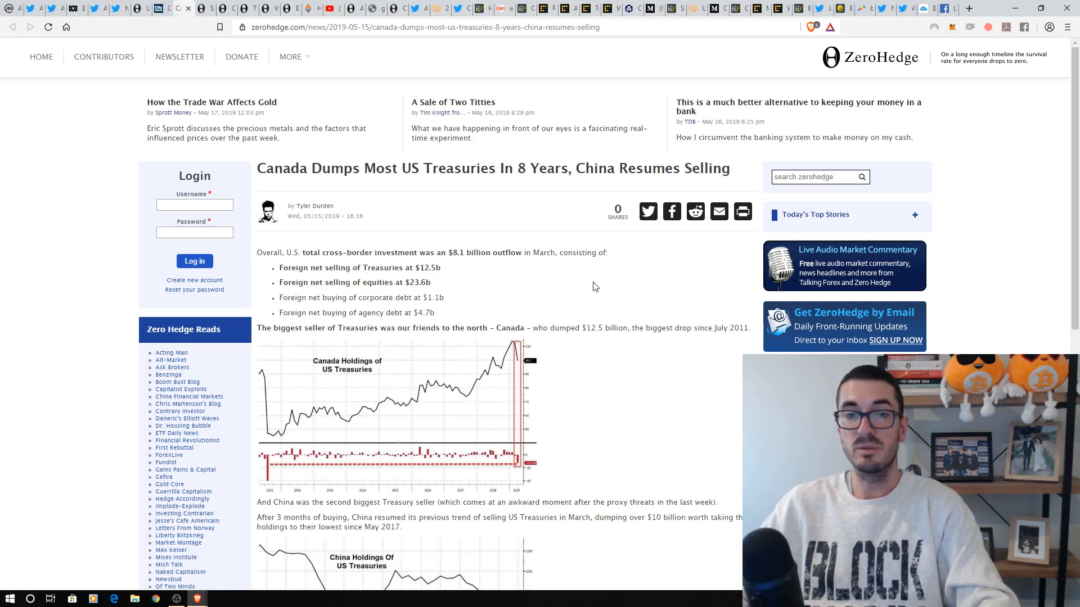
mouse_move(418, 172)
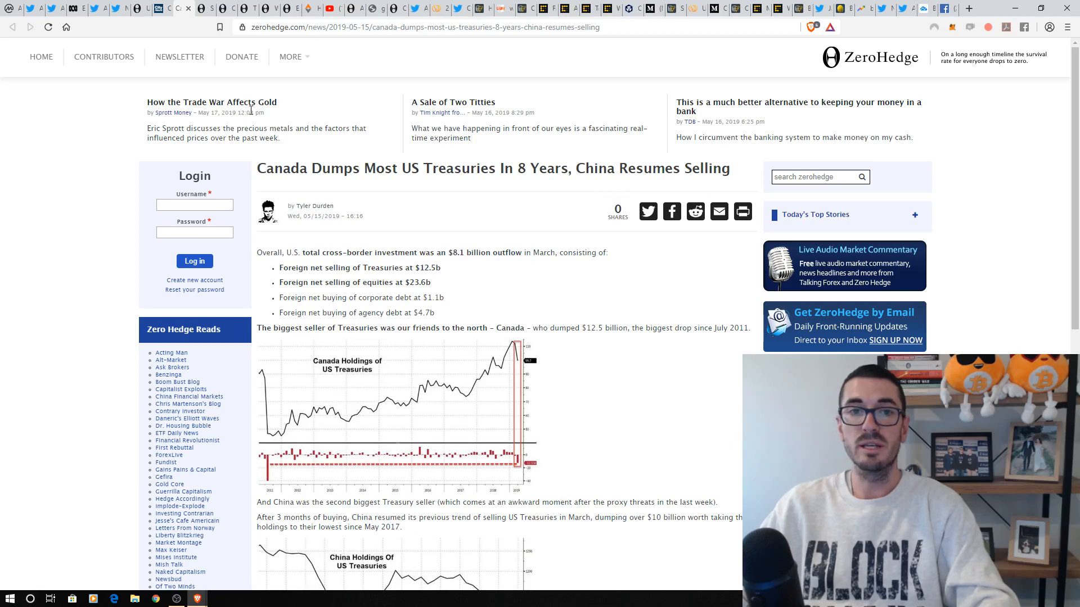
mouse_move(204, 9)
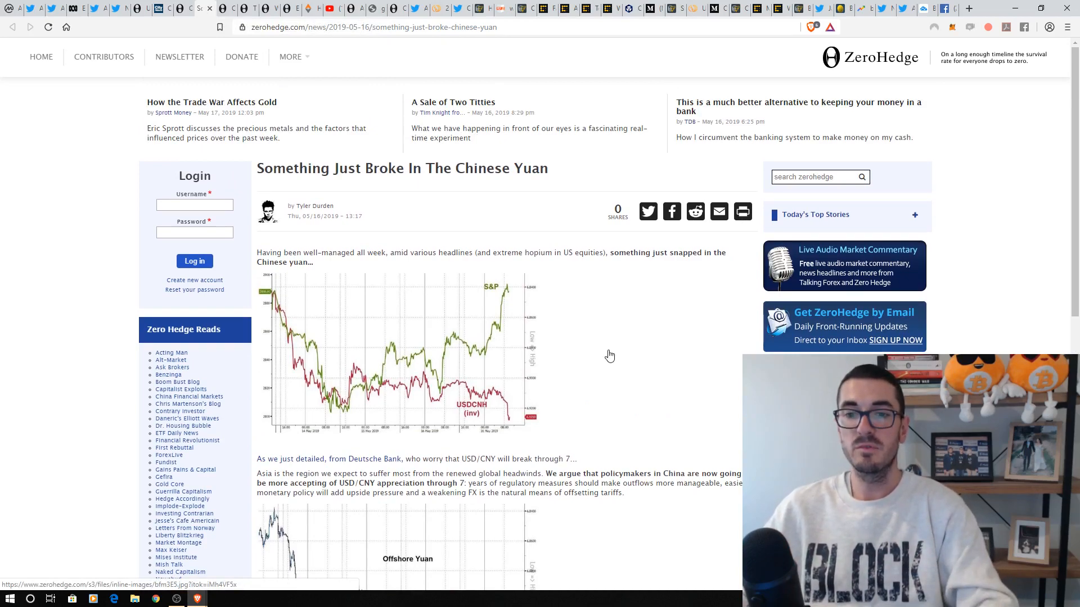
Step: Scroll the Chinese Yuan article down to its offshore yuan chart
scroll("down", 3)
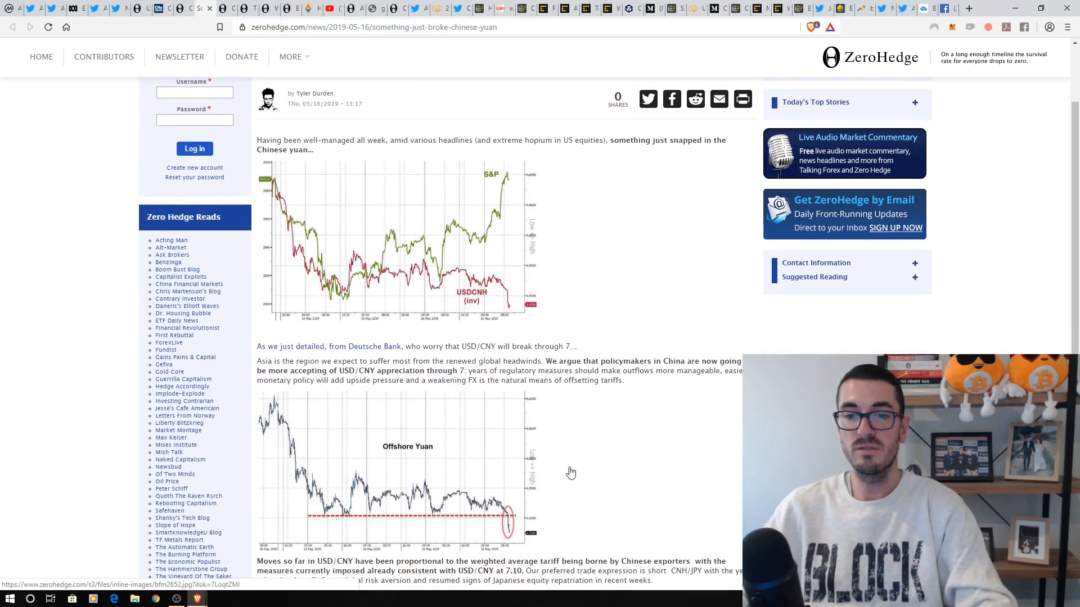
mouse_move(567, 492)
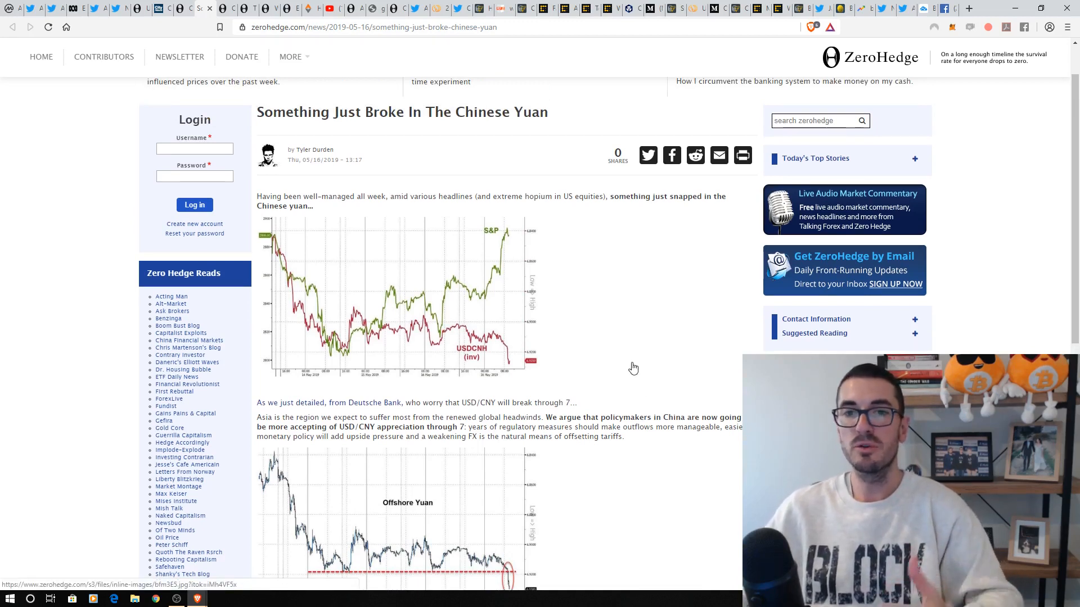
mouse_move(561, 308)
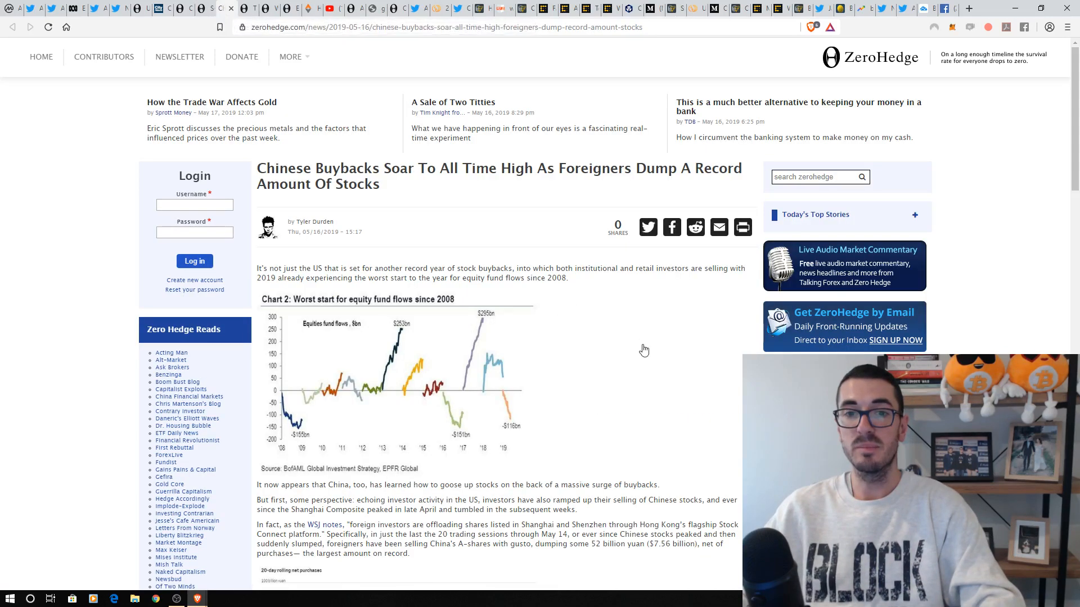
mouse_move(441, 208)
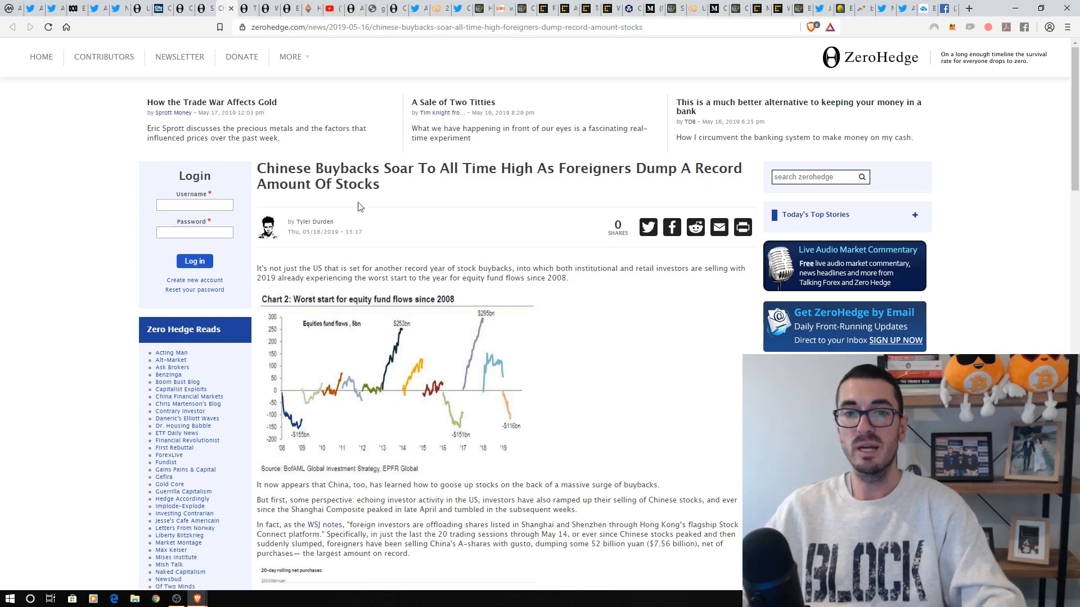
mouse_move(527, 208)
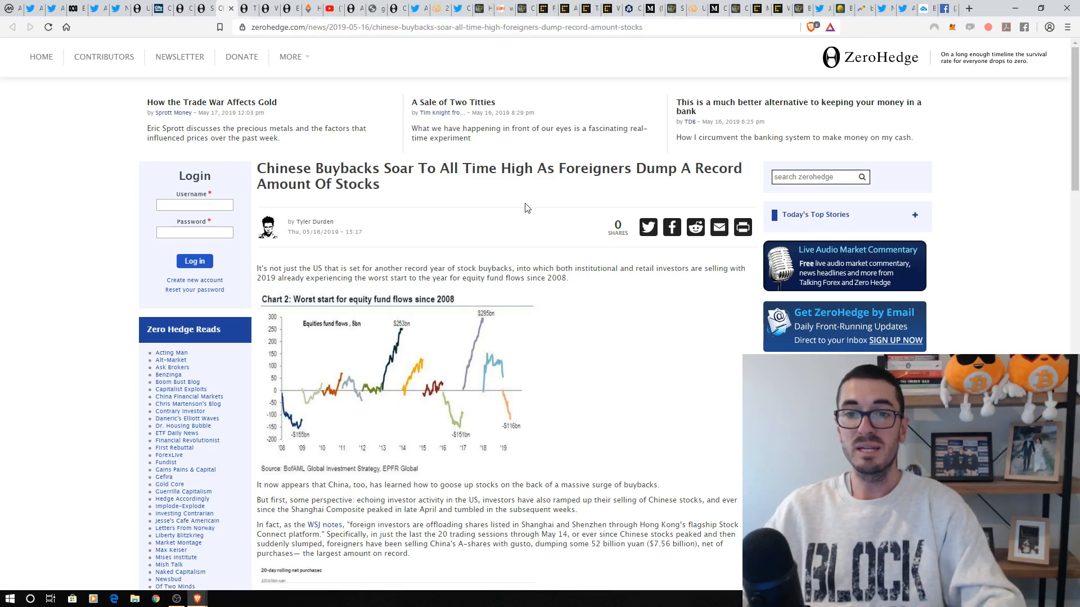
mouse_move(629, 185)
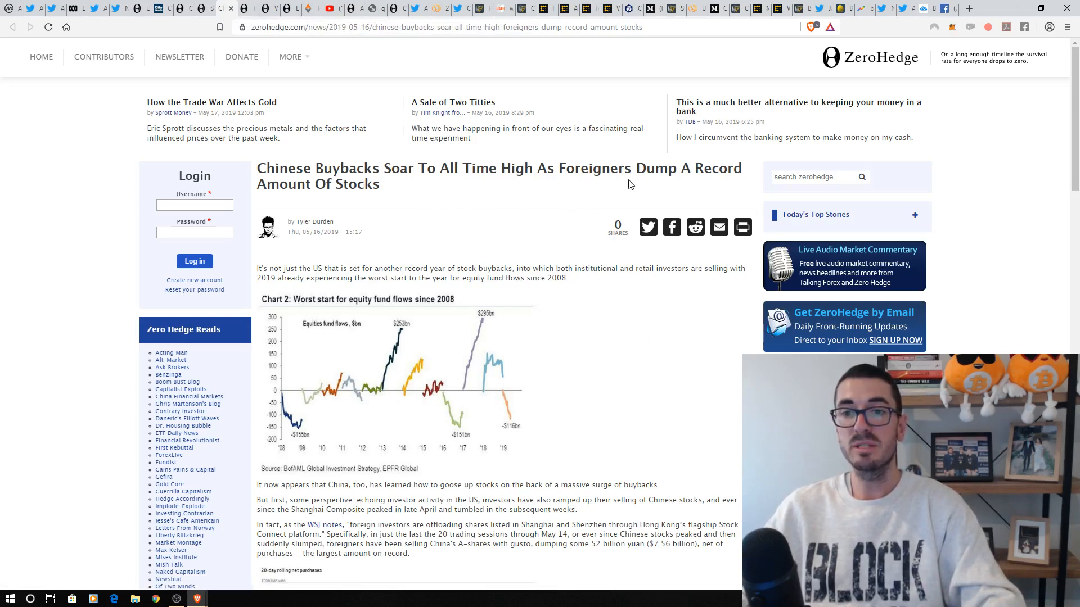
mouse_move(513, 197)
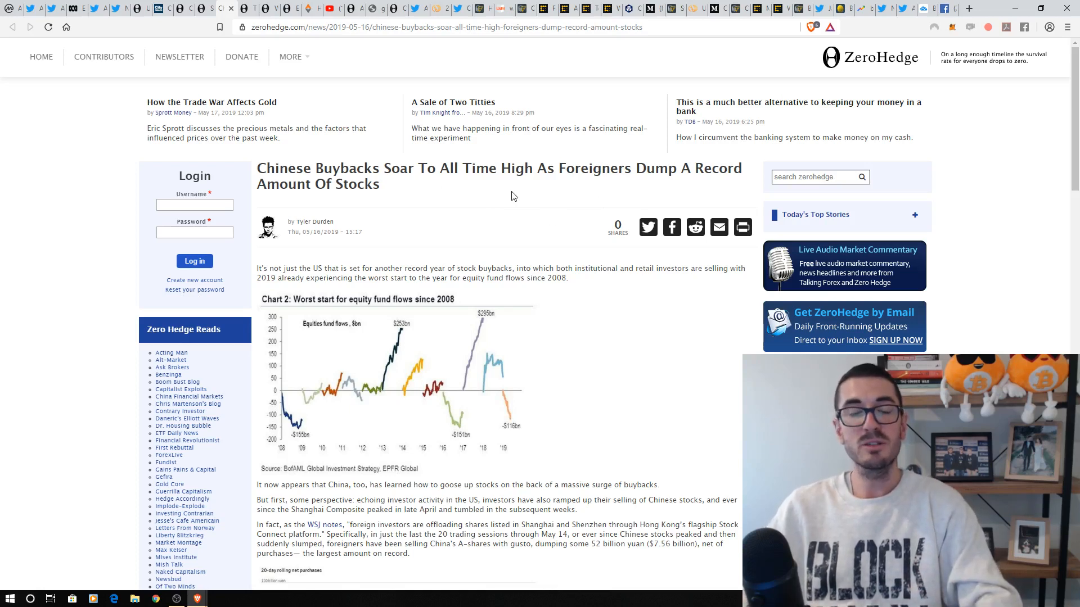
mouse_move(480, 212)
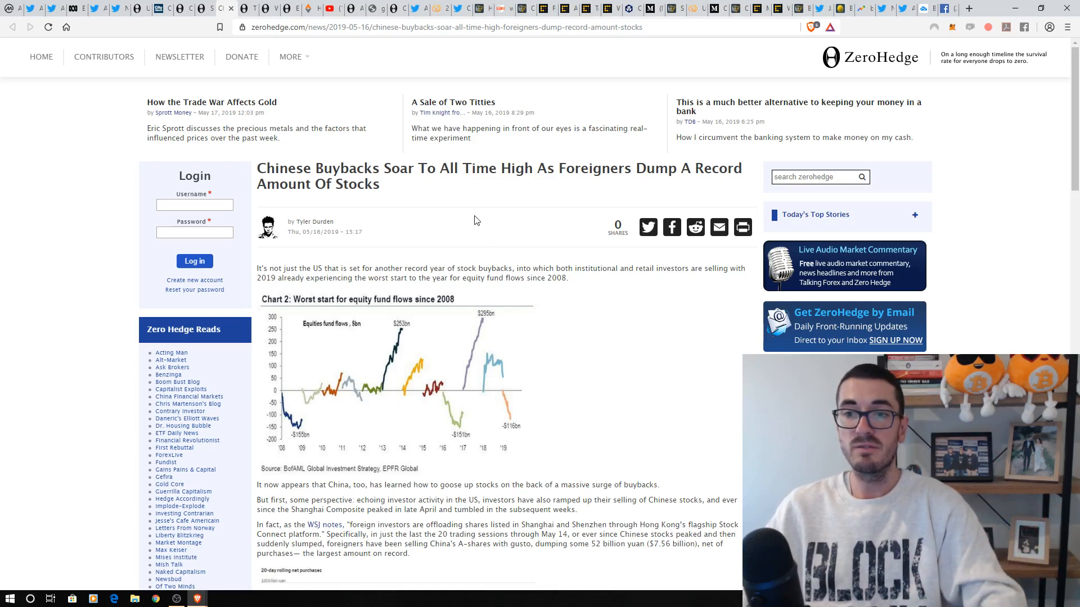
mouse_move(321, 128)
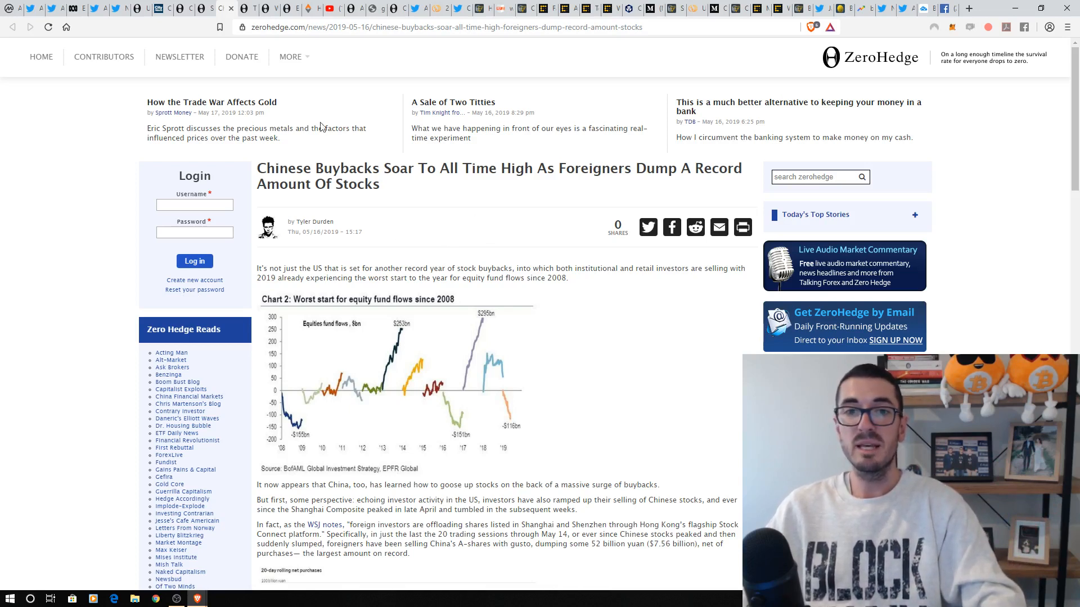
mouse_move(246, 9)
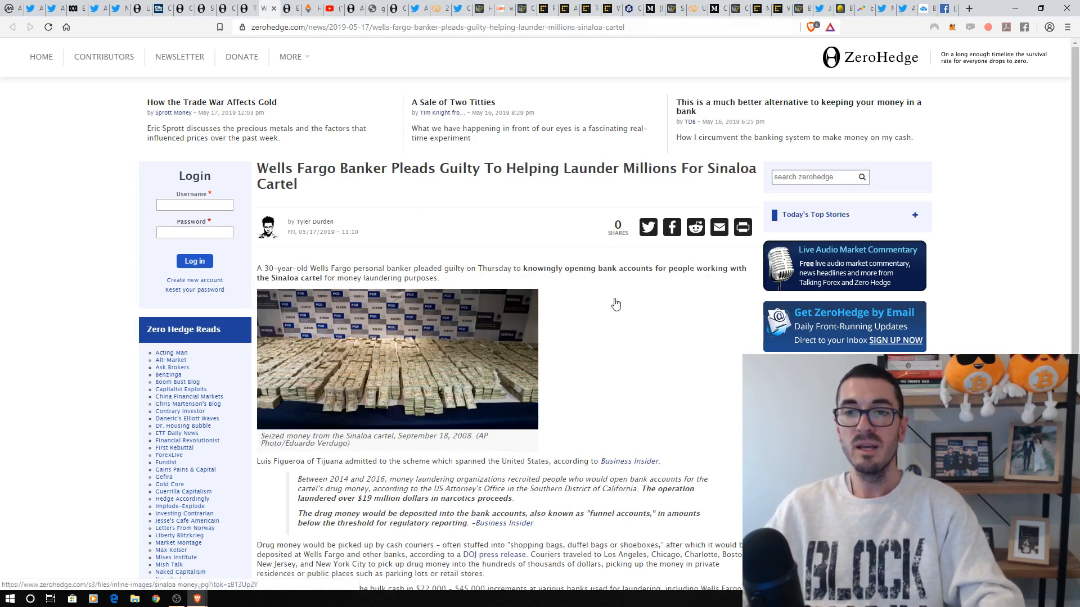
mouse_move(633, 312)
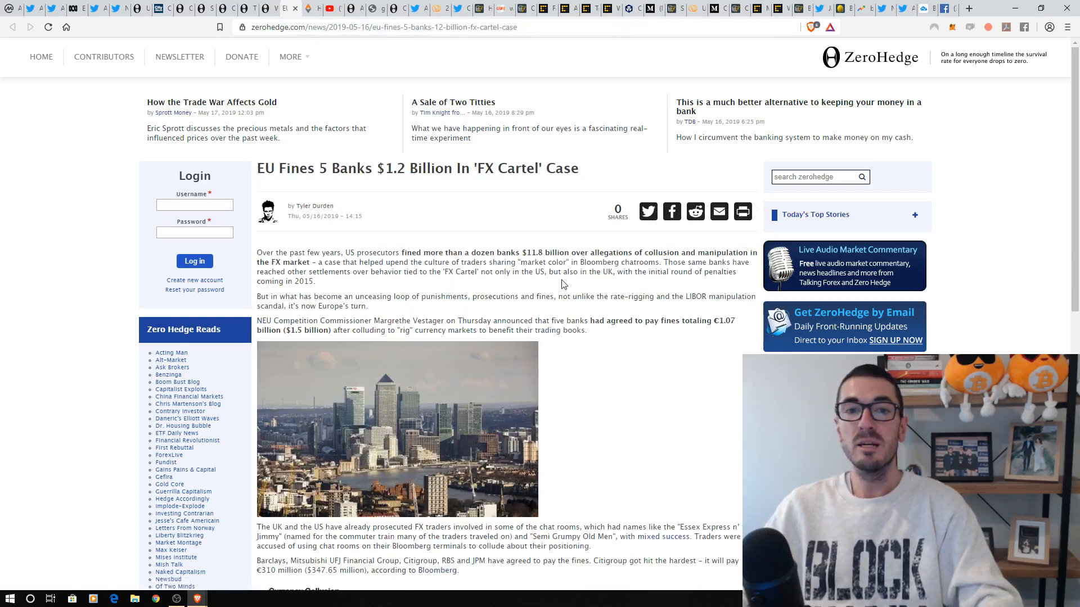
mouse_move(416, 200)
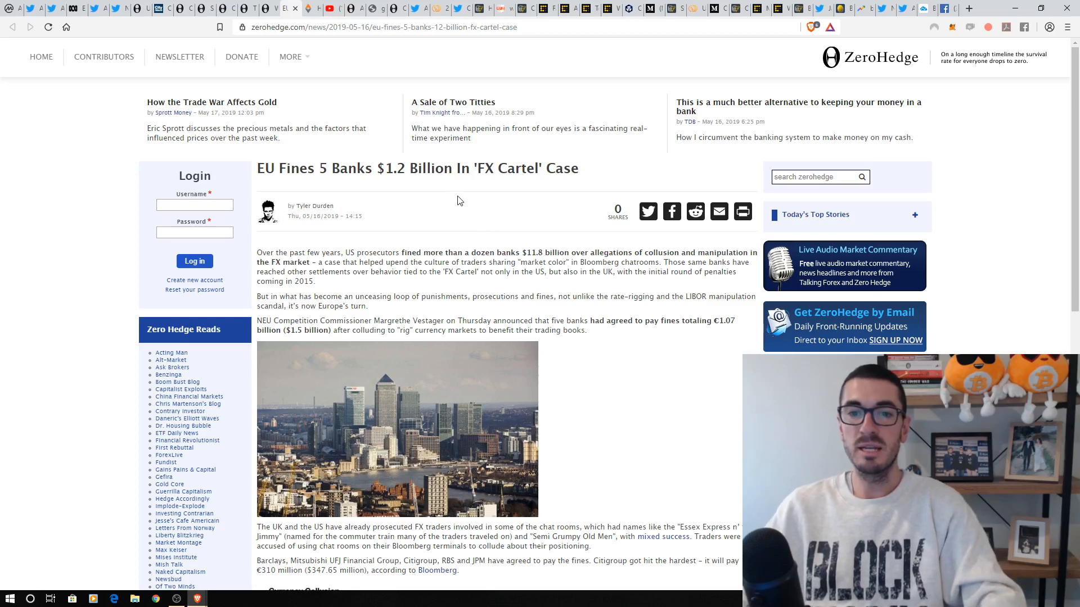
mouse_move(437, 212)
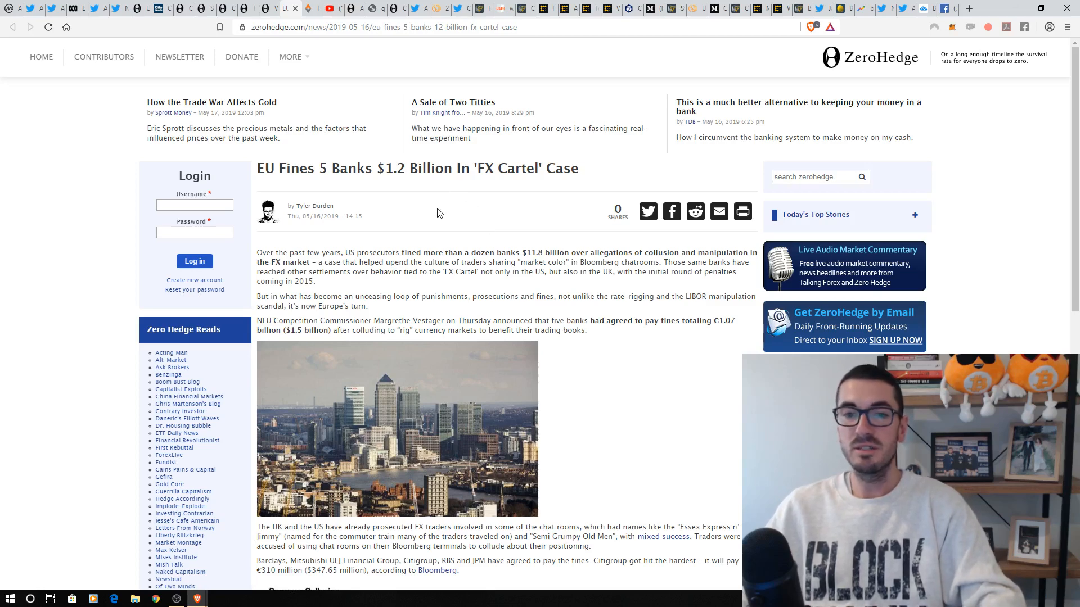
mouse_move(426, 212)
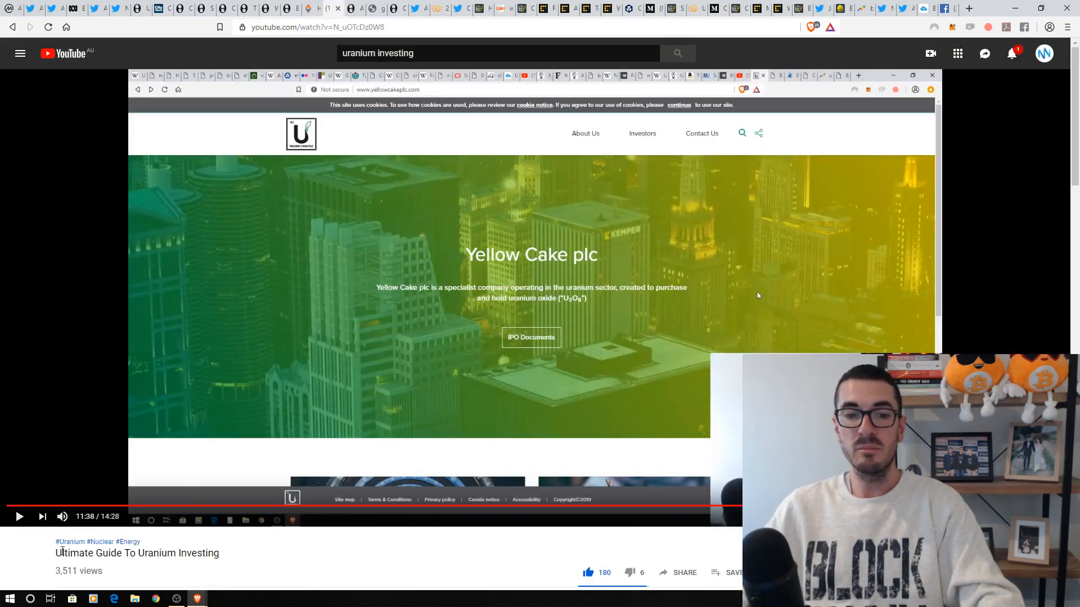
mouse_move(340, 393)
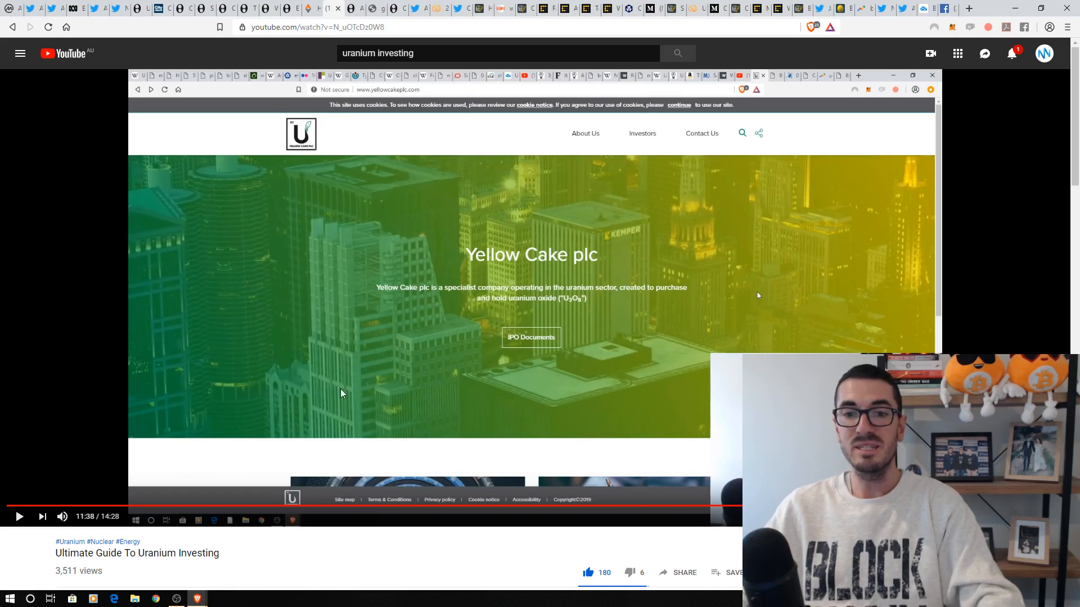
mouse_move(529, 274)
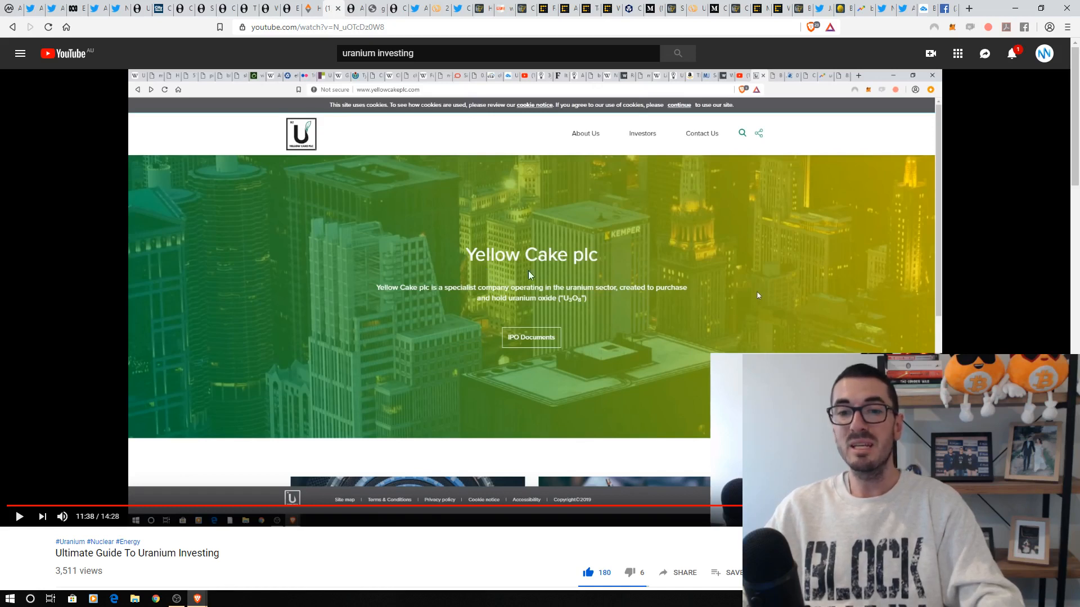
mouse_move(489, 233)
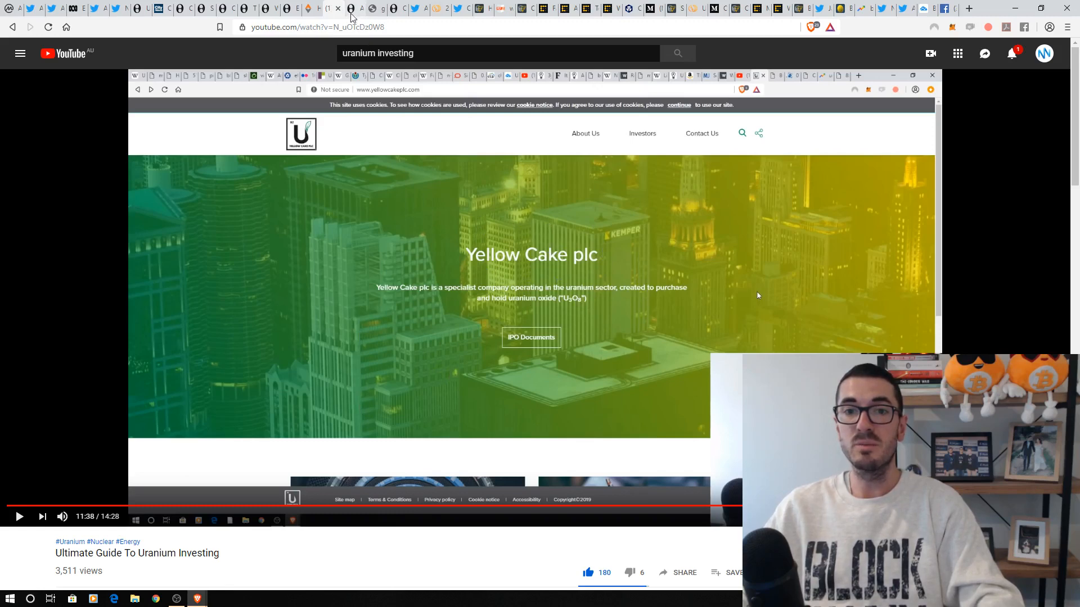
mouse_move(350, 9)
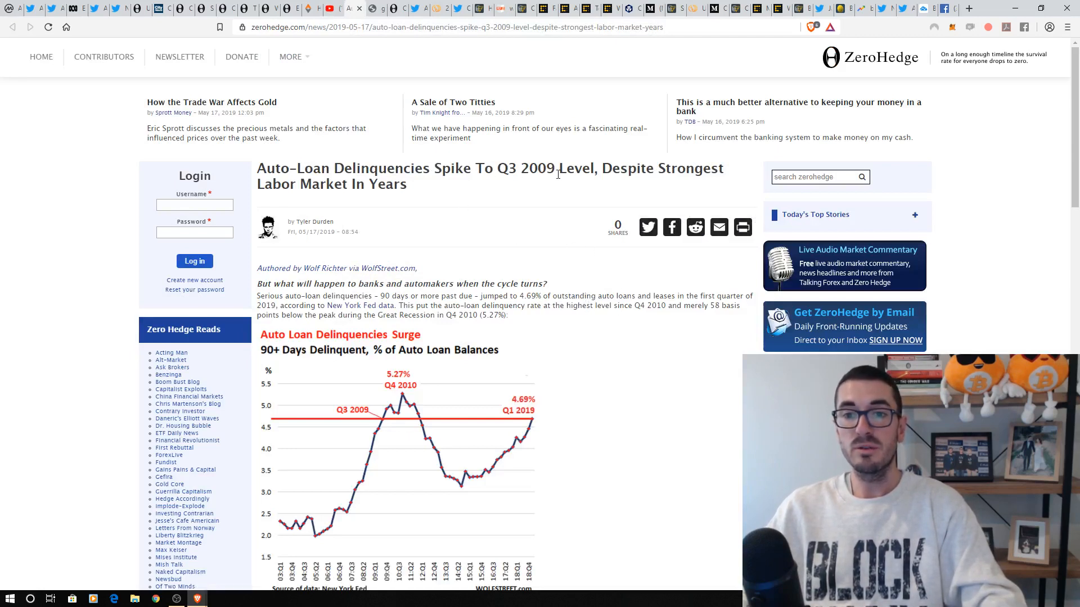
mouse_move(617, 394)
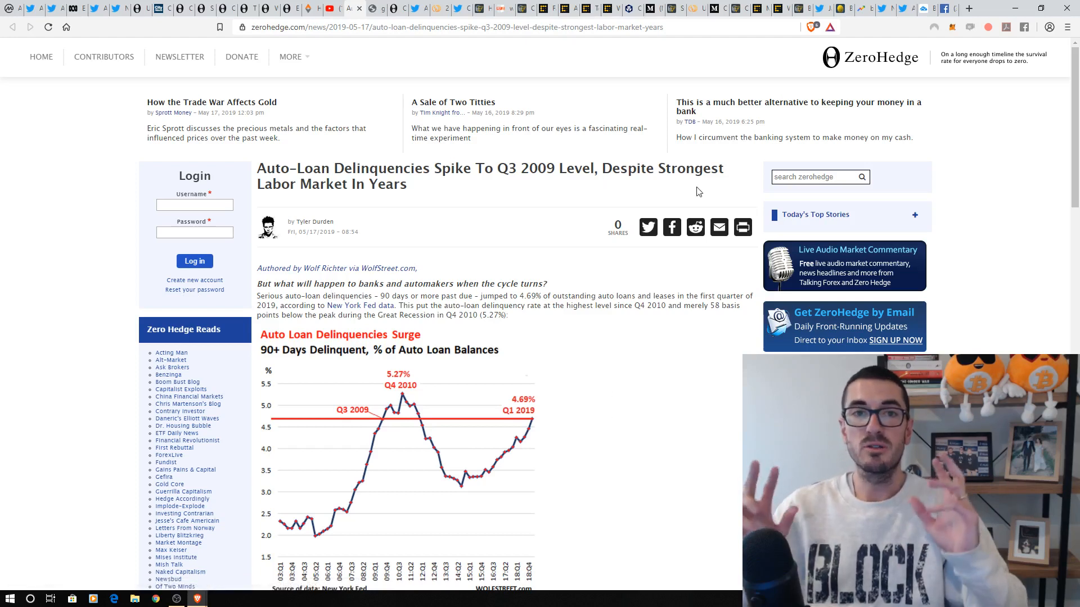
mouse_move(523, 221)
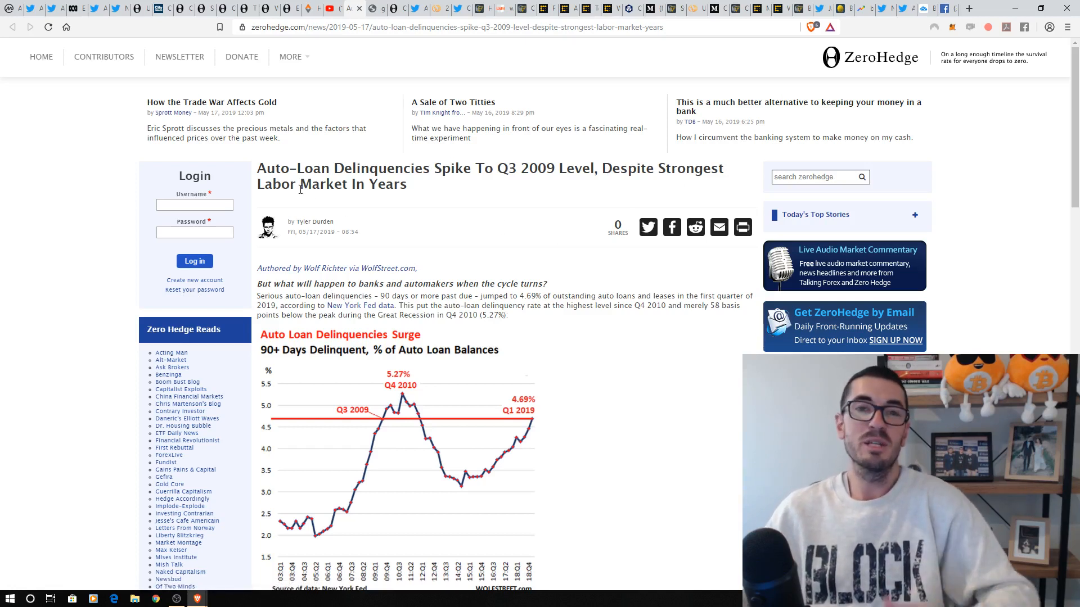
mouse_move(407, 202)
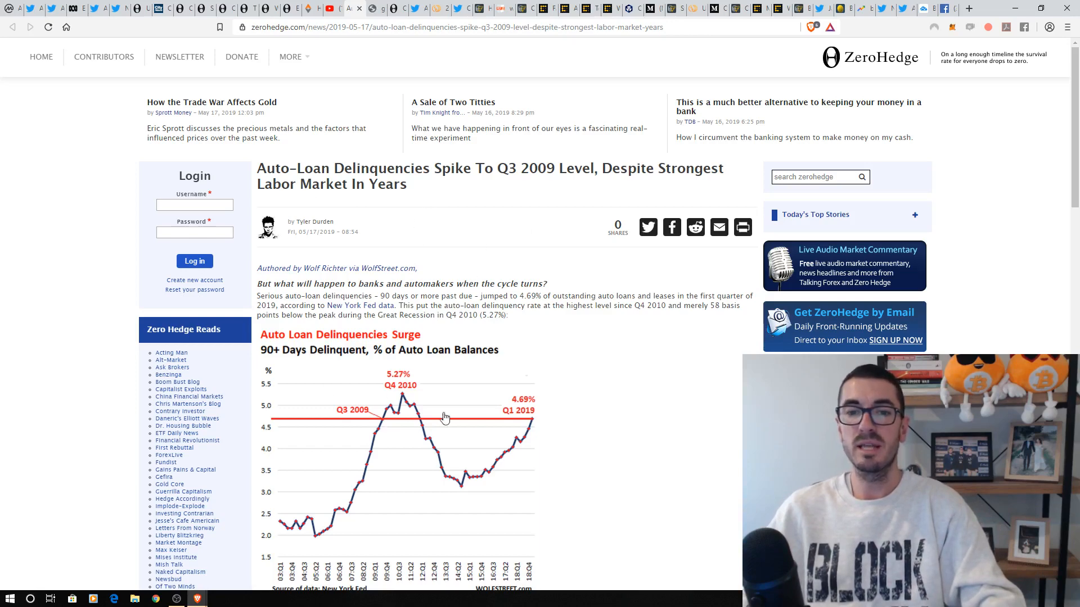
mouse_move(685, 406)
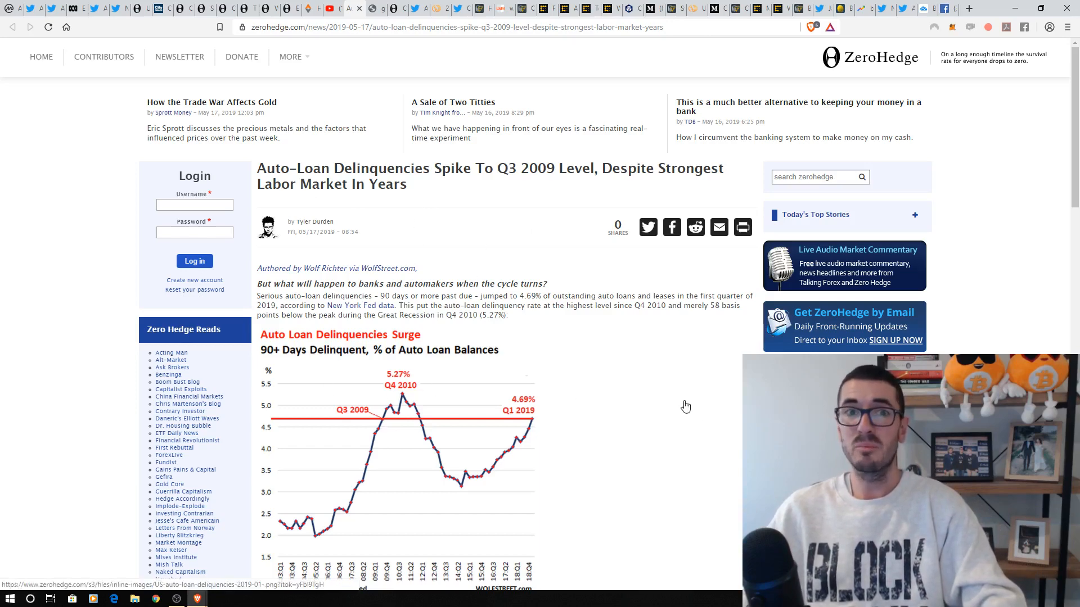
Step: Scroll the auto-loan delinquencies article down to its chart
scroll("down", 3)
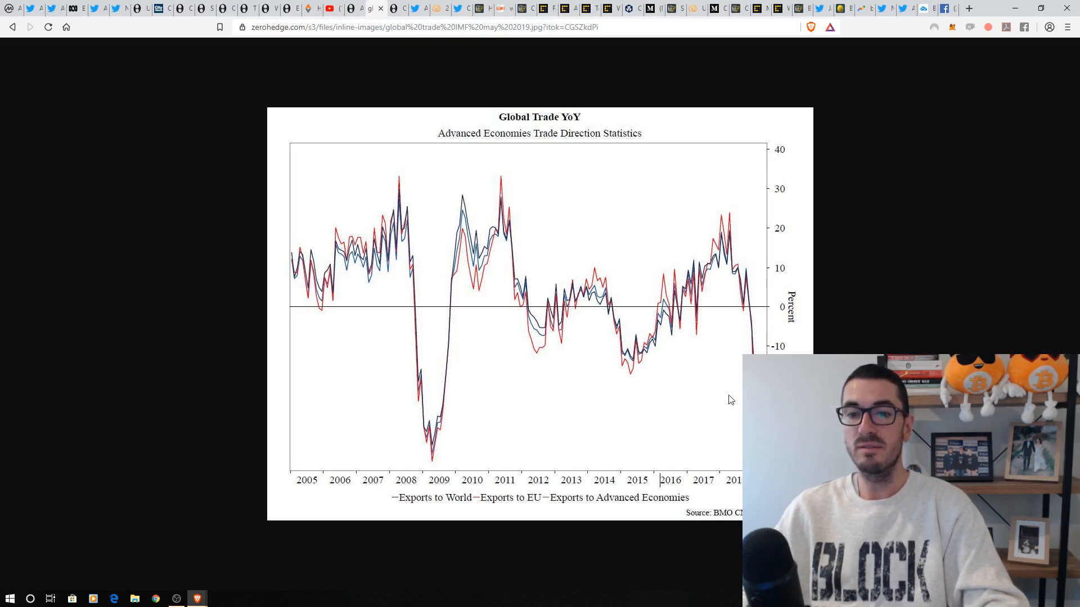
mouse_move(436, 395)
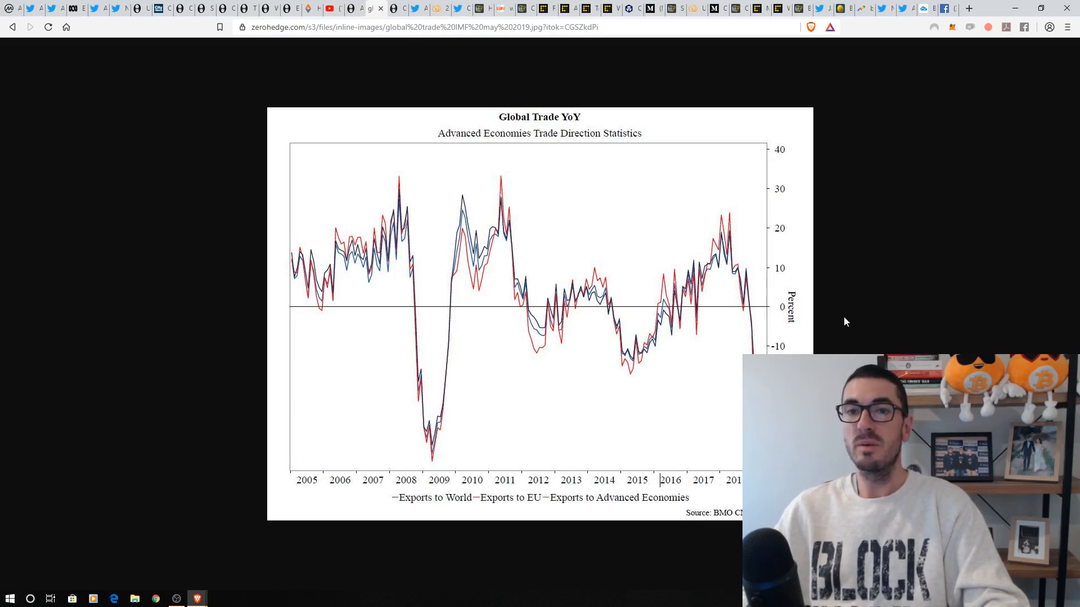
mouse_move(431, 85)
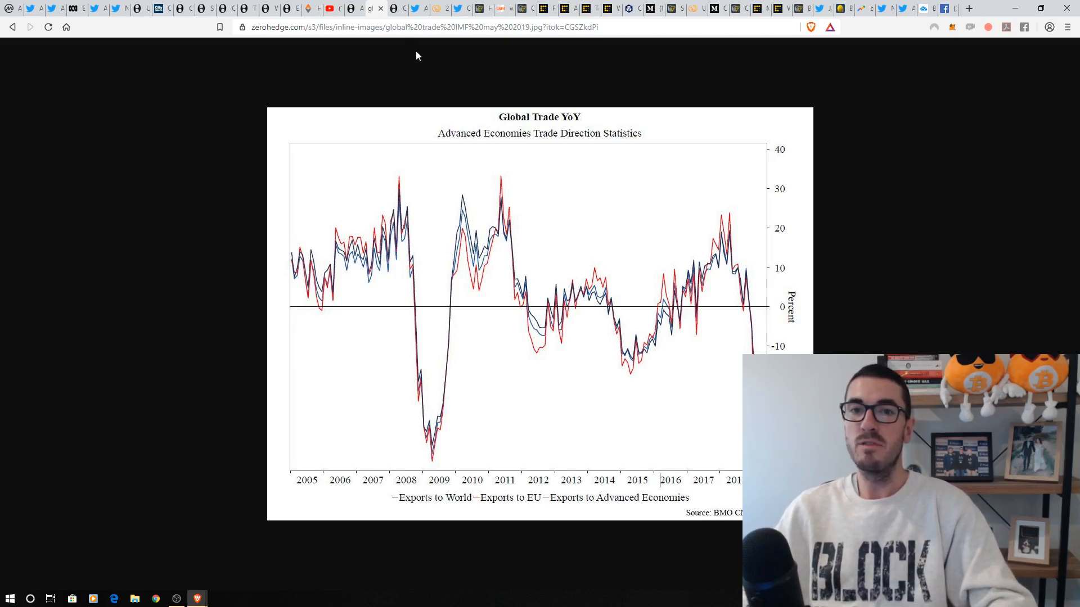
Step: Leave the Global Trade YoY chart for the central banks gold-buying article
left_click(13, 27)
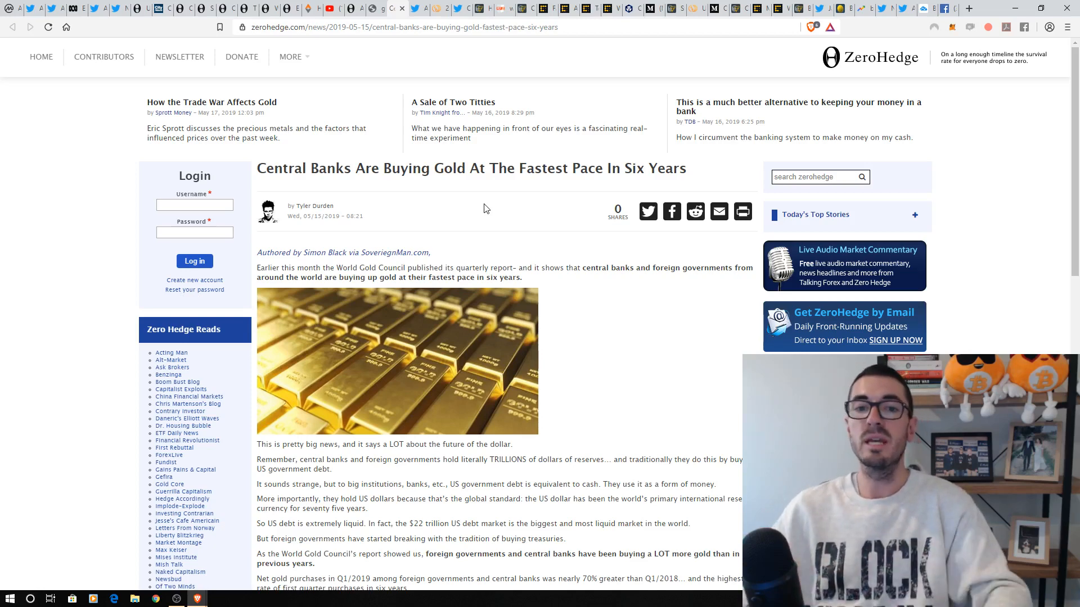
mouse_move(463, 202)
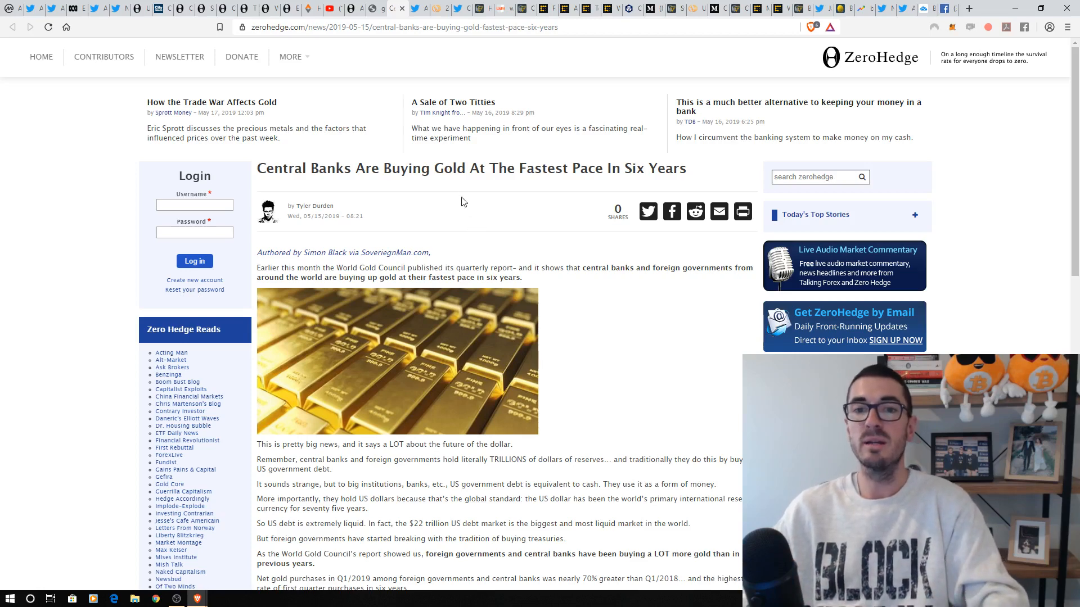
mouse_move(418, 8)
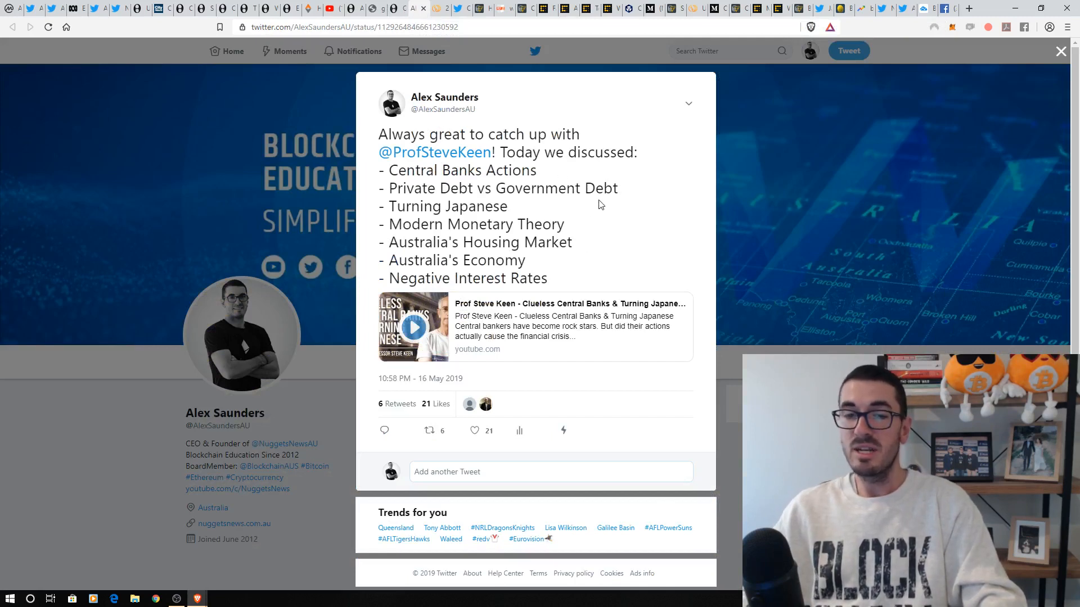
mouse_move(515, 182)
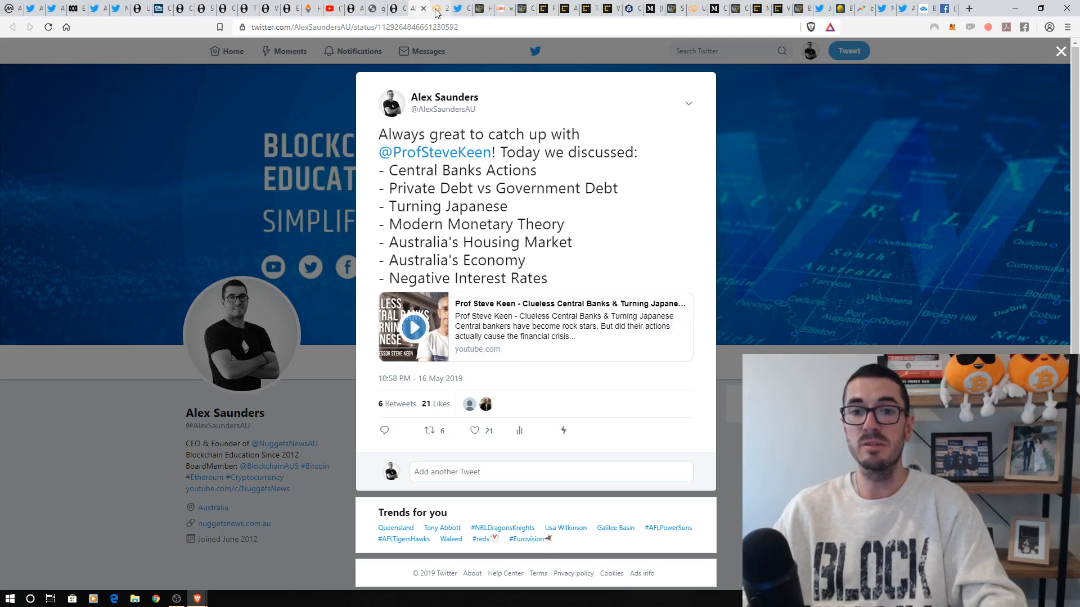
Step: Switch to the CCN article on Andrew Yang's 'Fun with Crypto' pledge
left_click(437, 7)
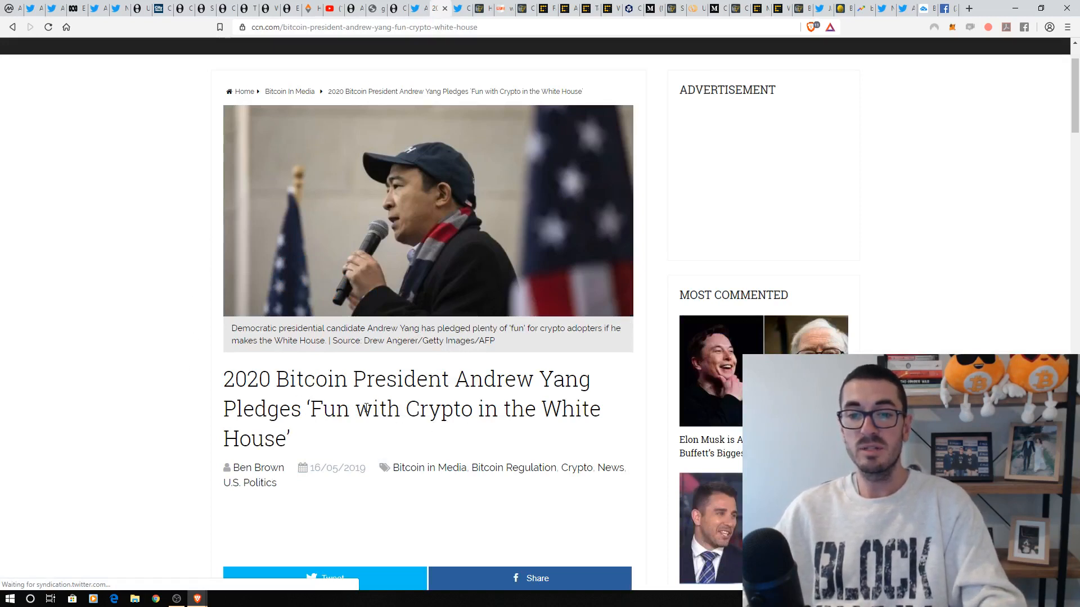
mouse_move(193, 301)
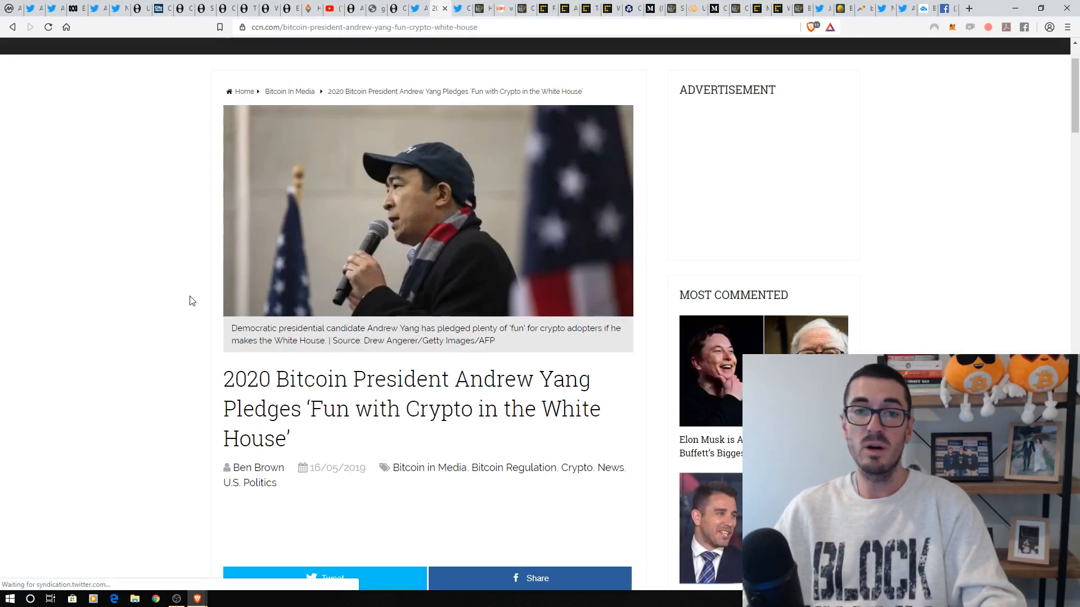
mouse_move(184, 290)
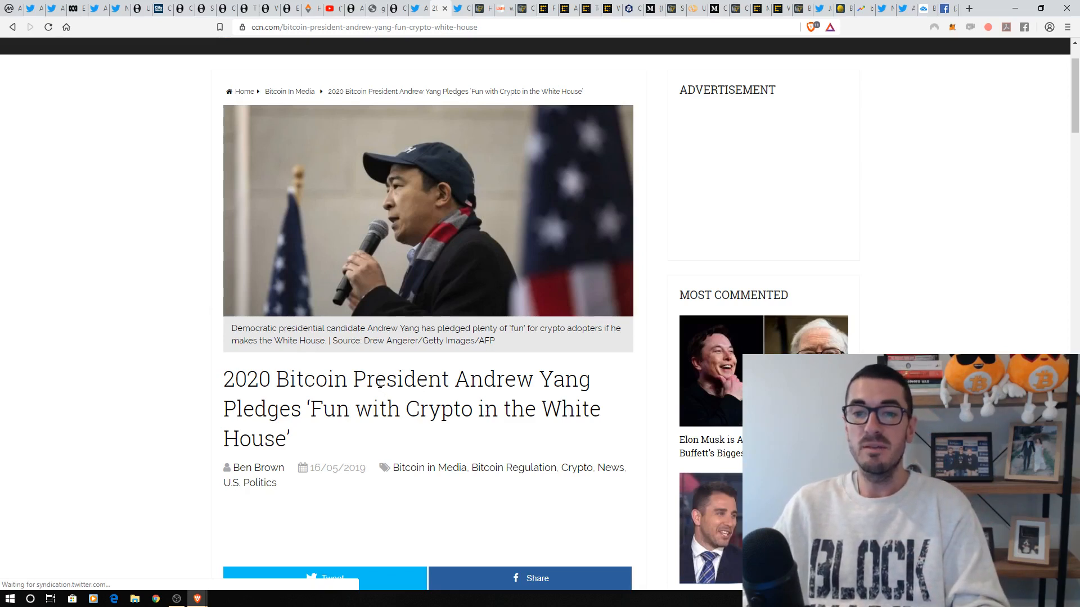
mouse_move(559, 399)
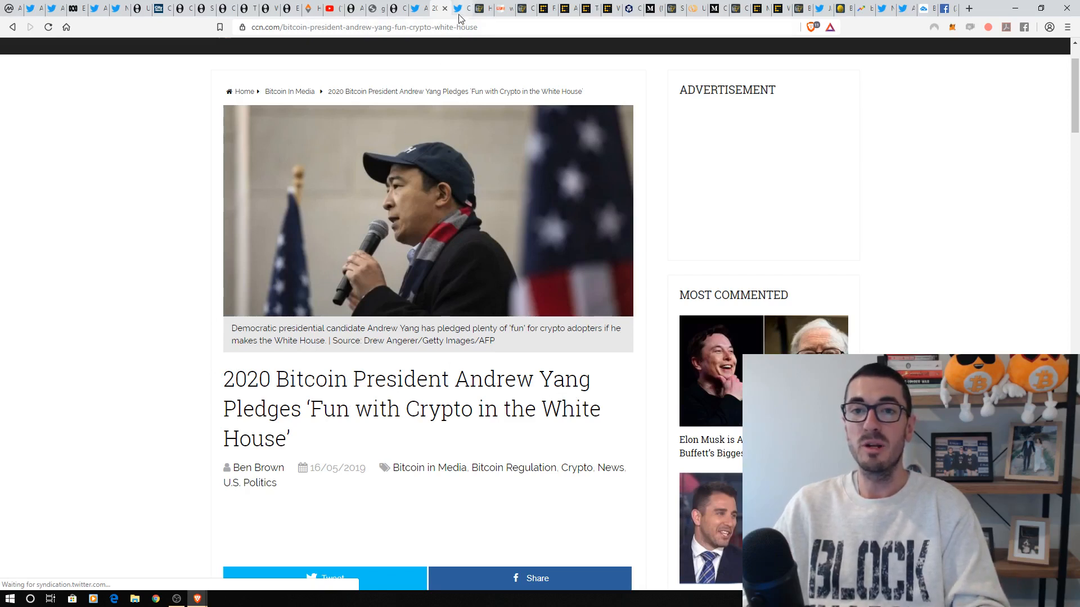
mouse_move(444, 8)
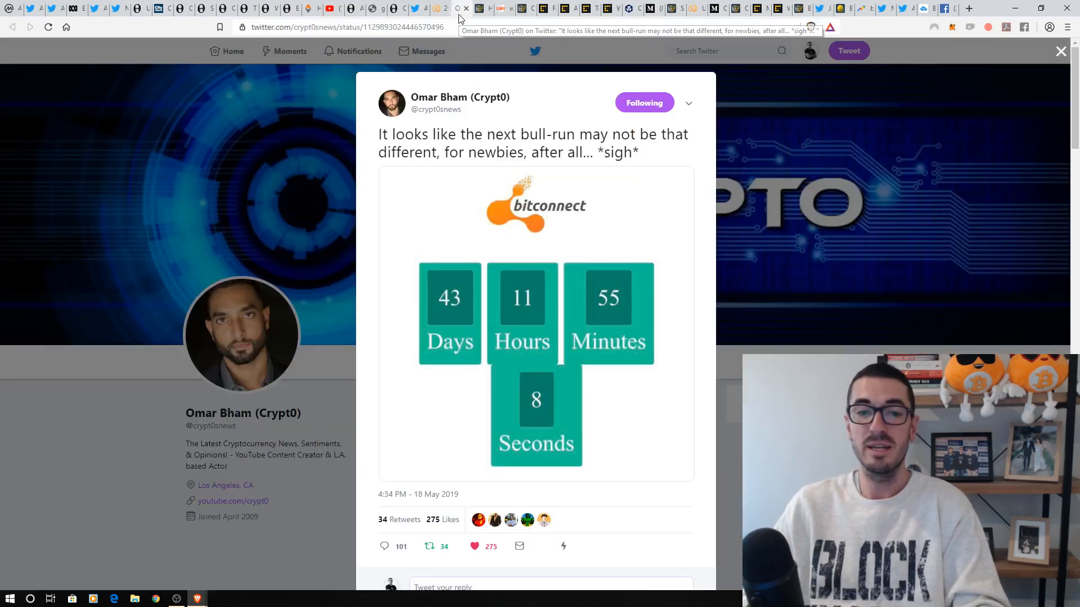
mouse_move(440, 285)
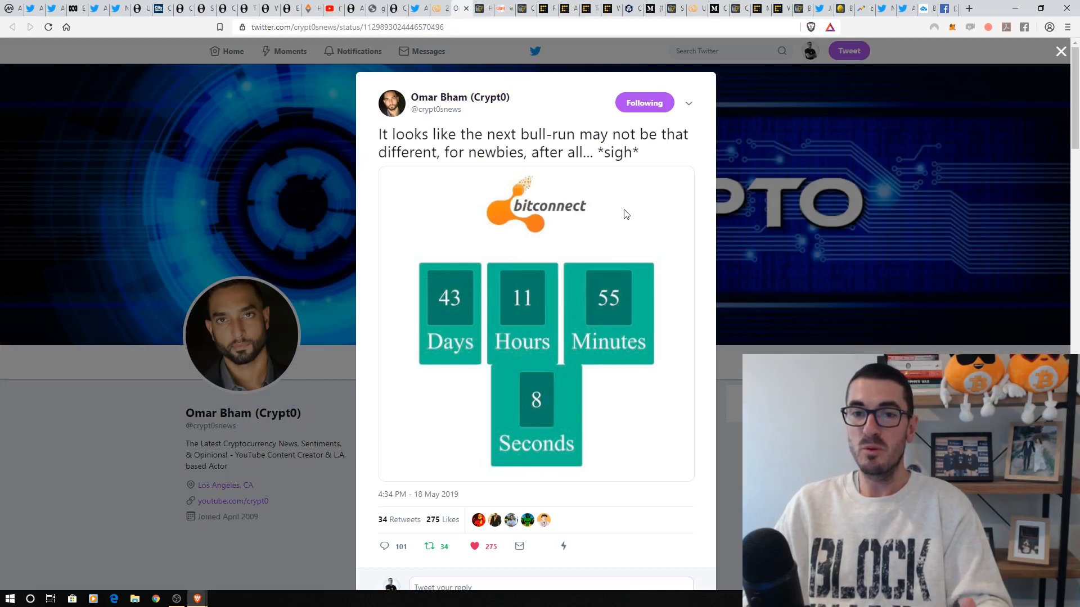
mouse_move(640, 294)
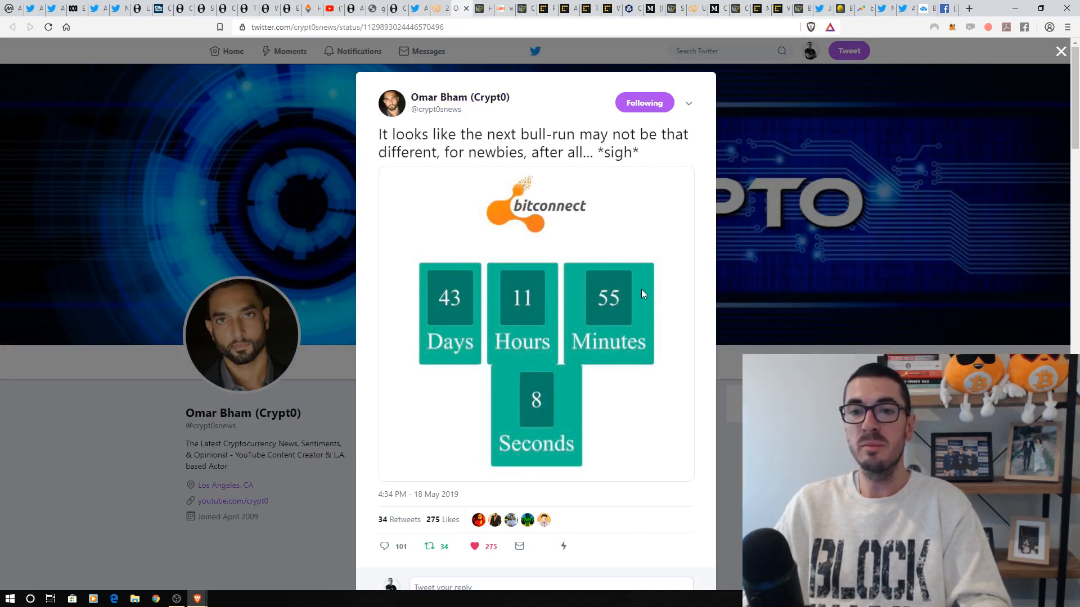
Step: Scroll Omar Bham's BitConnect tweet to show its retweets, likes and replies
scroll("down", 3)
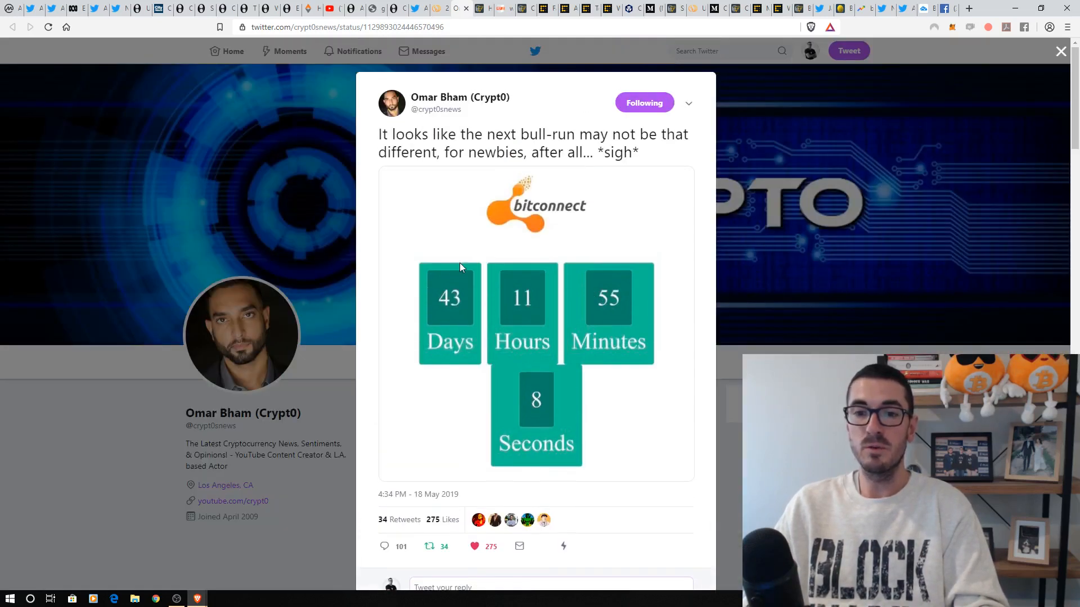
mouse_move(463, 246)
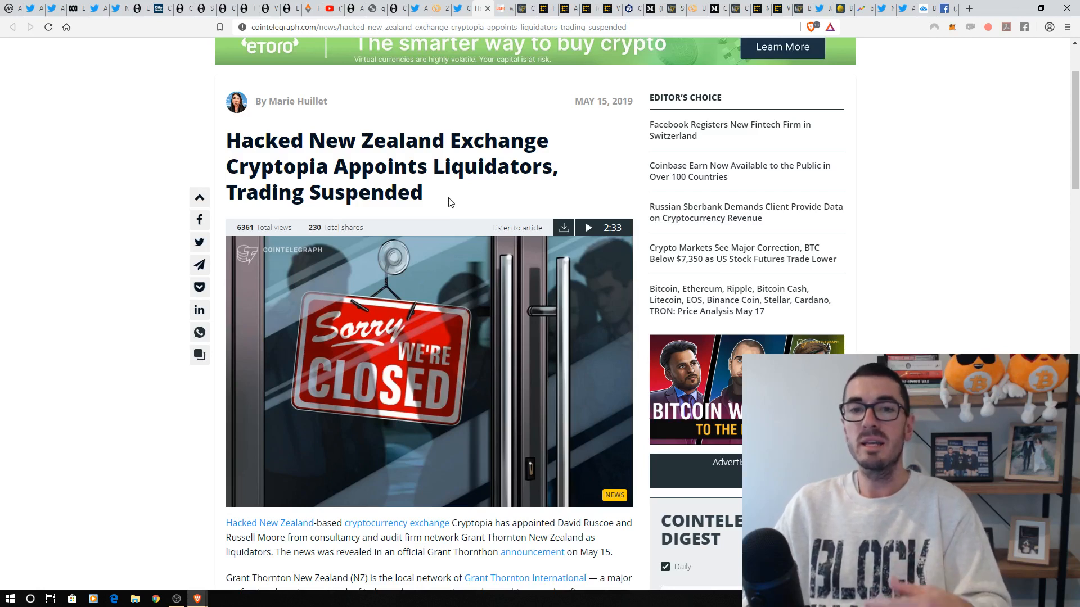
mouse_move(417, 188)
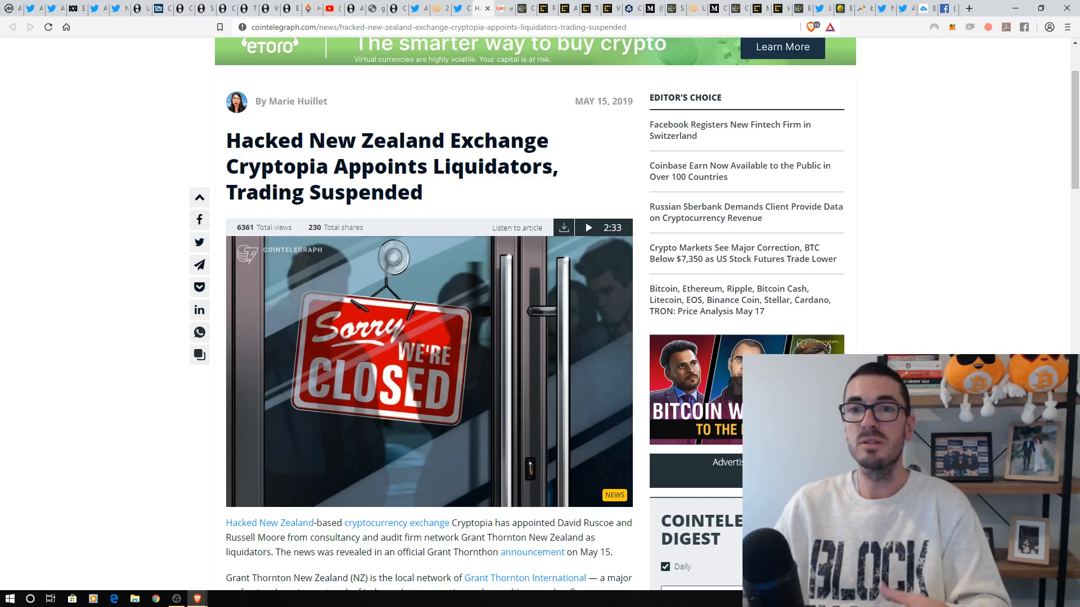
mouse_move(486, 188)
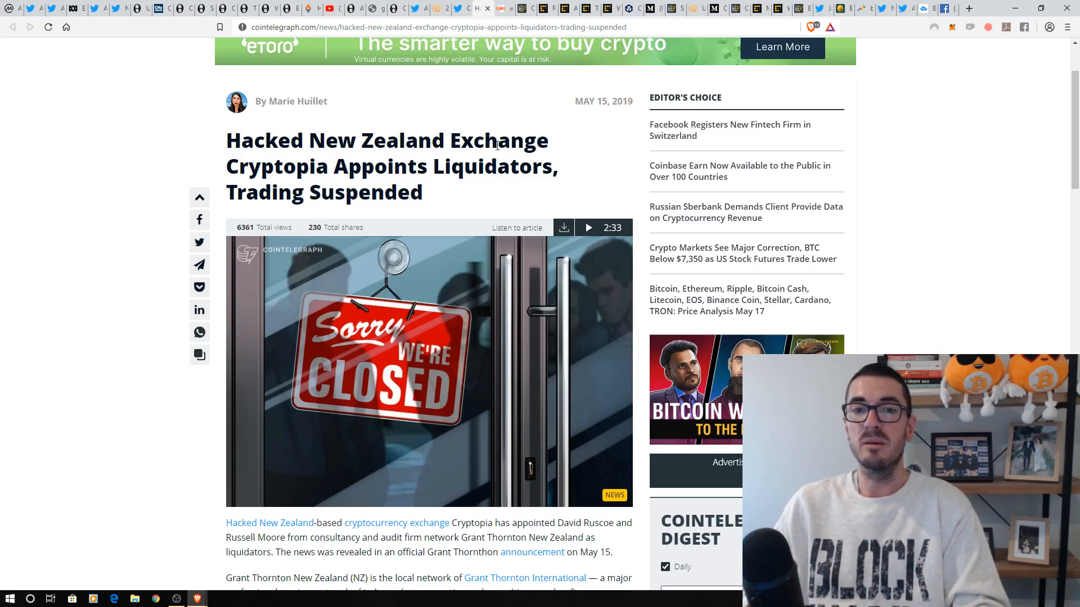
Step: Scroll back up the Cointelegraph article on Cryptopia appointing liquidators
scroll("up", 3)
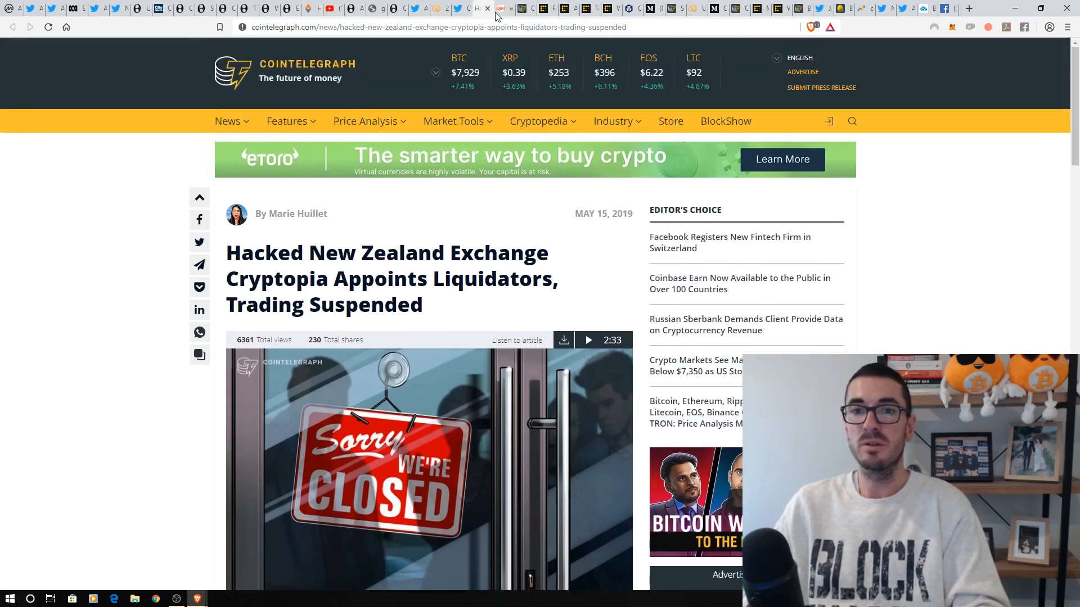
Step: Scroll the LEO token white paper to Forthcoming Projects, then open the Coinbase Earn article
left_click(461, 7)
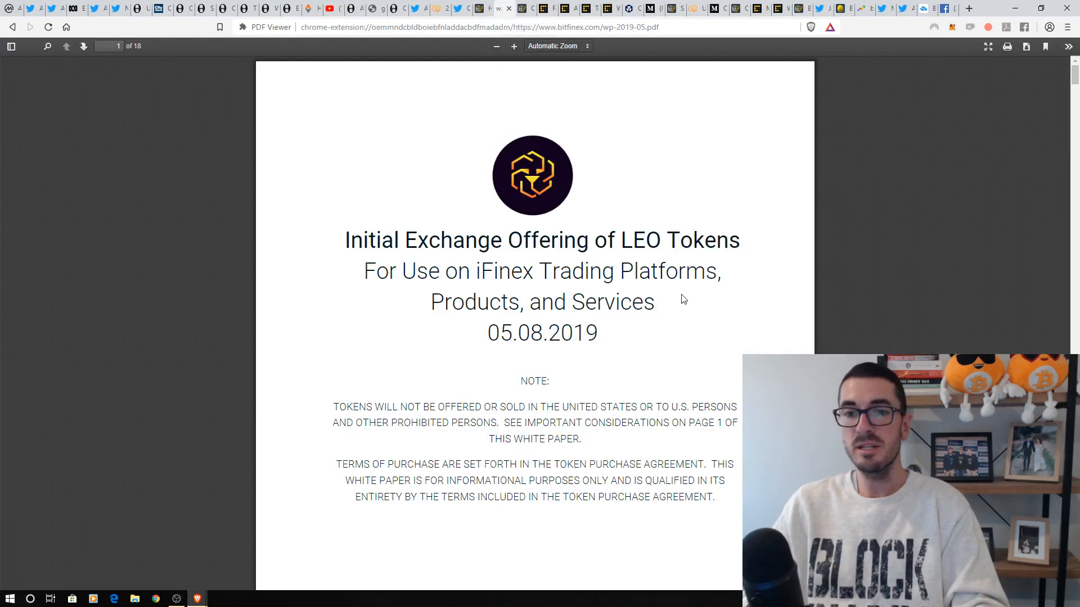
mouse_move(696, 334)
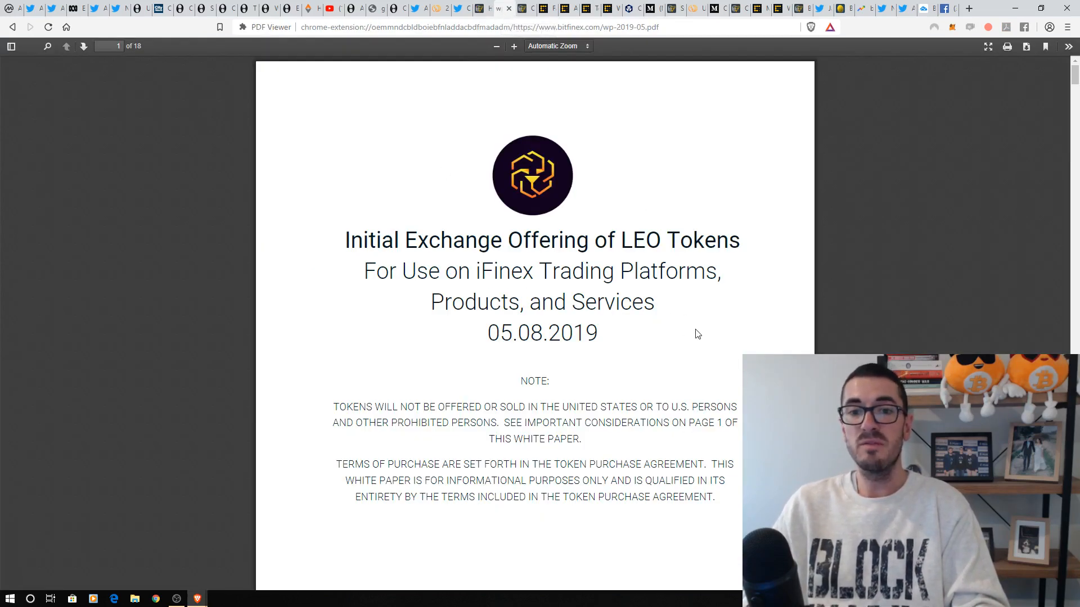
mouse_move(626, 239)
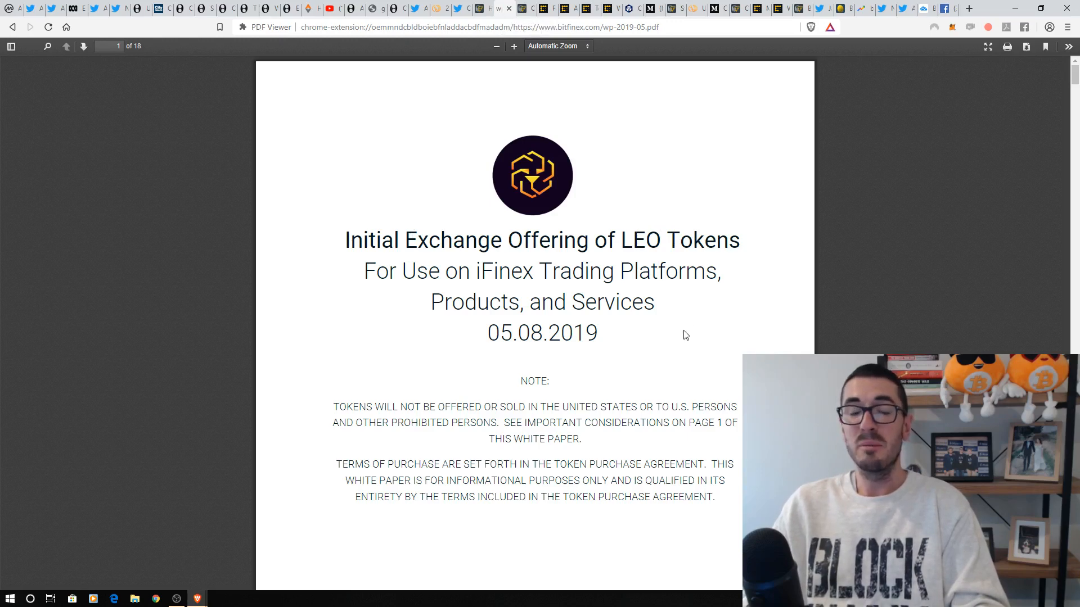
mouse_move(665, 324)
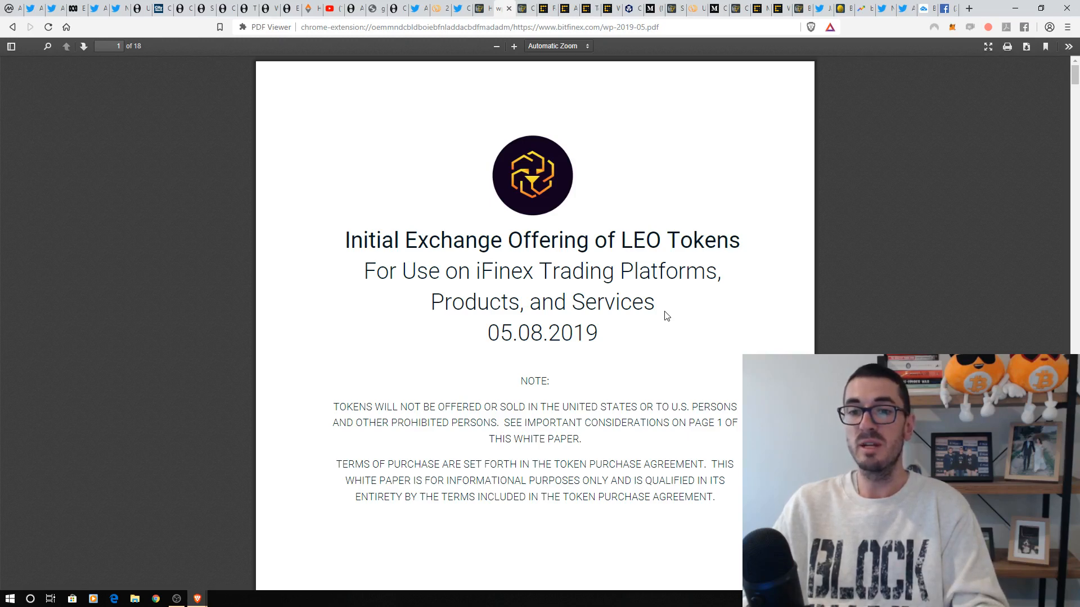
mouse_move(668, 314)
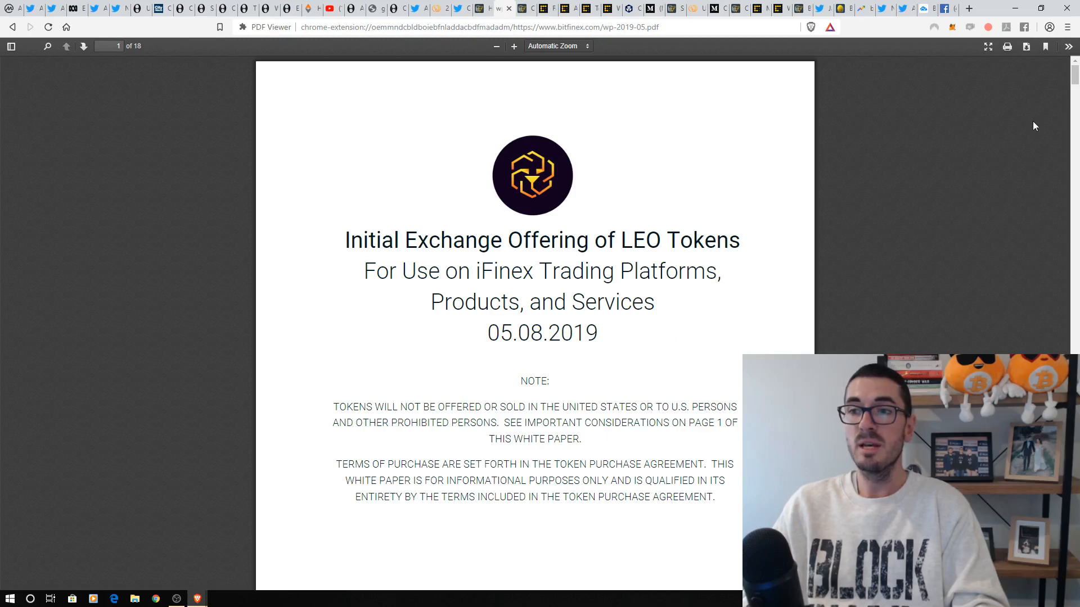
scroll("down", 3)
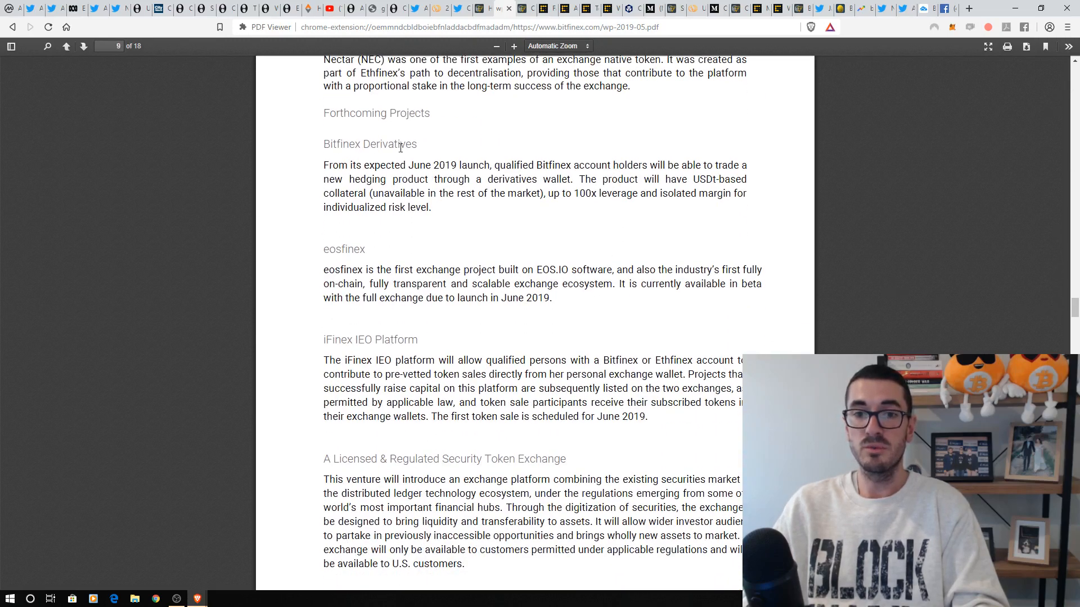
scroll("down", 3)
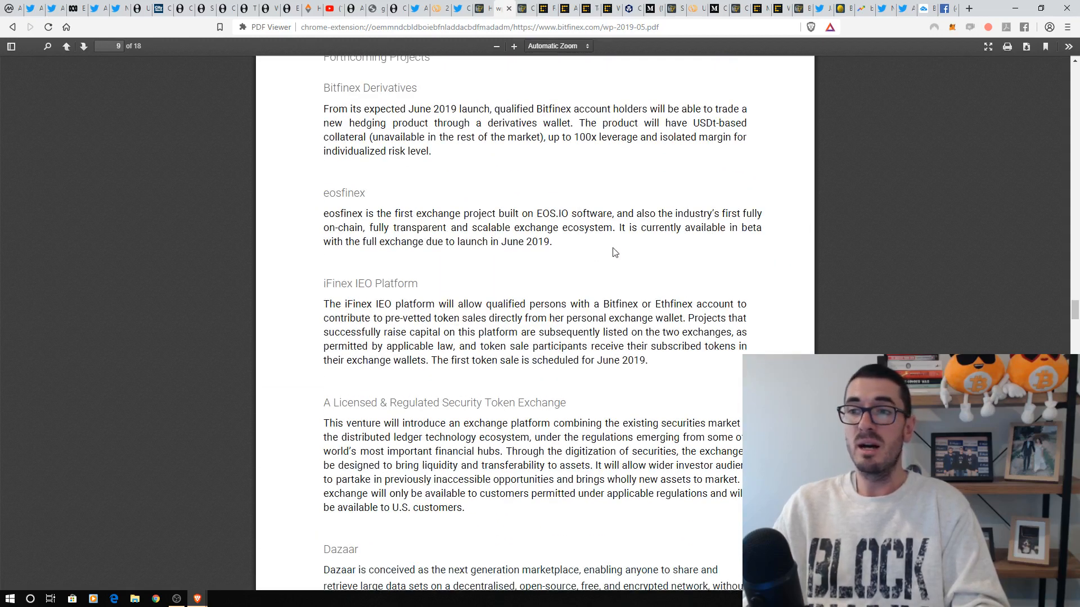
mouse_move(577, 261)
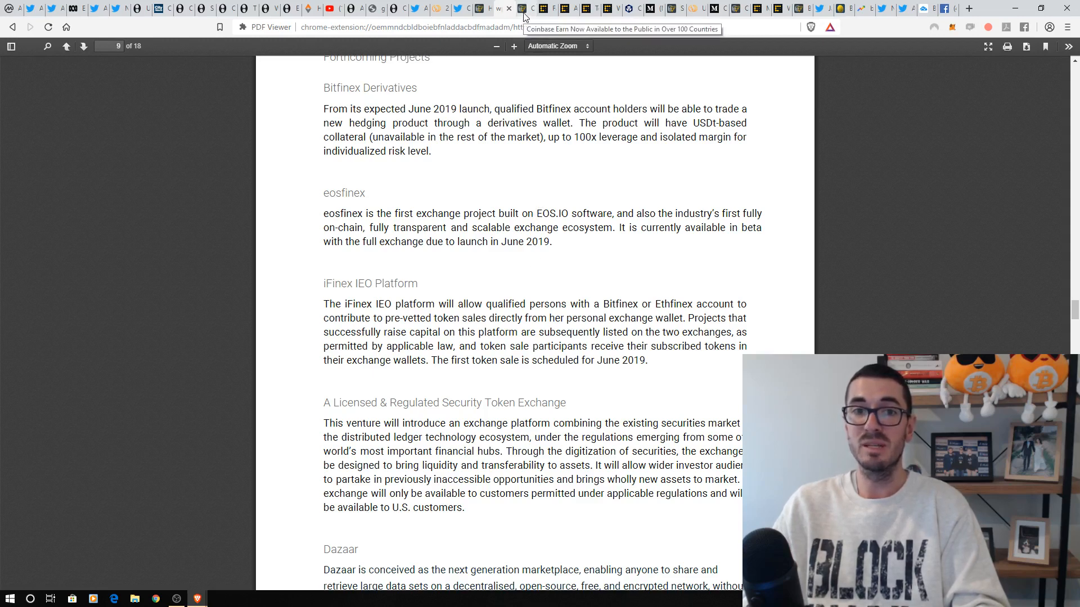
left_click(520, 9)
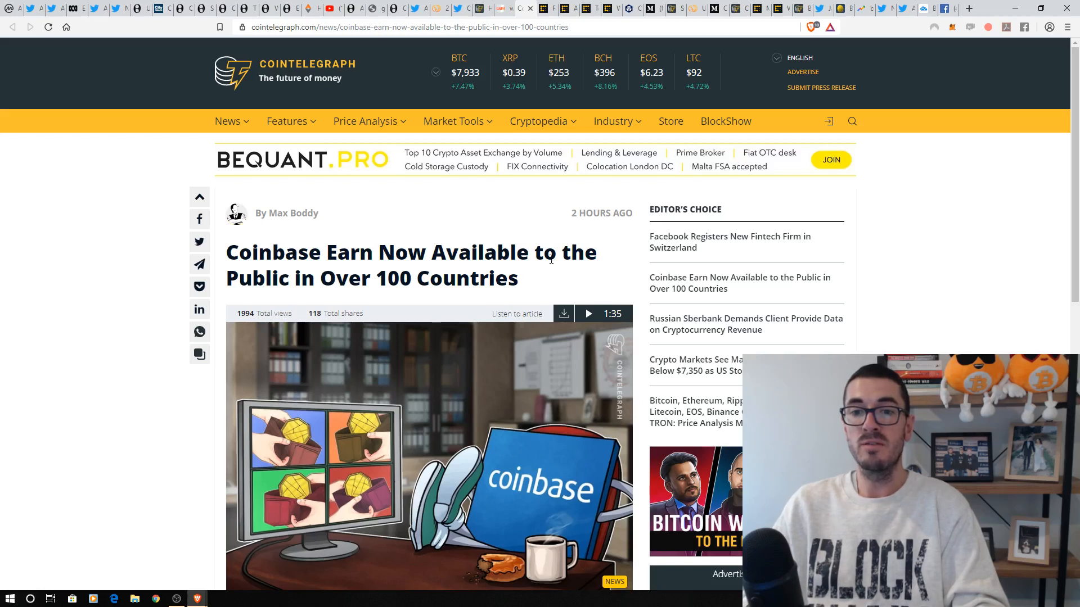
mouse_move(536, 276)
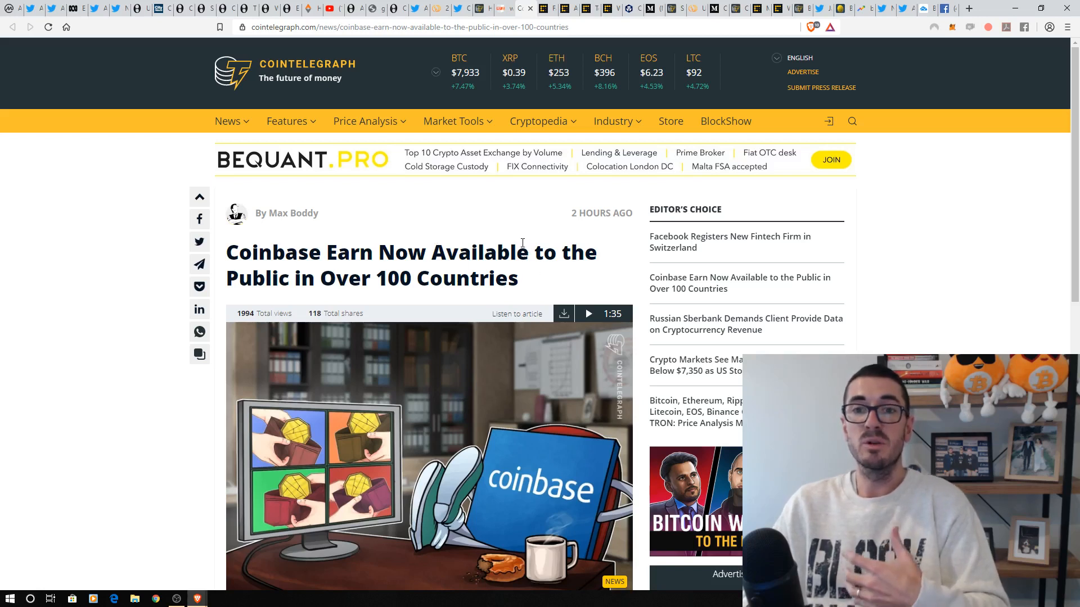
mouse_move(511, 233)
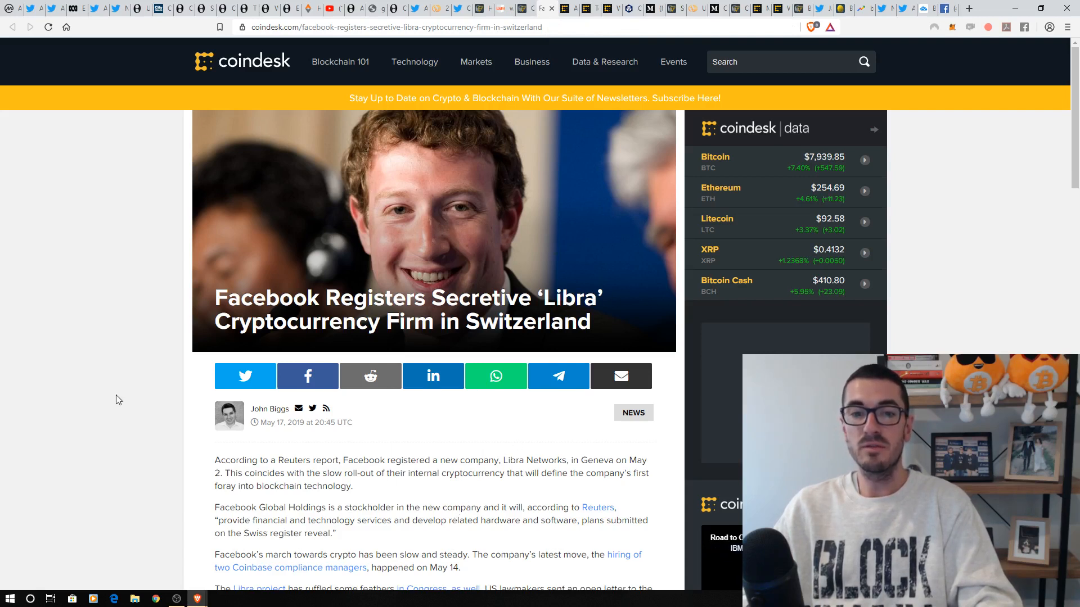
mouse_move(128, 406)
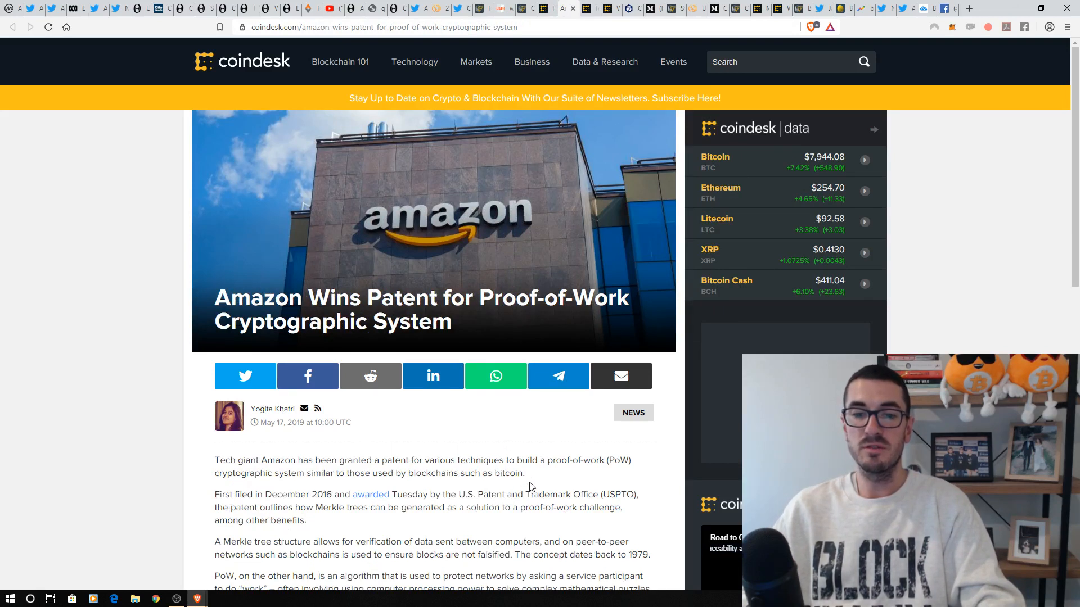
mouse_move(524, 470)
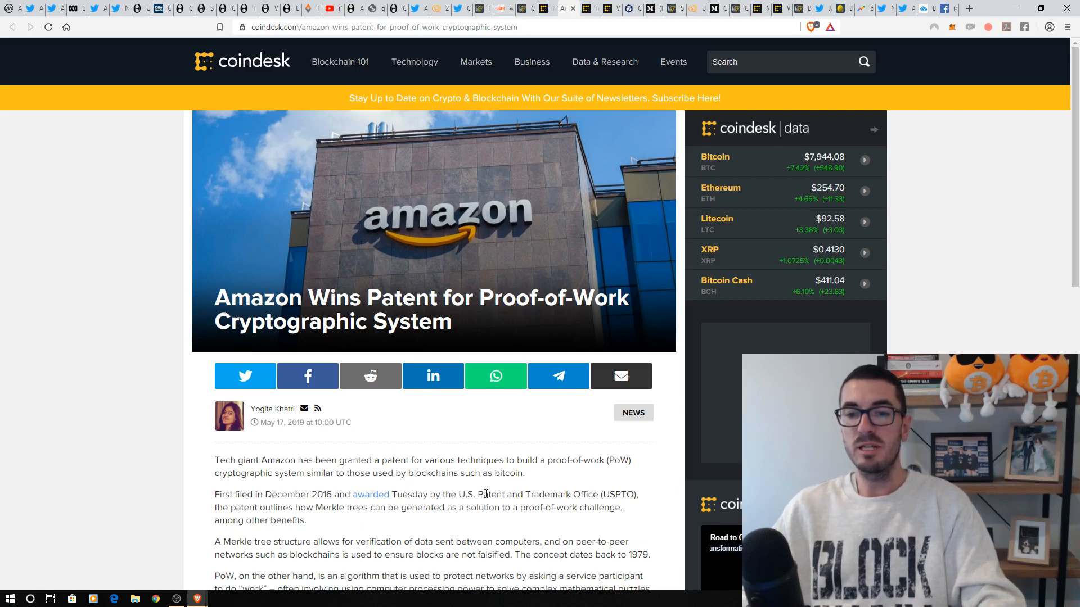
mouse_move(537, 422)
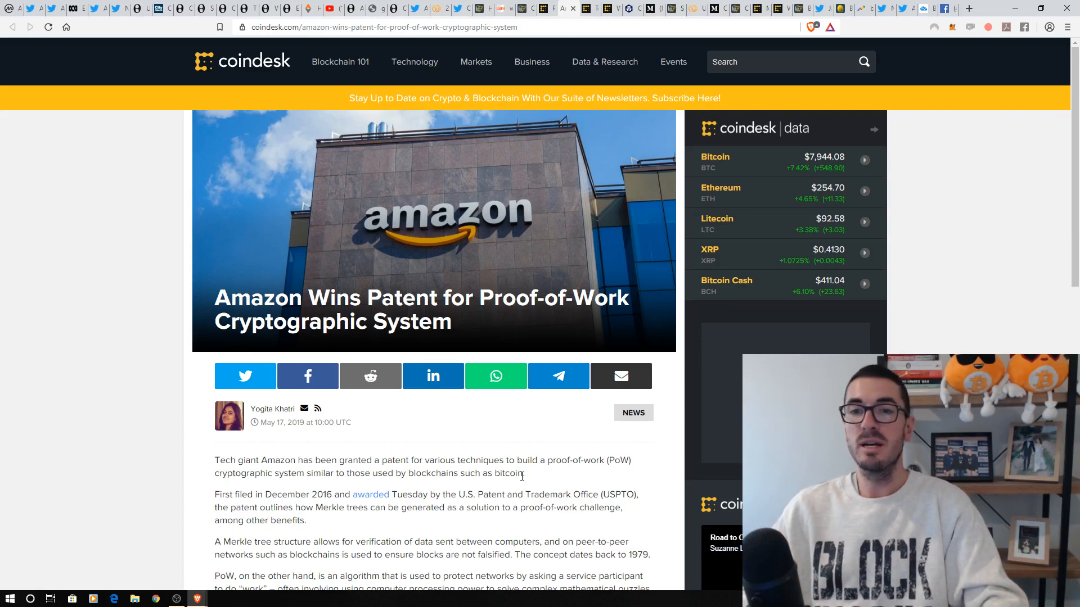
mouse_move(521, 448)
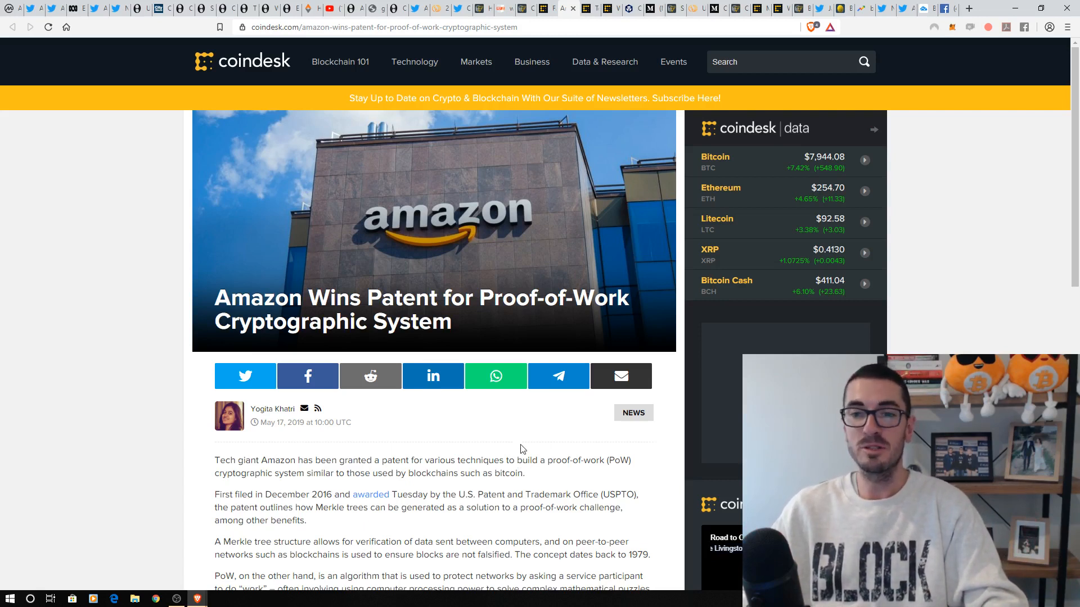
mouse_move(530, 436)
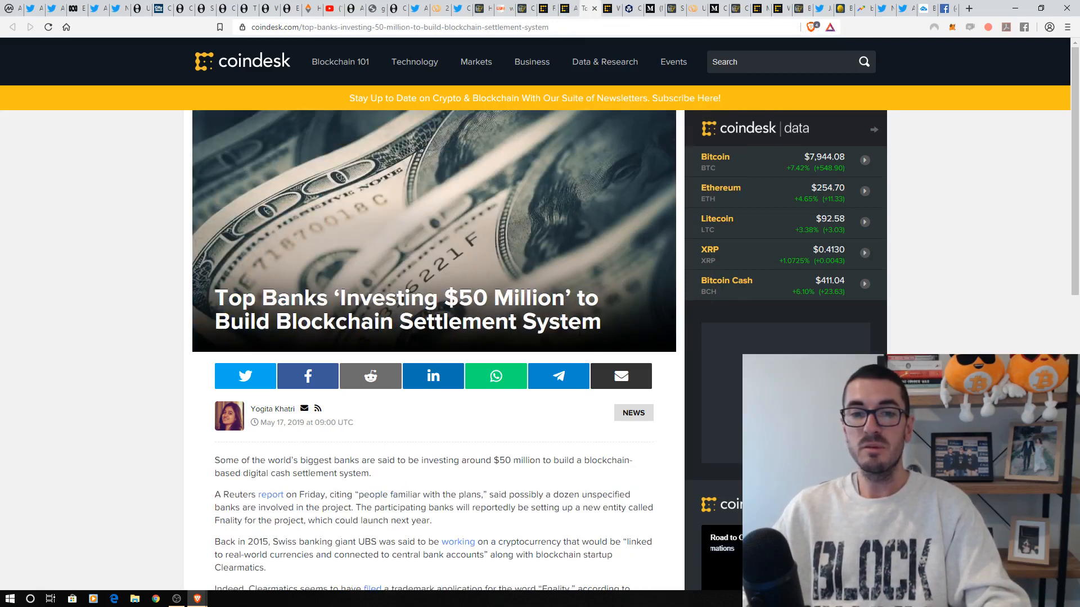
Step: Scroll briefly through the CoinDesk top banks settlement story
scroll("down", 3)
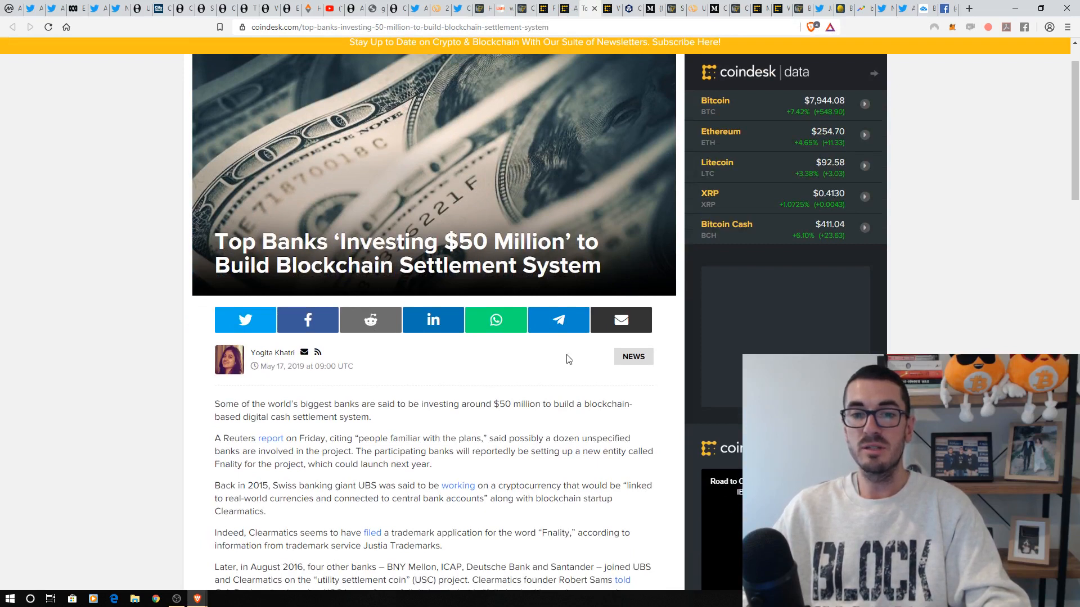
scroll("down", 3)
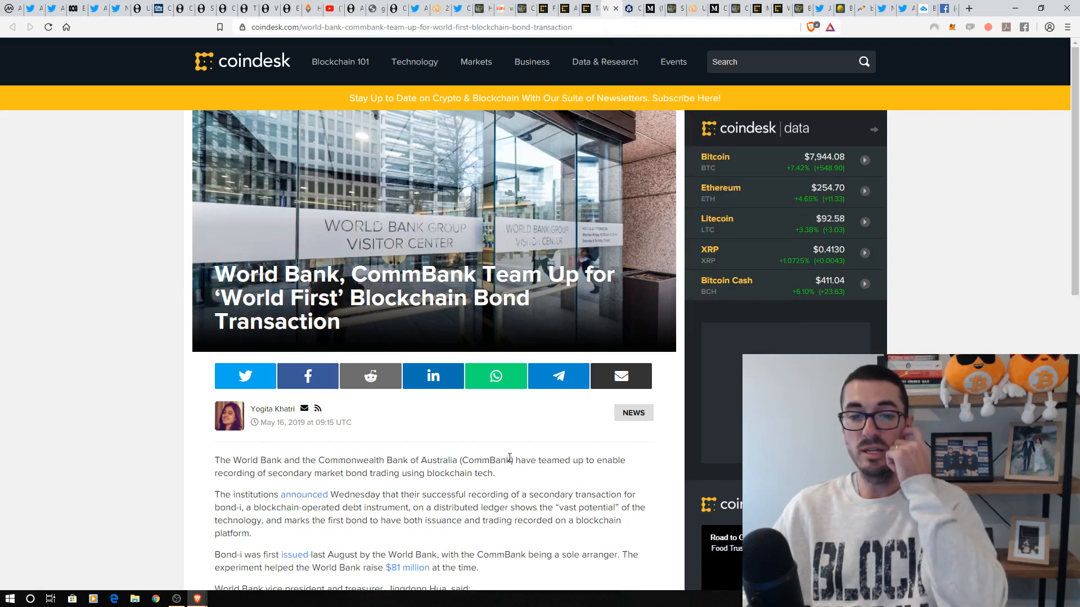
mouse_move(626, 89)
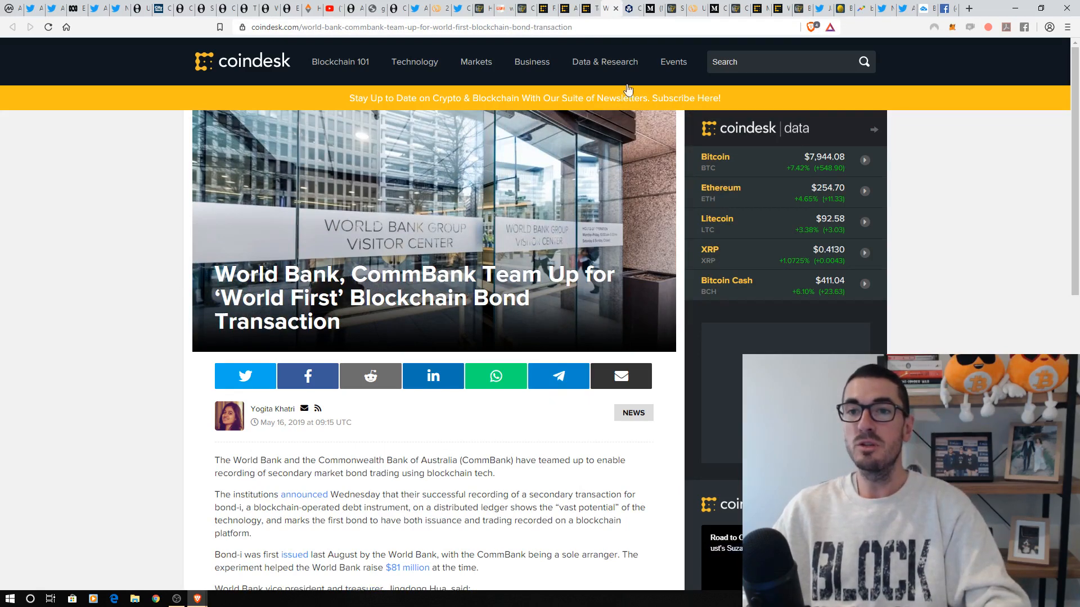
mouse_move(629, 9)
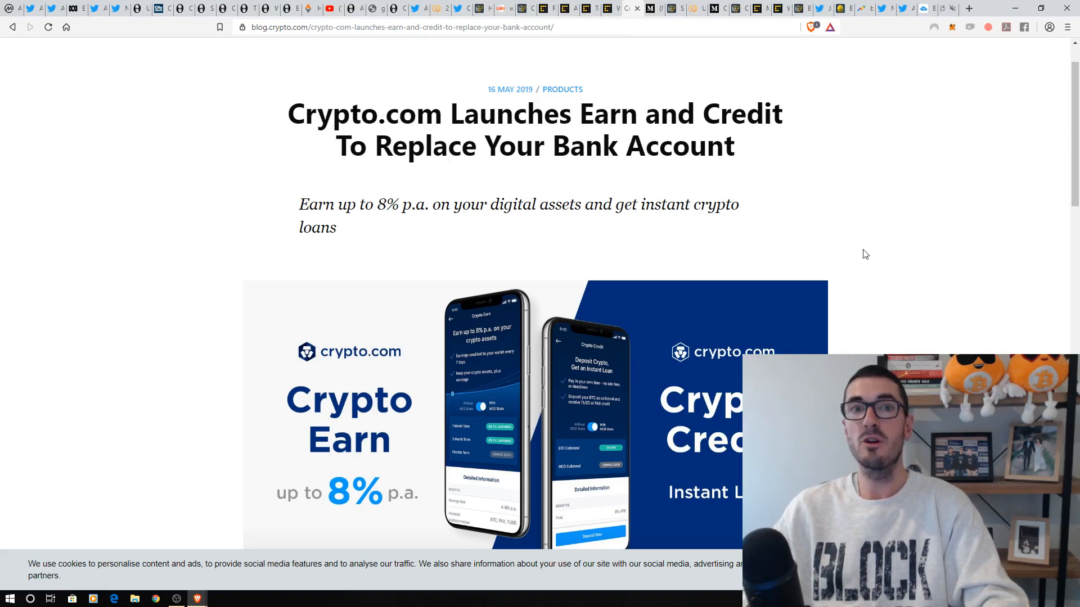
mouse_move(870, 254)
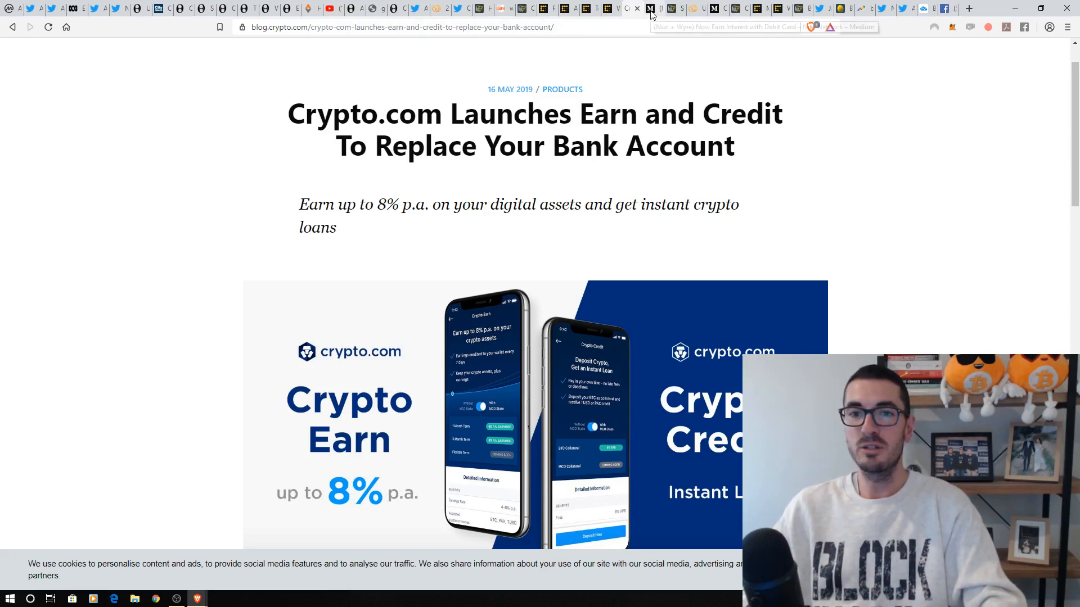
Step: Switch to Nuo Network's Medium post about earning interest with a debit card
left_click(647, 8)
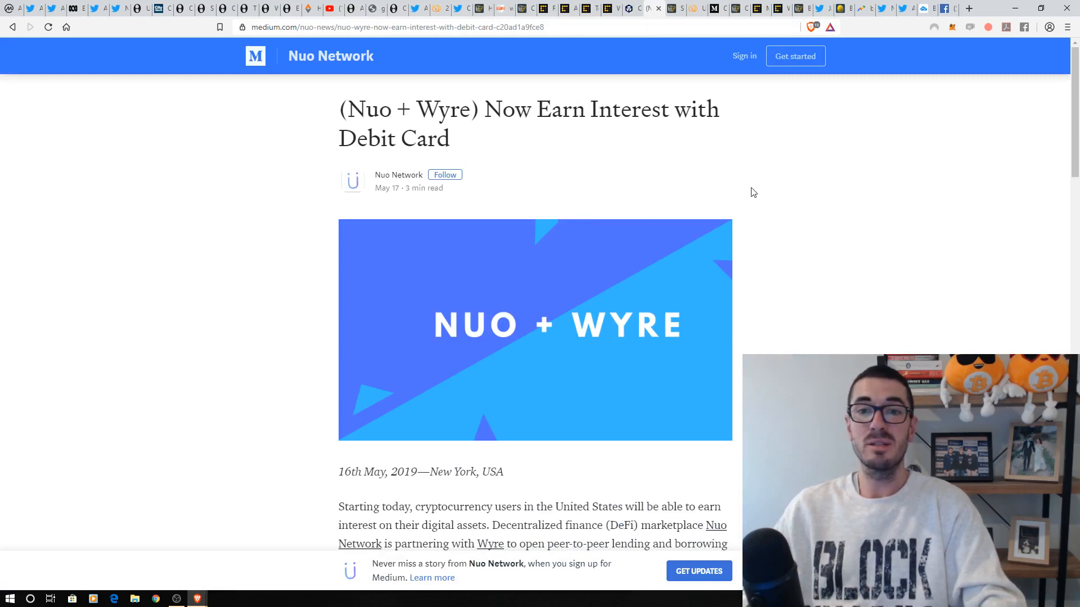
mouse_move(733, 176)
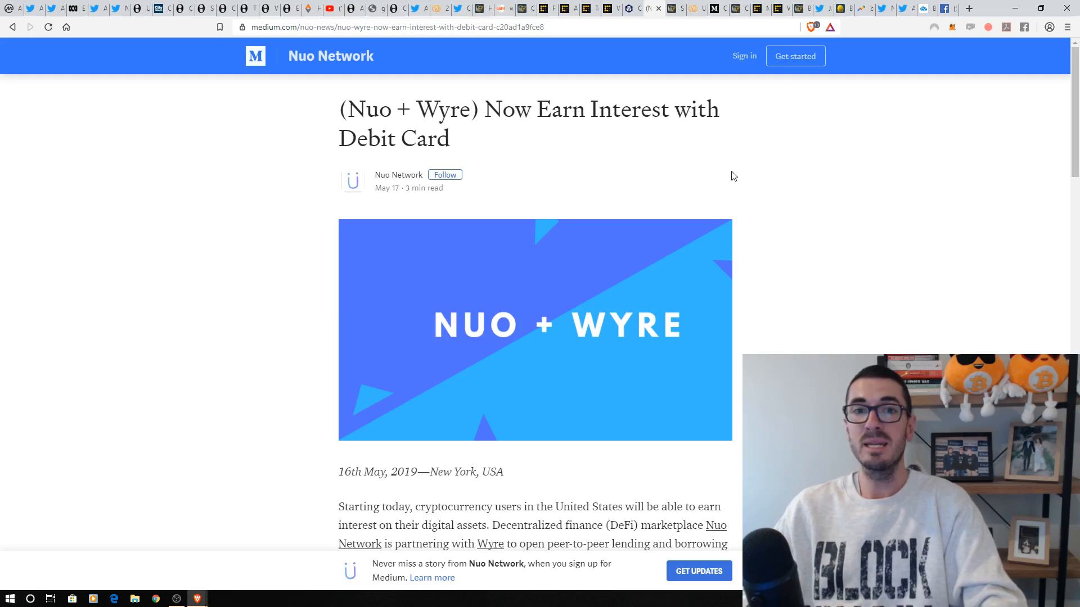
mouse_move(675, 7)
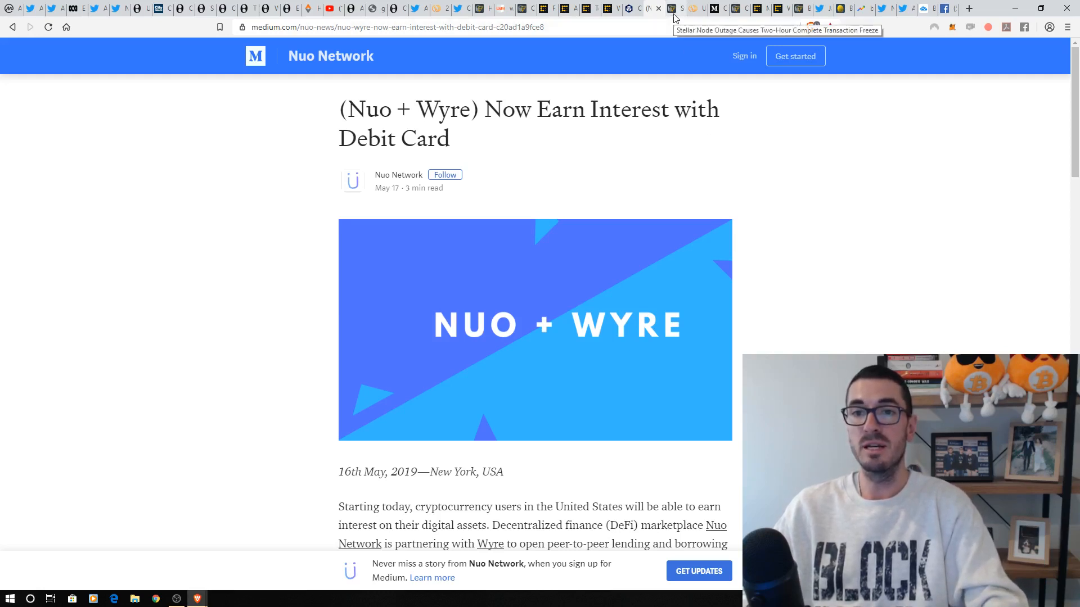
Step: Switch to Cointelegraph's article on the two-hour Stellar transaction freeze
left_click(674, 7)
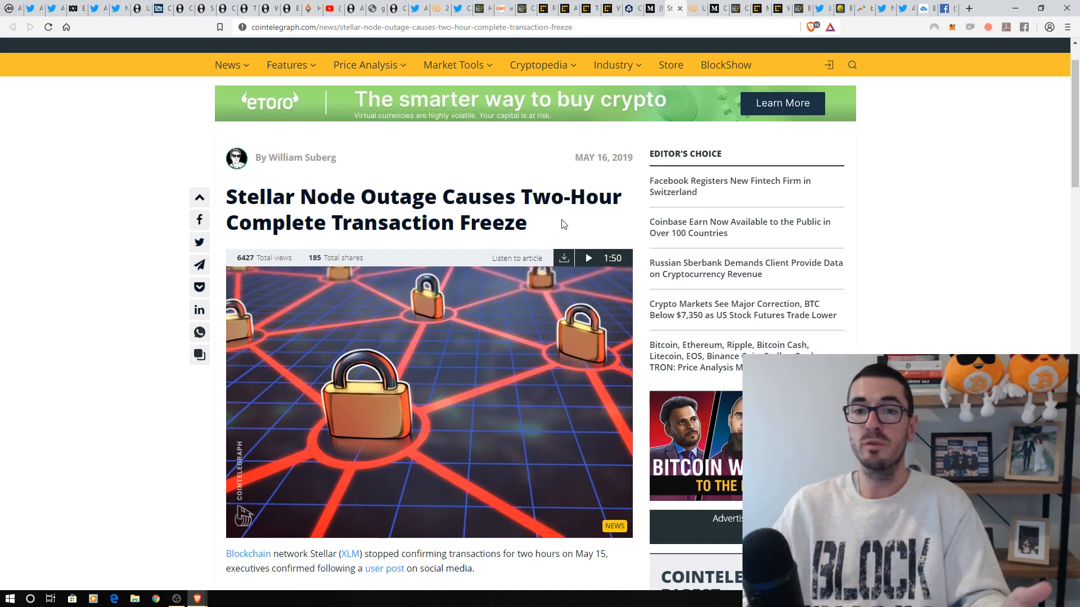
mouse_move(534, 184)
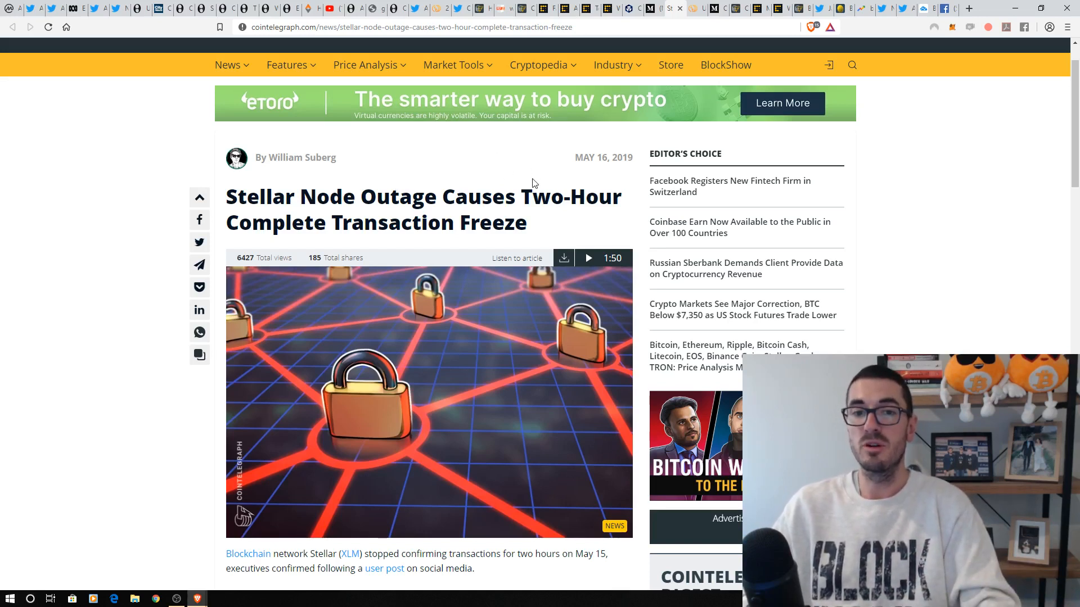
mouse_move(517, 234)
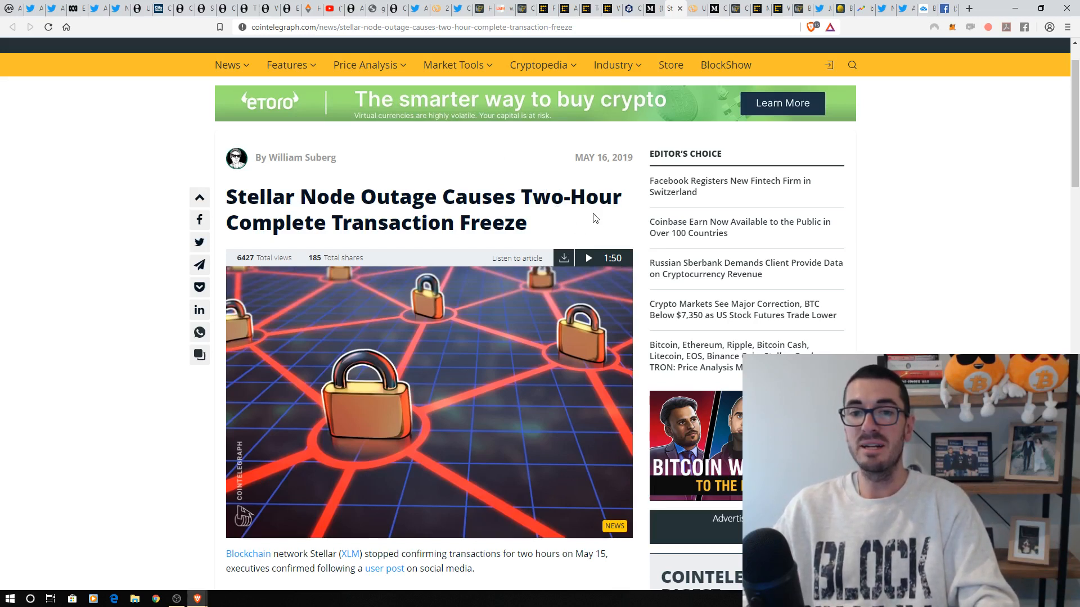
Step: Bring up CCN's 'Up 55%' NEM (XEM) article and dismiss the Tesla poll banner
left_click(689, 8)
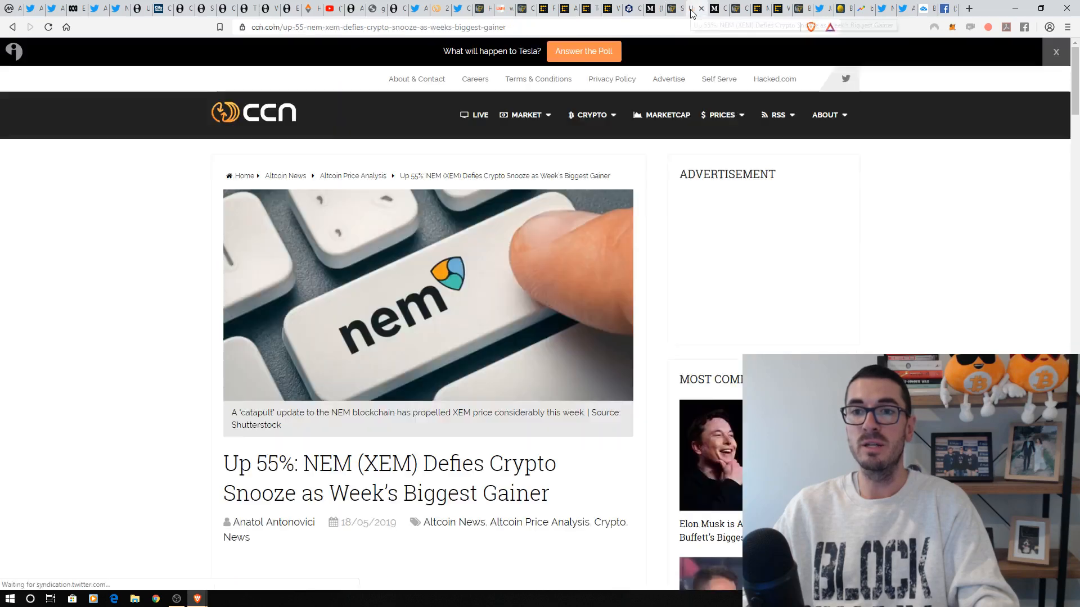
left_click(1055, 52)
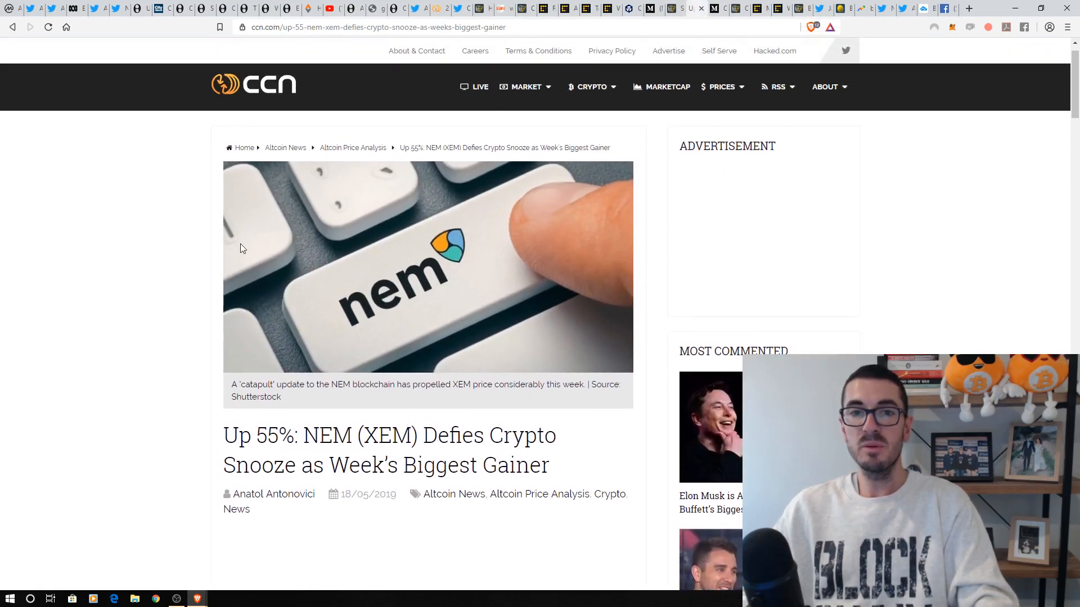
mouse_move(203, 297)
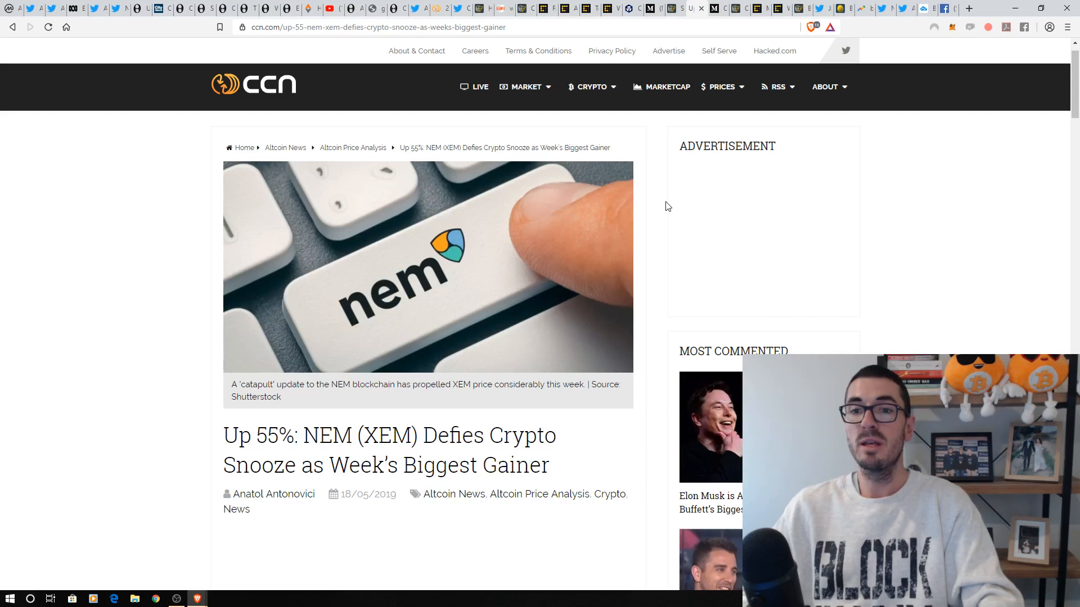
mouse_move(657, 210)
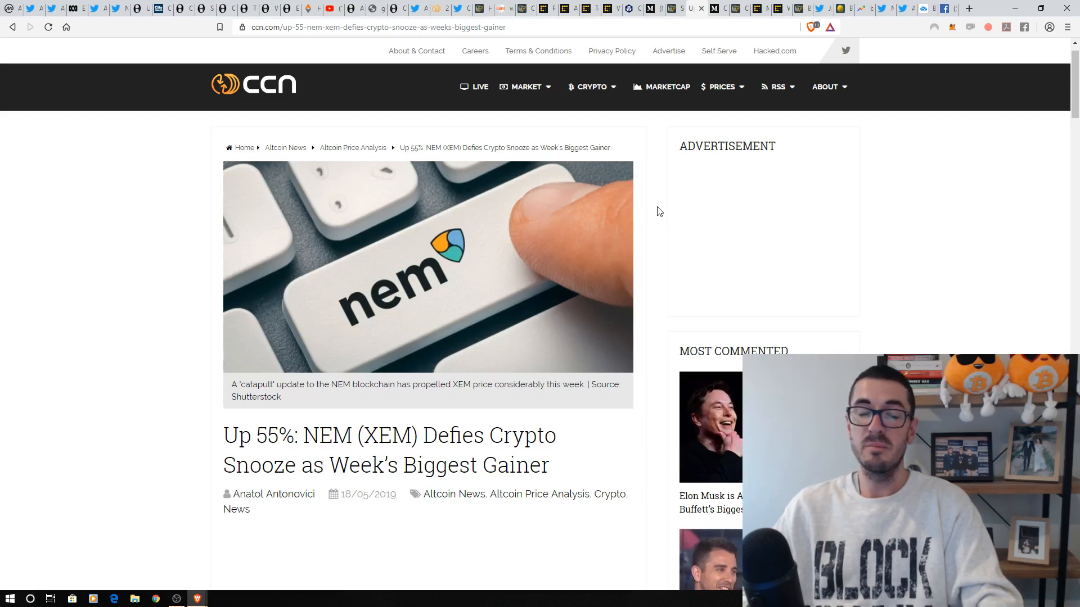
mouse_move(654, 219)
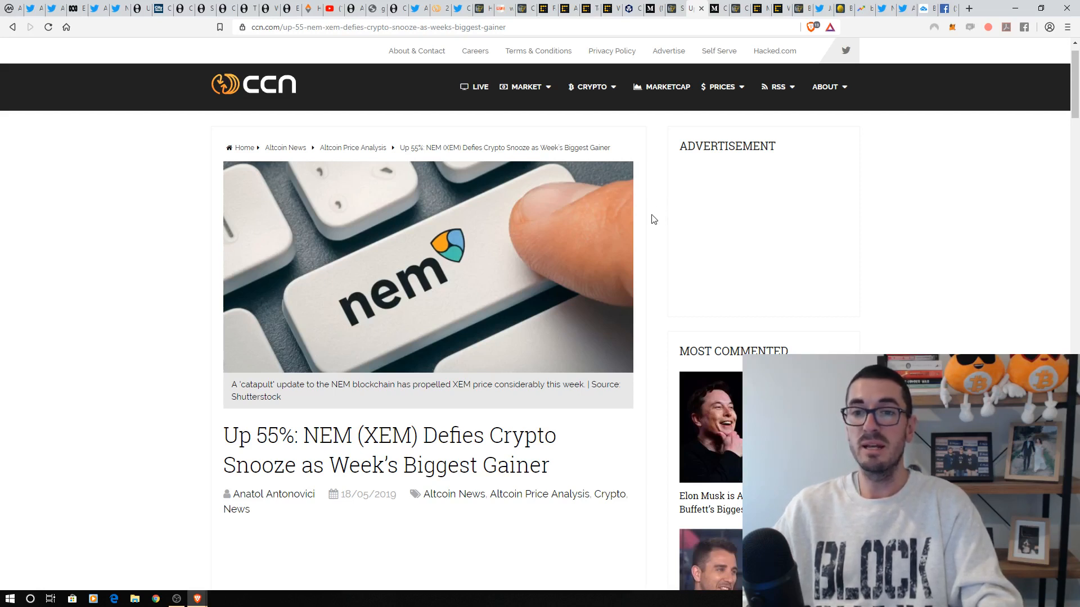
Step: Switch to CanYa's Medium post announcing the move to Binance Chain
left_click(716, 8)
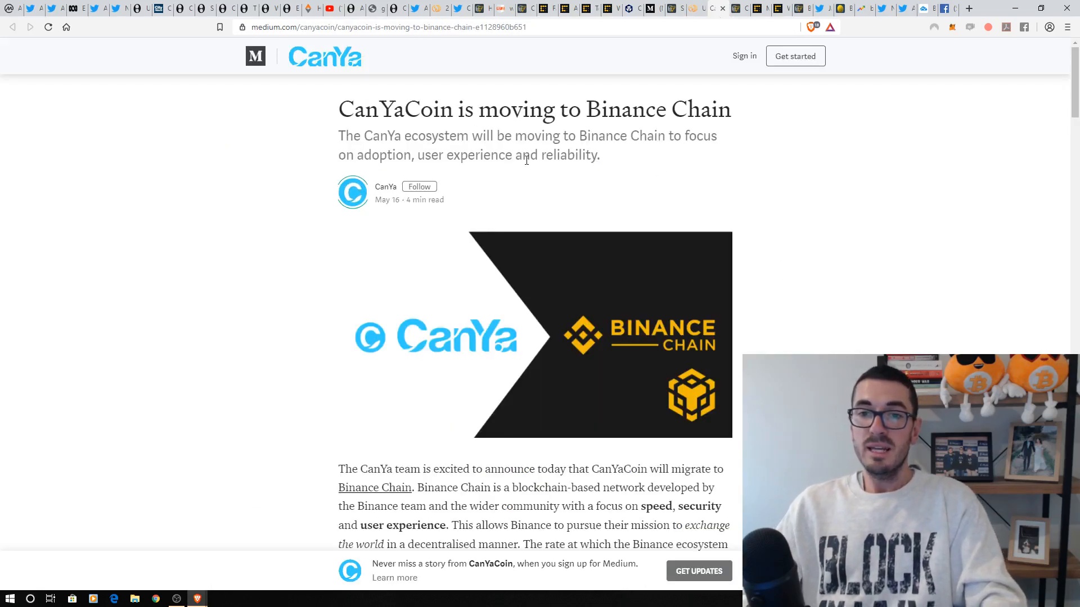
mouse_move(743, 181)
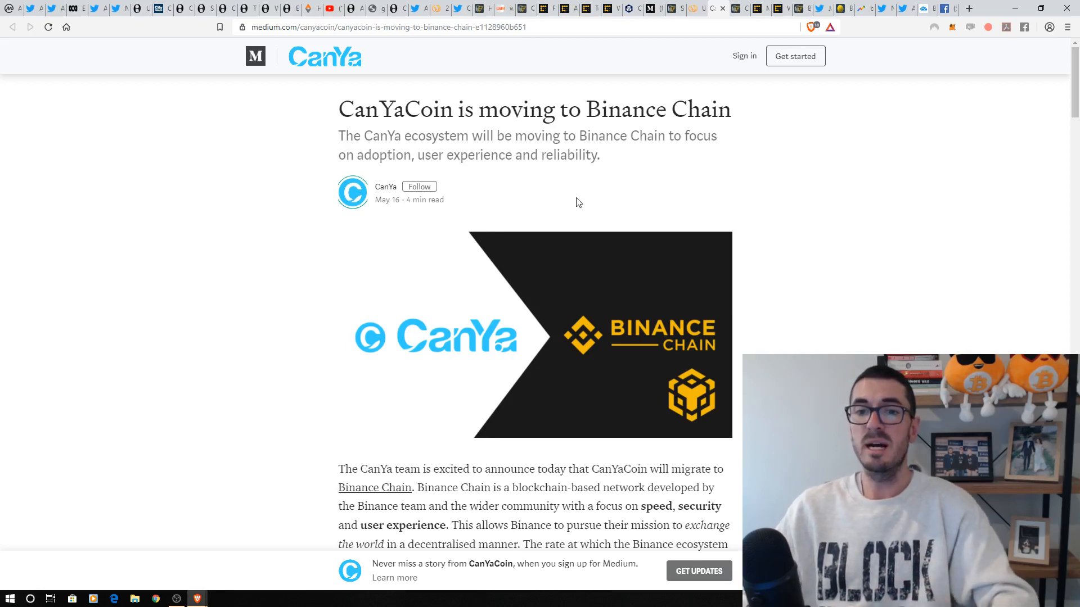
mouse_move(751, 210)
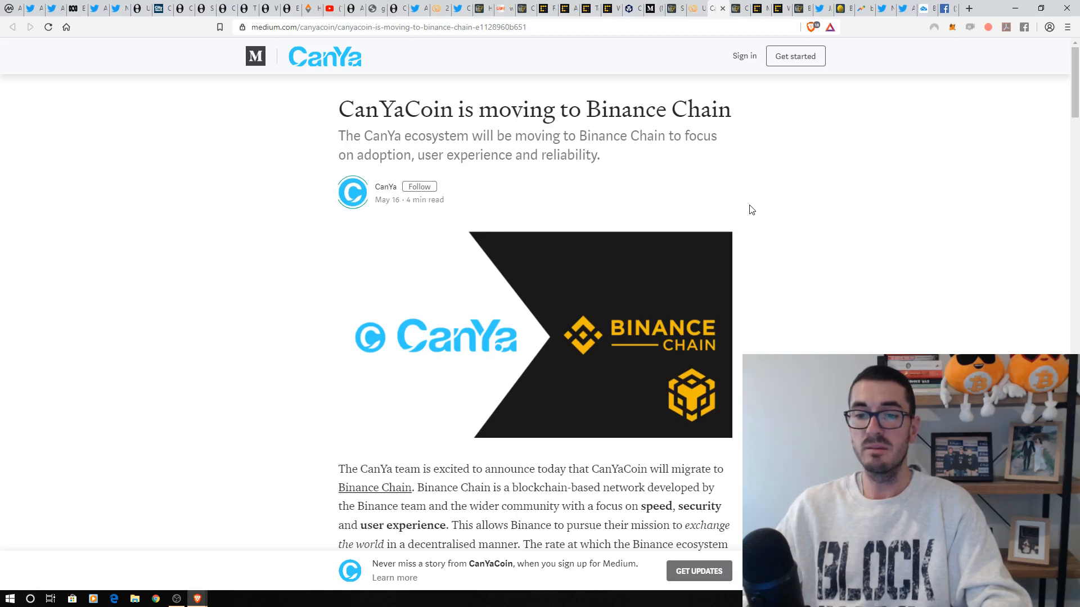
mouse_move(755, 193)
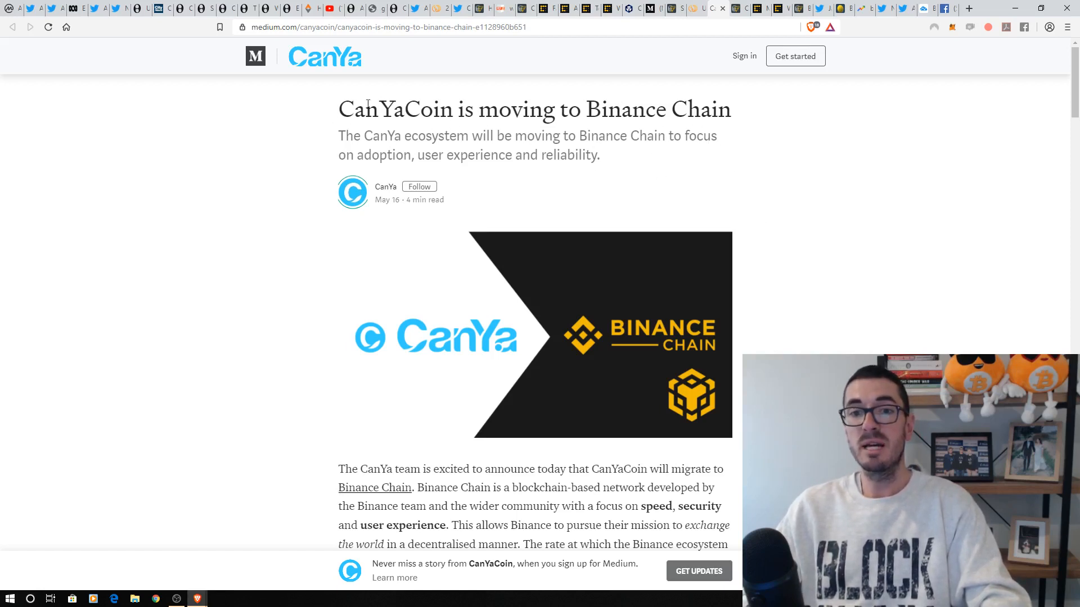
mouse_move(736, 180)
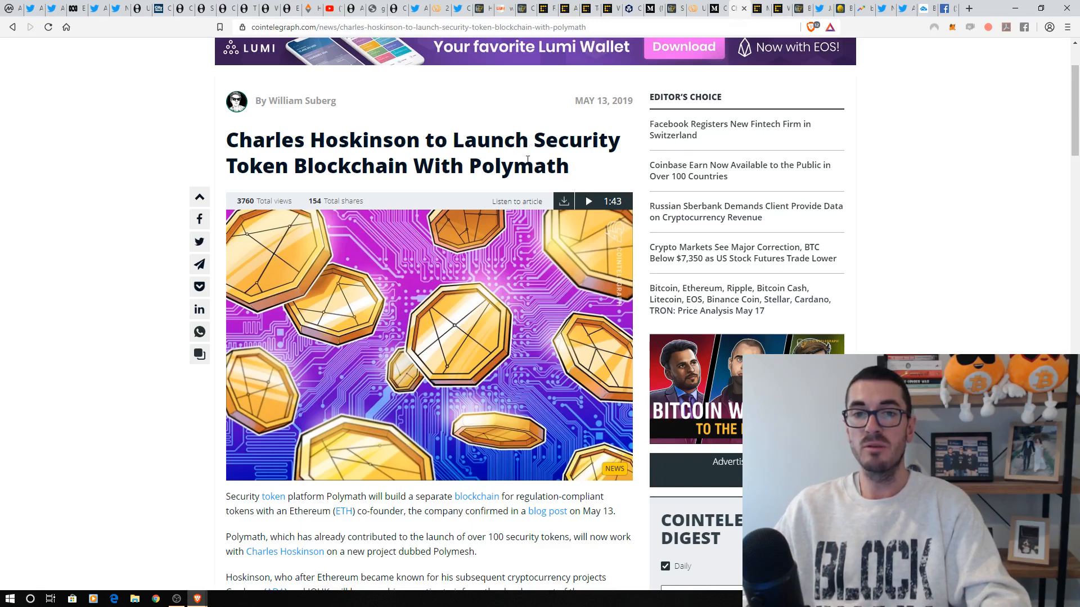
mouse_move(453, 412)
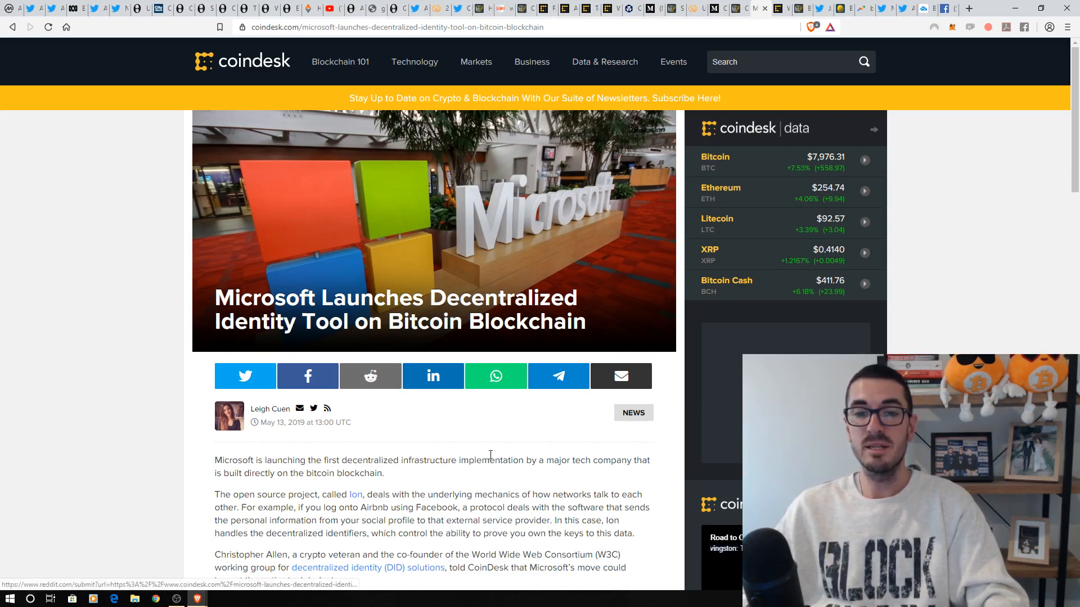
mouse_move(502, 435)
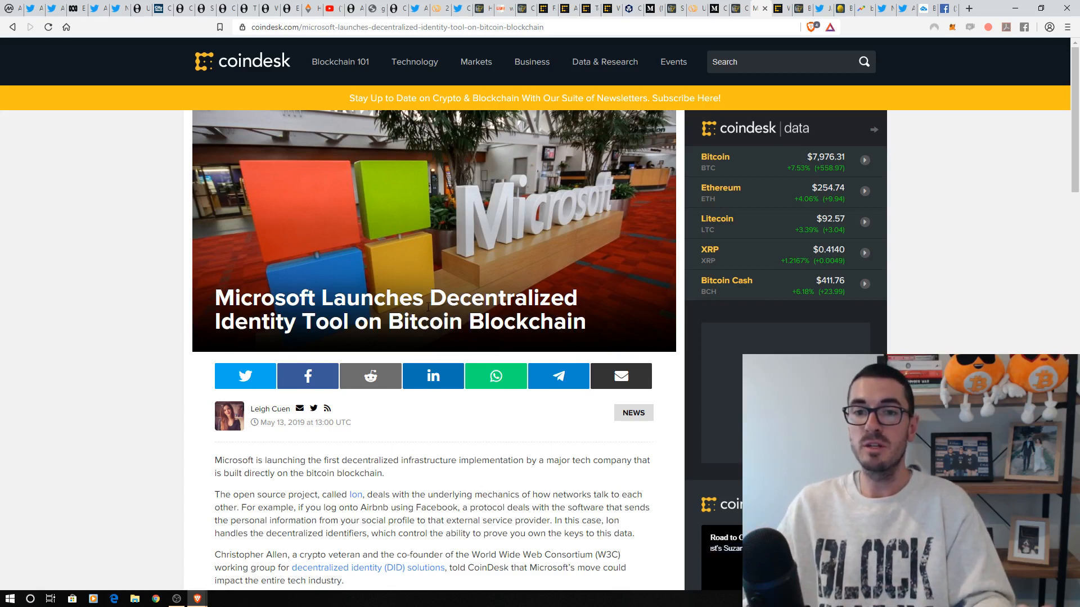
mouse_move(492, 263)
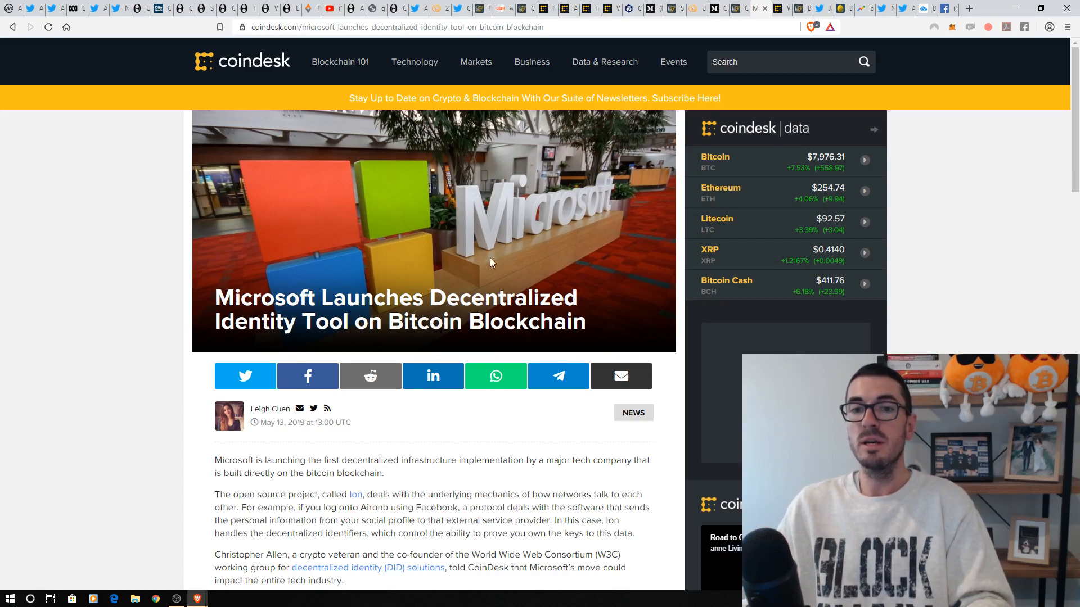
mouse_move(612, 228)
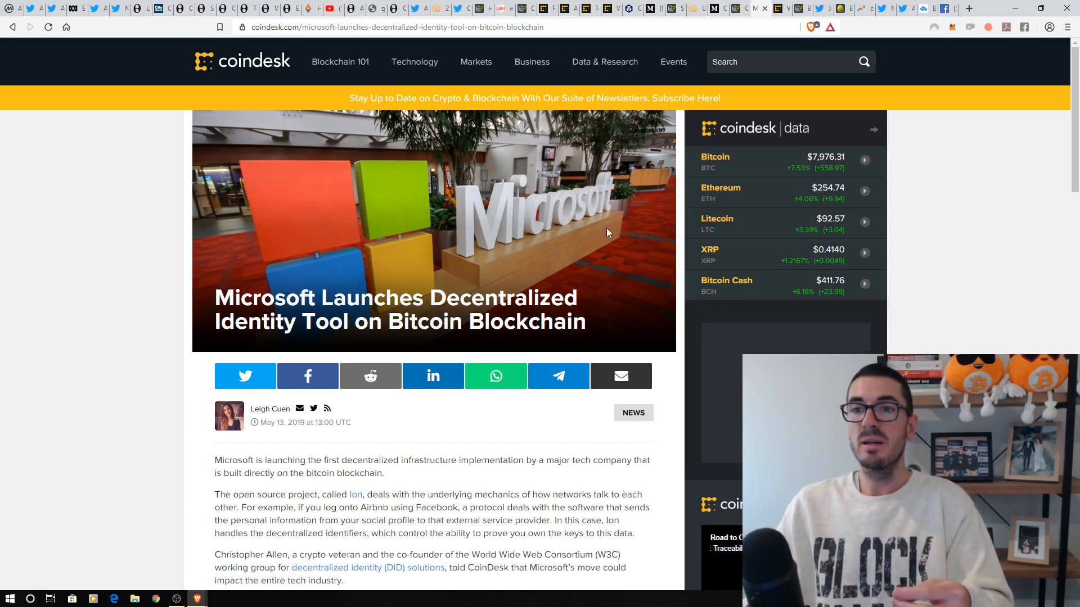
mouse_move(610, 219)
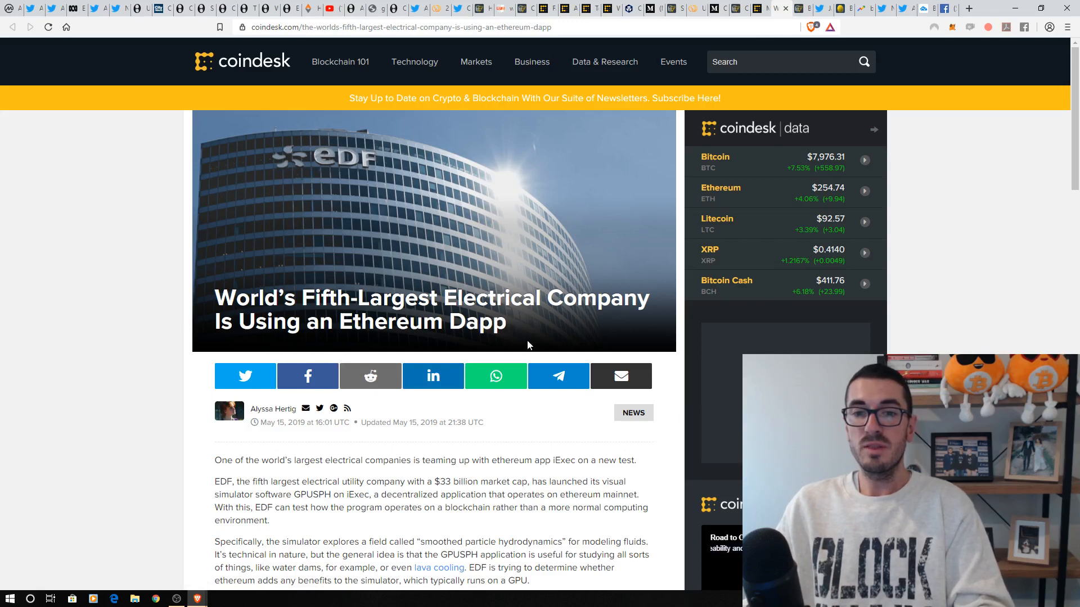
mouse_move(517, 332)
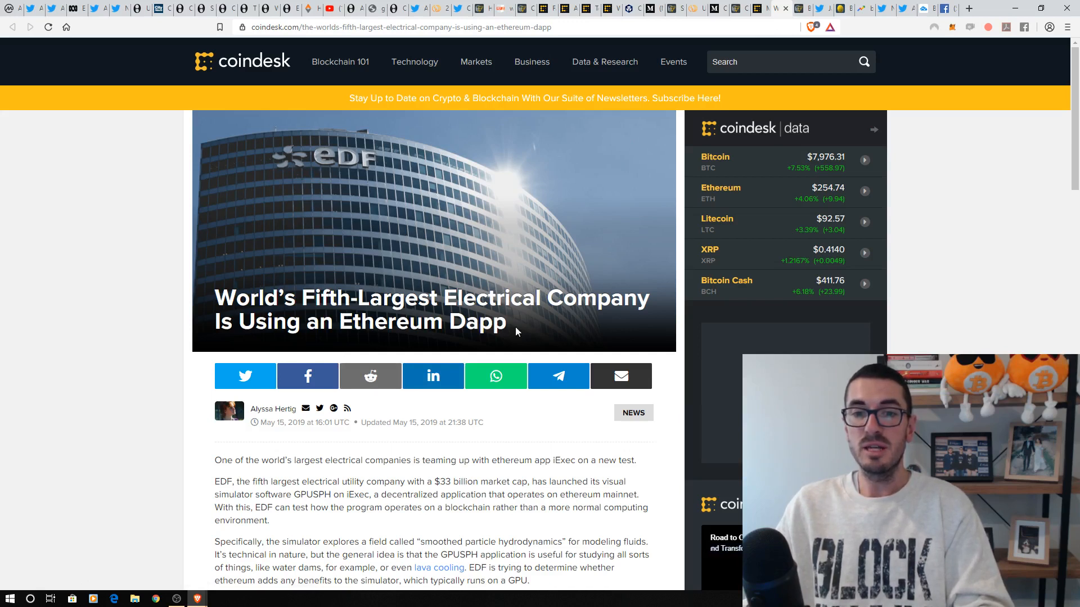
Step: Scroll down the CoinDesk EDF Ethereum dapp article and double-click in its text
scroll("down", 3)
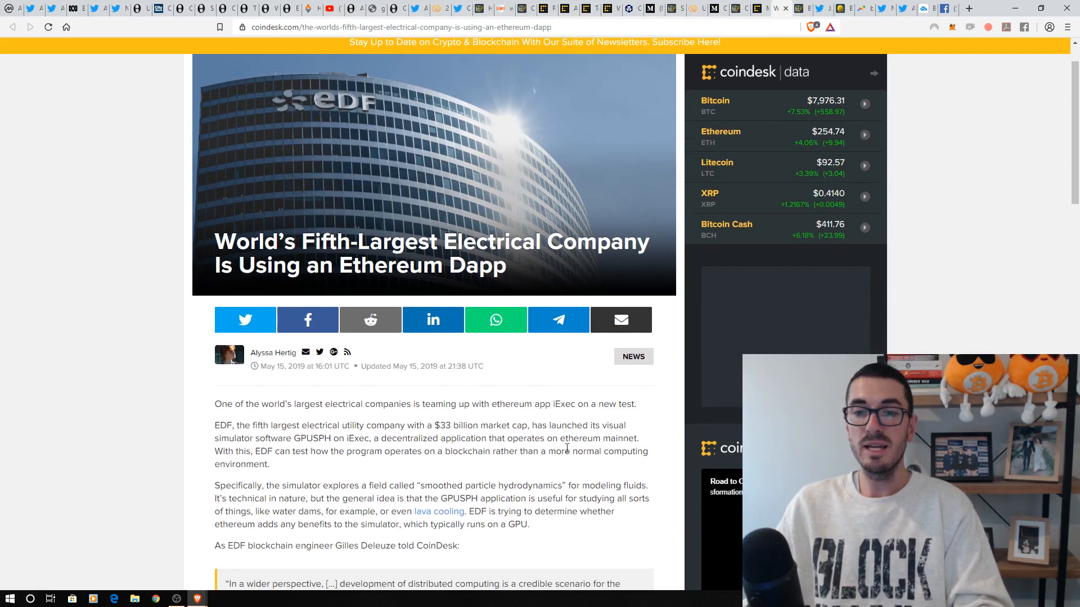
double_click(561, 404)
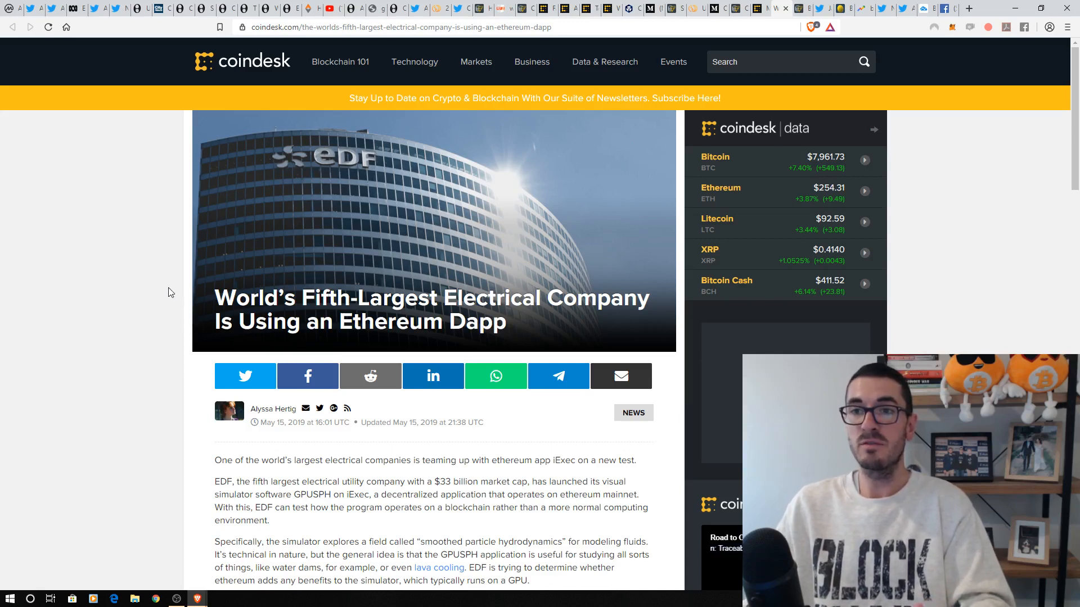
mouse_move(515, 261)
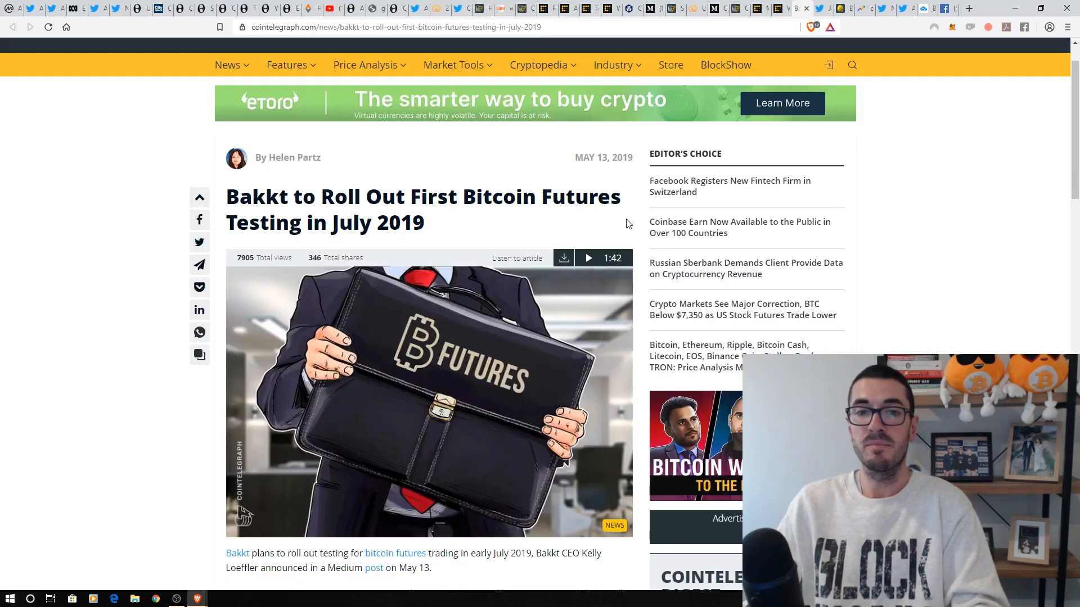
Step: Scroll the Bakkt article, clear the headline highlight, and bring up Jake Chervinsky's Bitwise ETF tweet
scroll("down", 3)
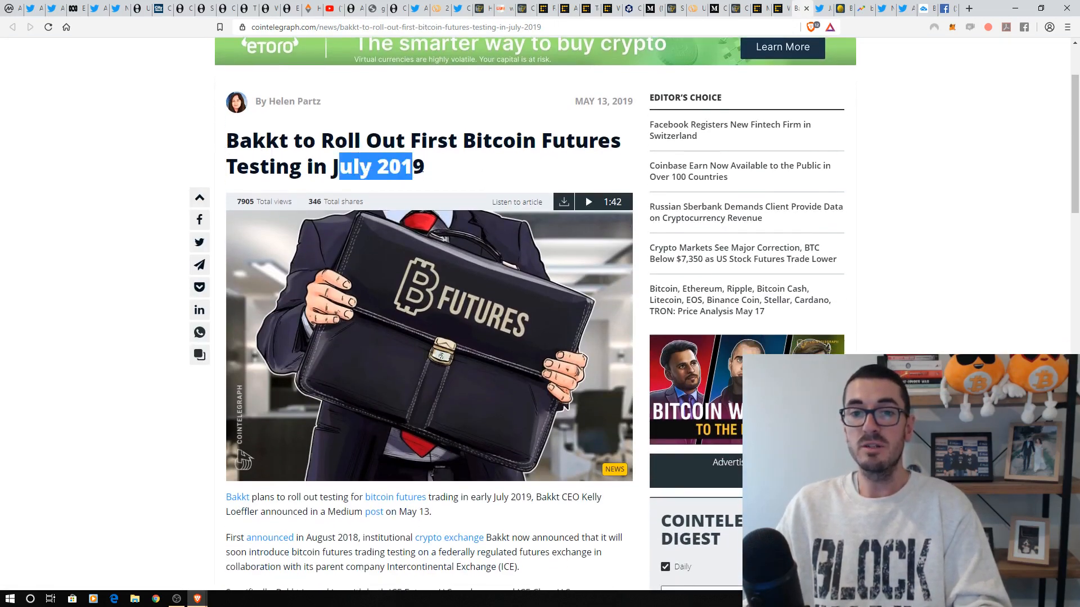
left_click(522, 178)
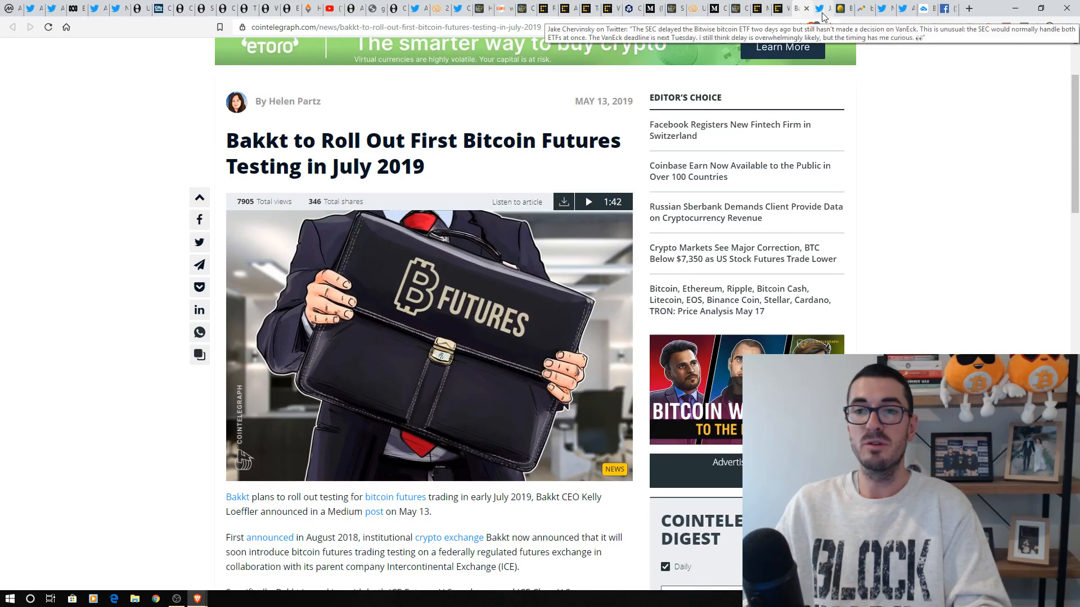
left_click(797, 9)
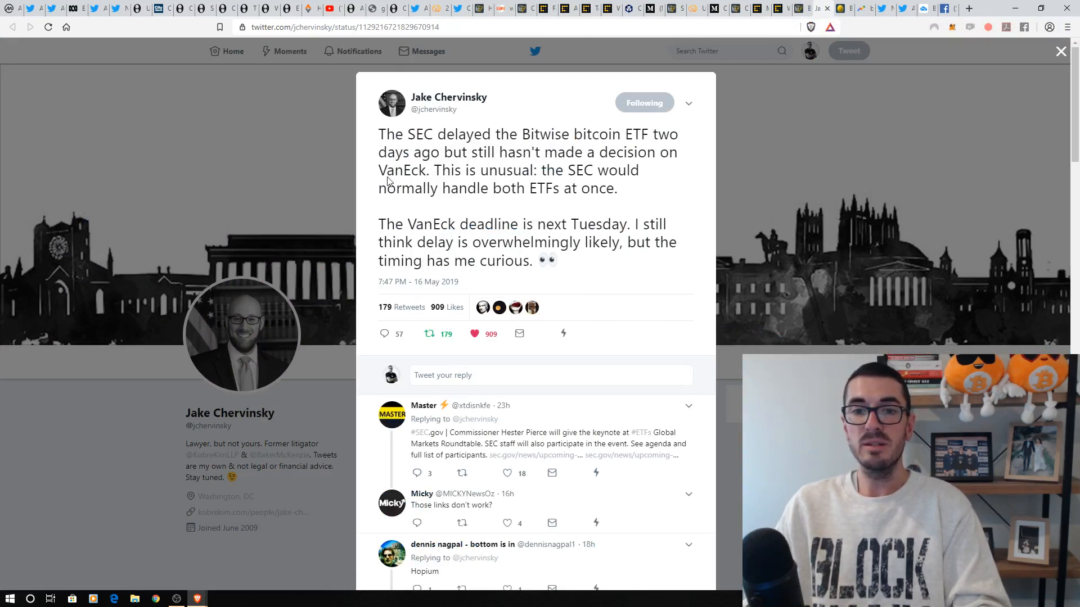
double_click(402, 170)
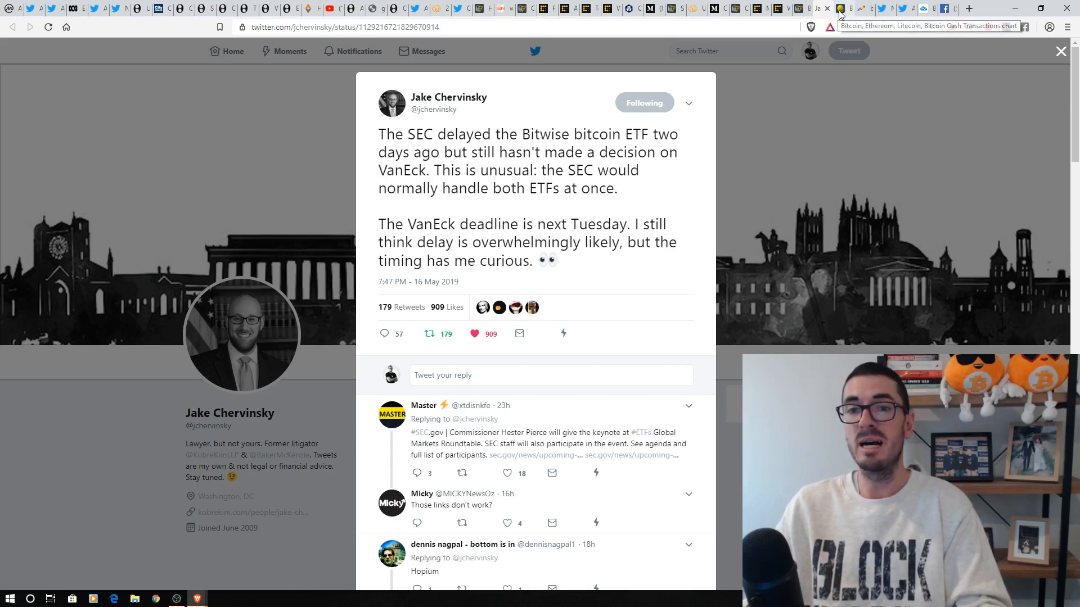
Step: Switch to BitInfoCharts' transactions-per-day chart for BTC, ETH, LTC and BCH
left_click(840, 8)
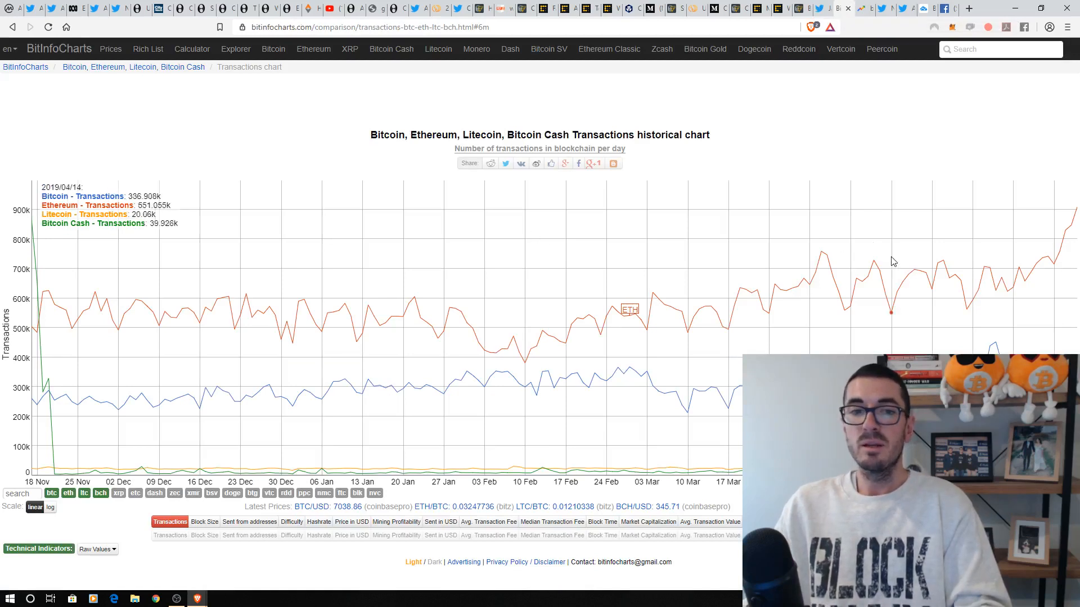
mouse_move(871, 335)
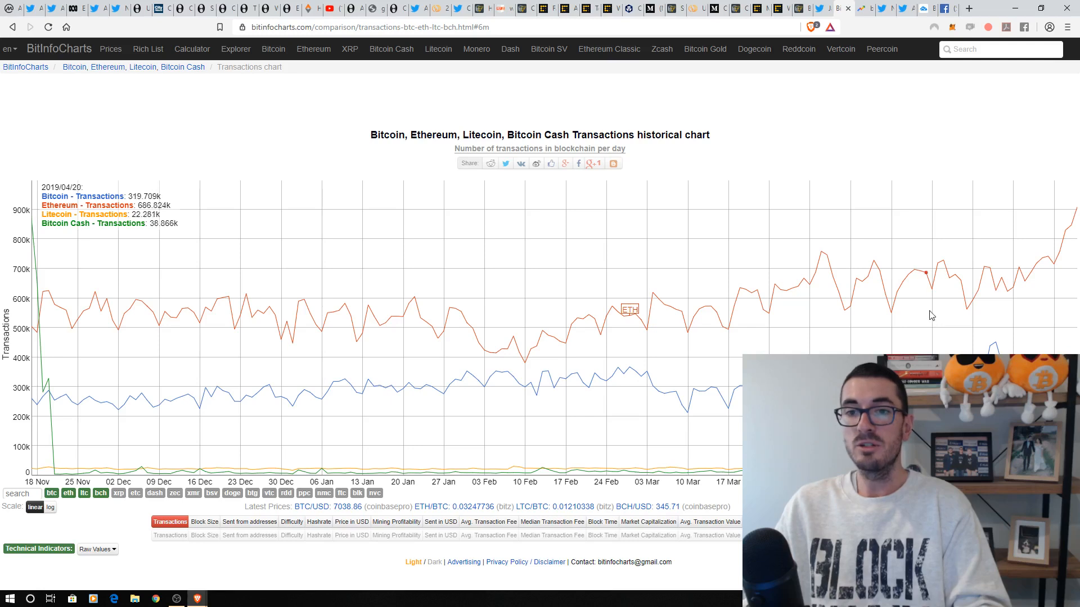
mouse_move(804, 279)
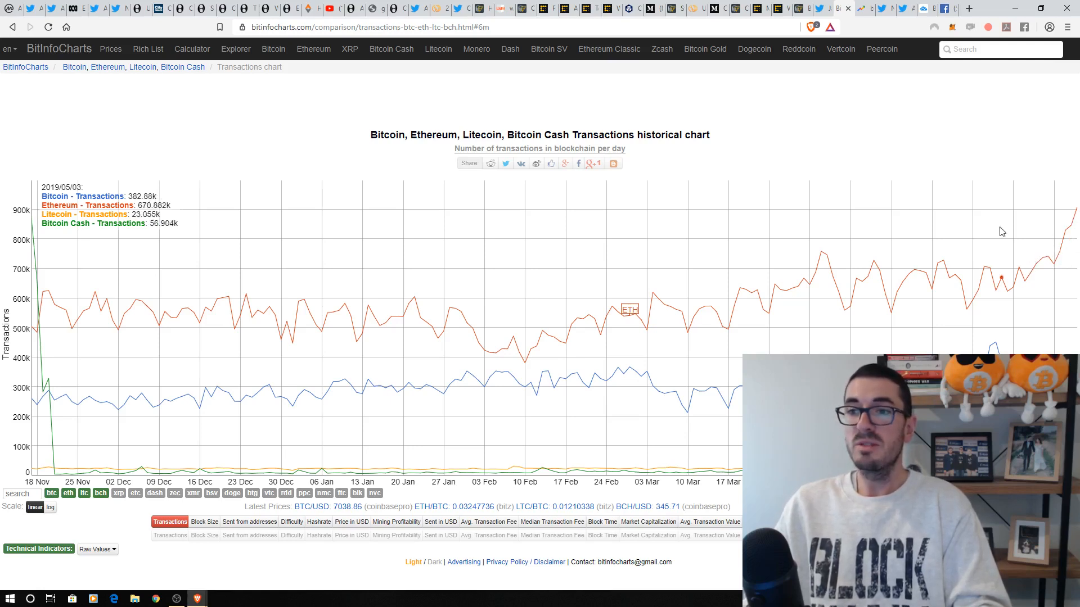
mouse_move(1061, 242)
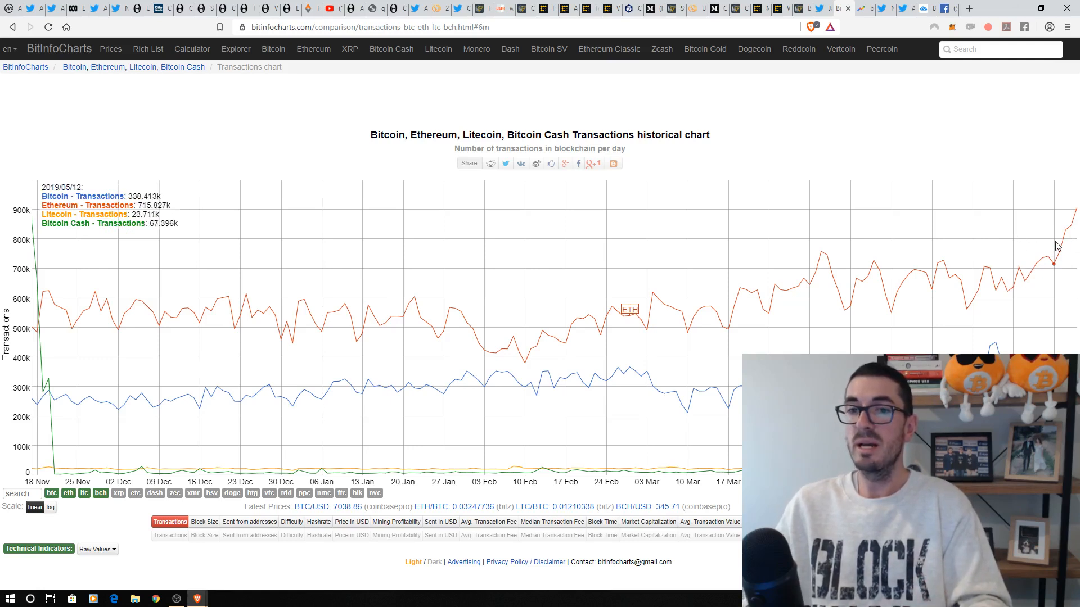
mouse_move(1064, 304)
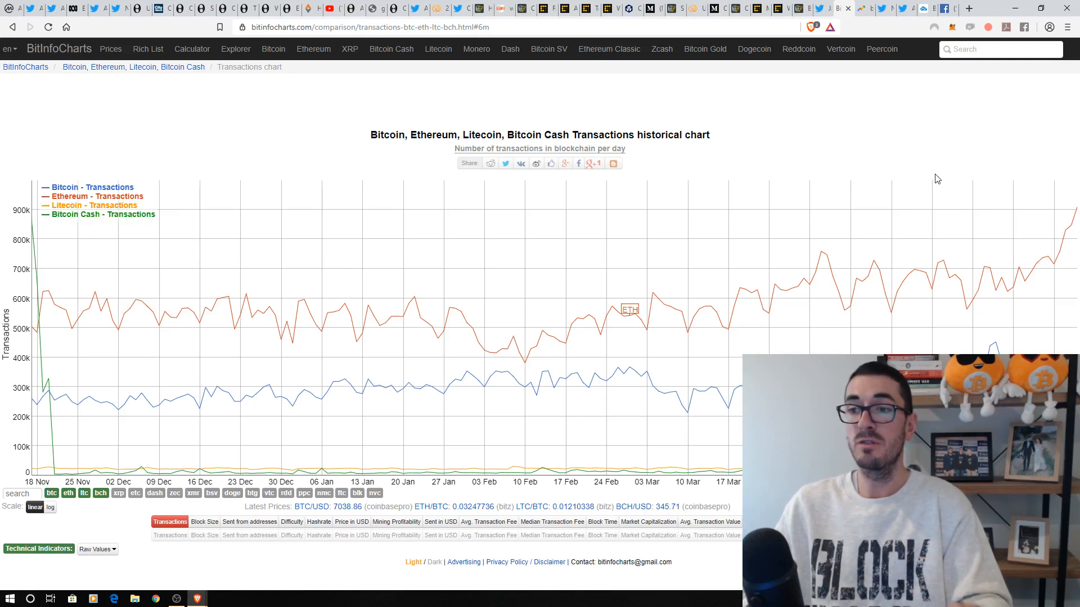
mouse_move(977, 271)
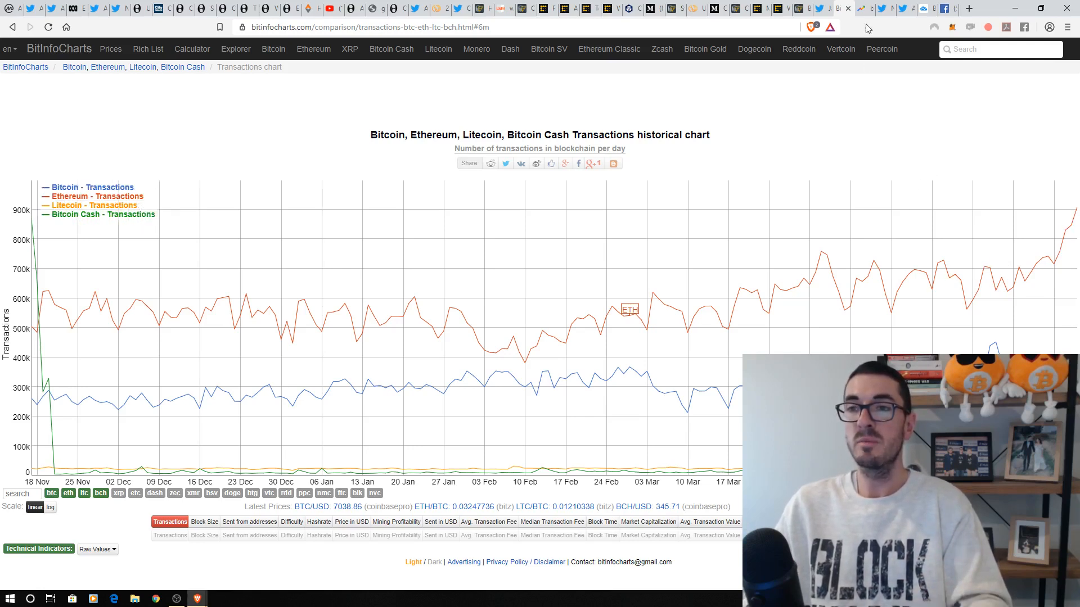
mouse_move(862, 9)
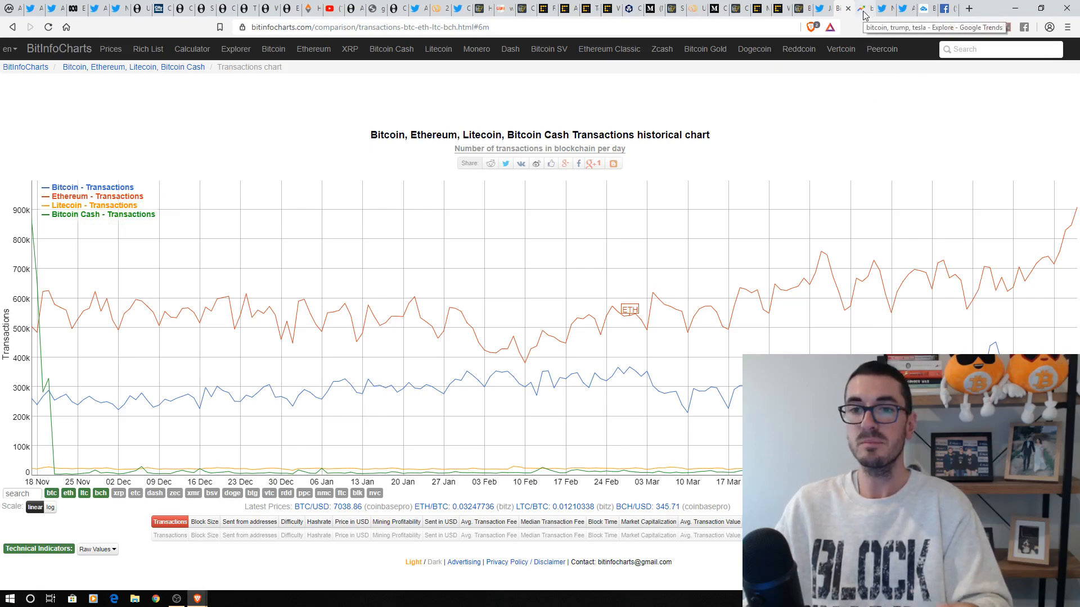
Step: Switch to the Google Trends tab comparing bitcoin, trump and tesla
left_click(864, 9)
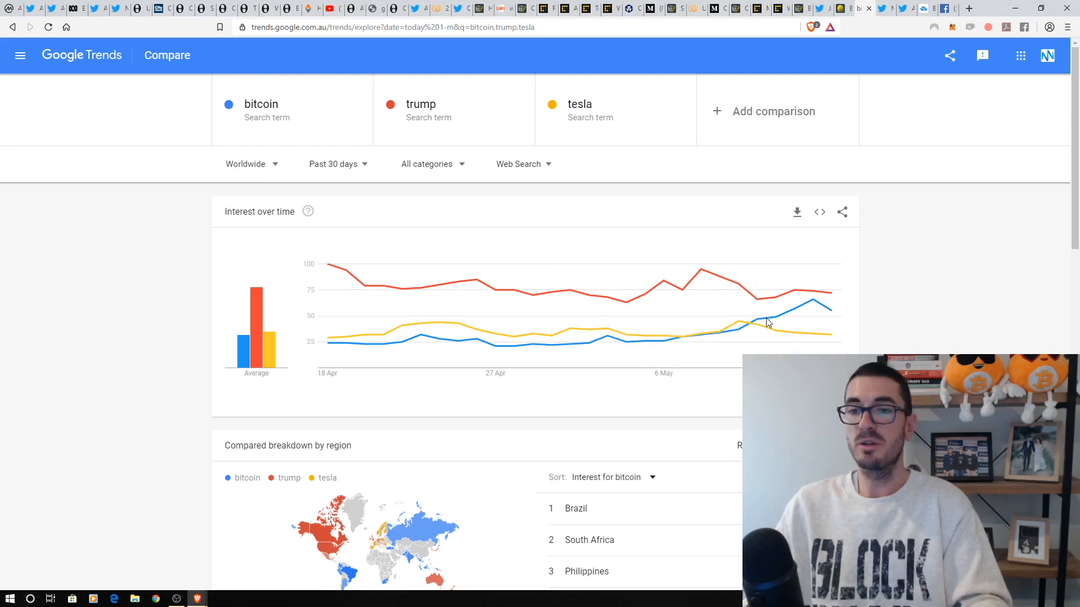
mouse_move(812, 307)
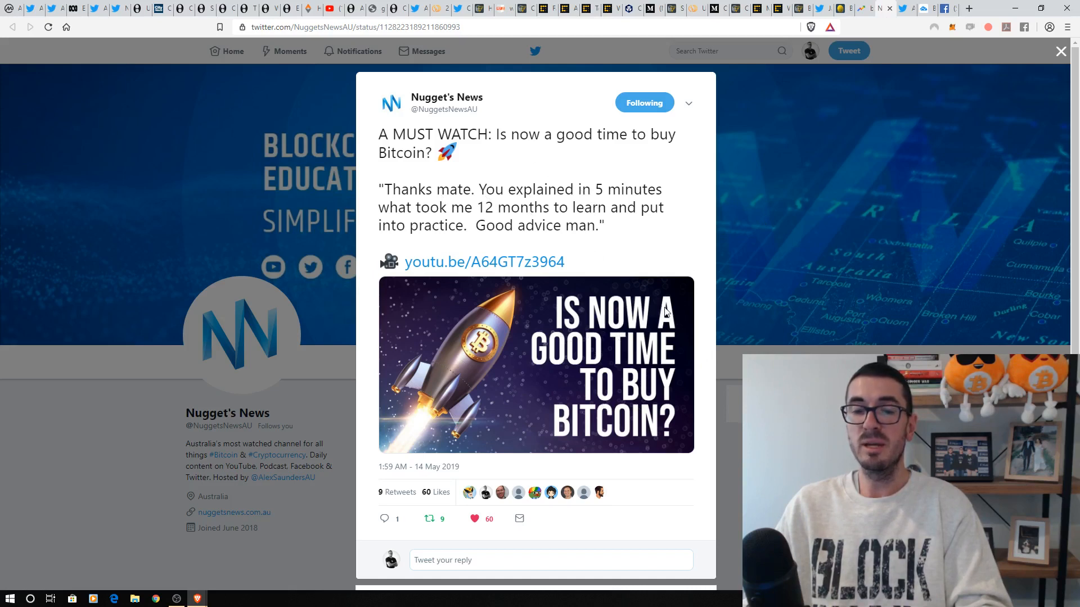
mouse_move(622, 243)
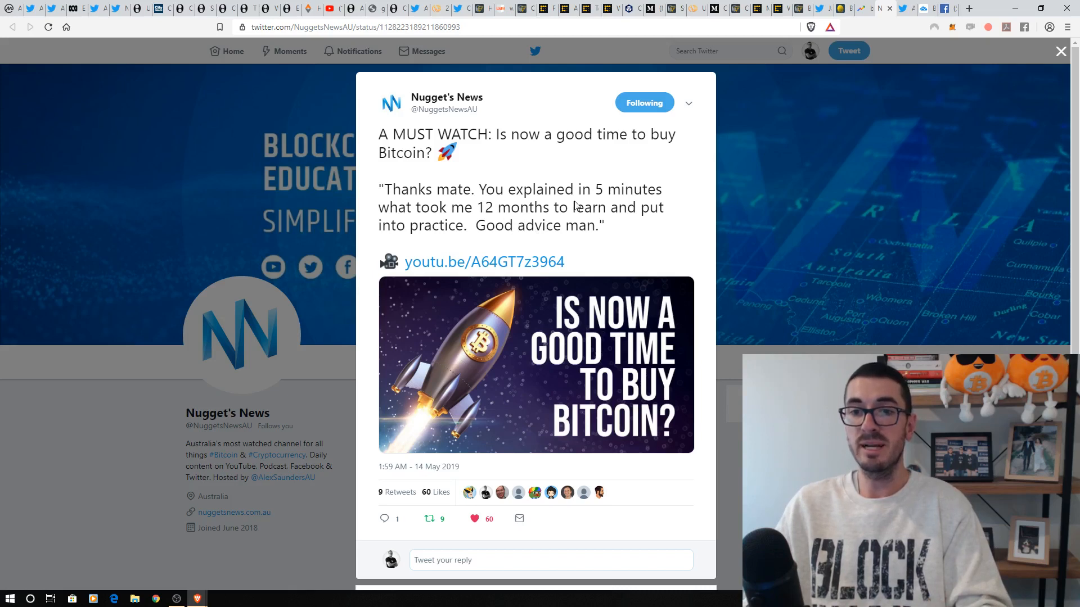
mouse_move(483, 214)
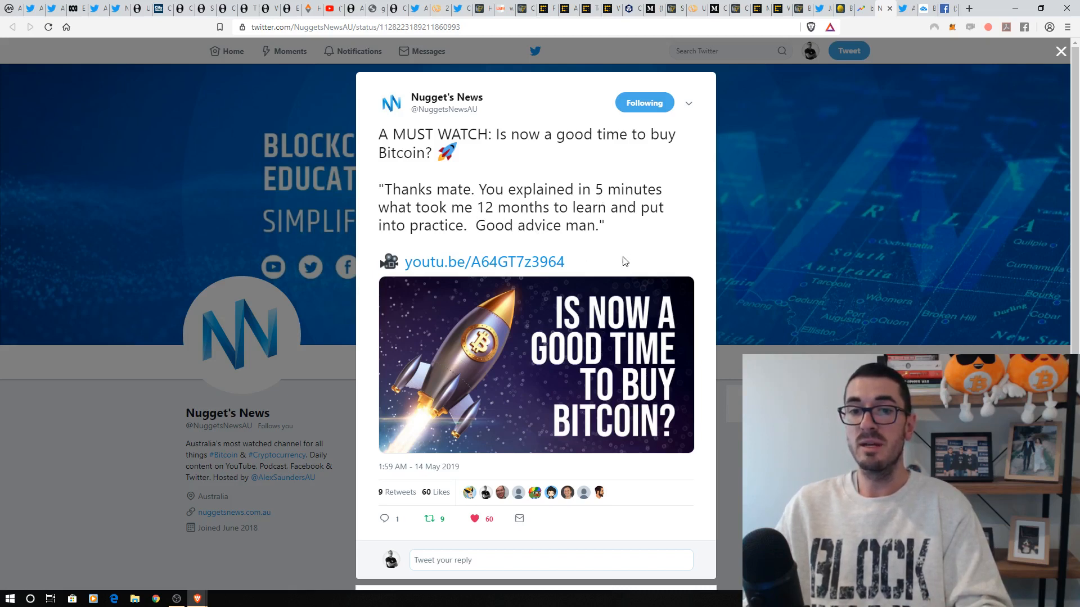
mouse_move(899, 43)
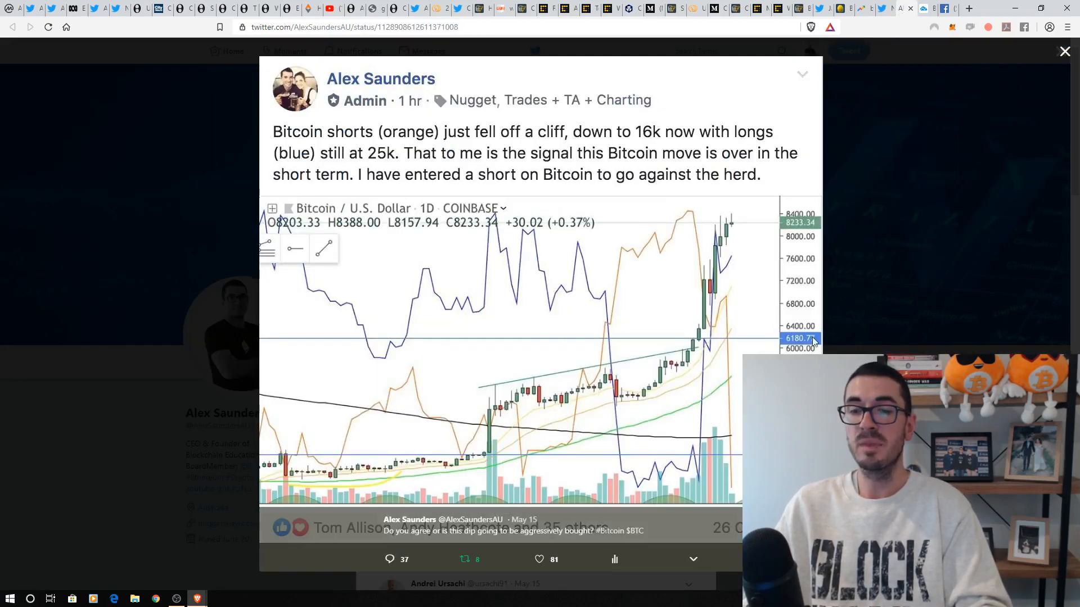
mouse_move(847, 332)
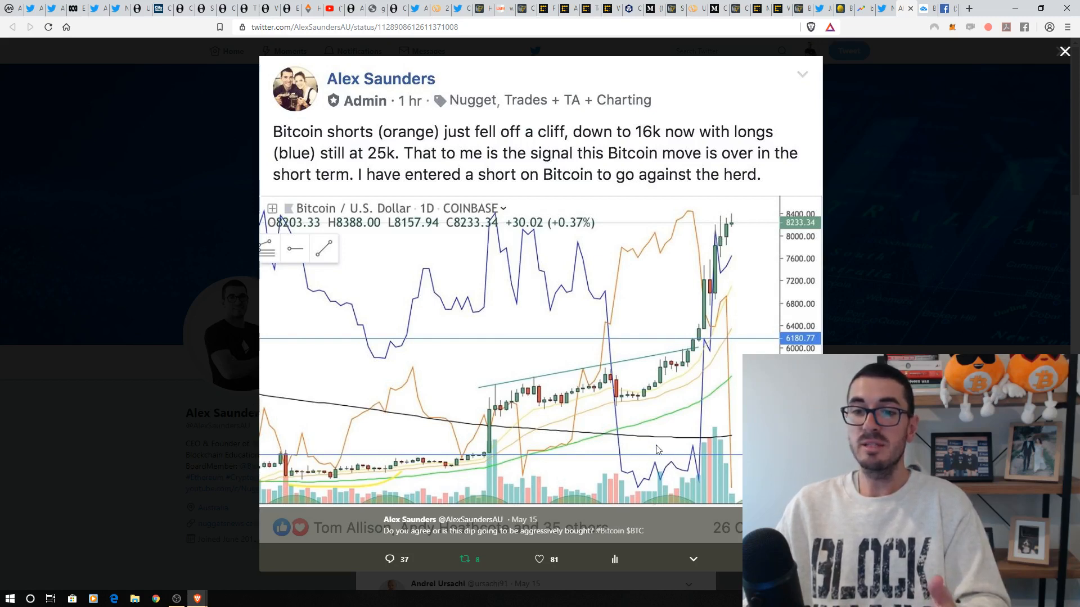
mouse_move(681, 364)
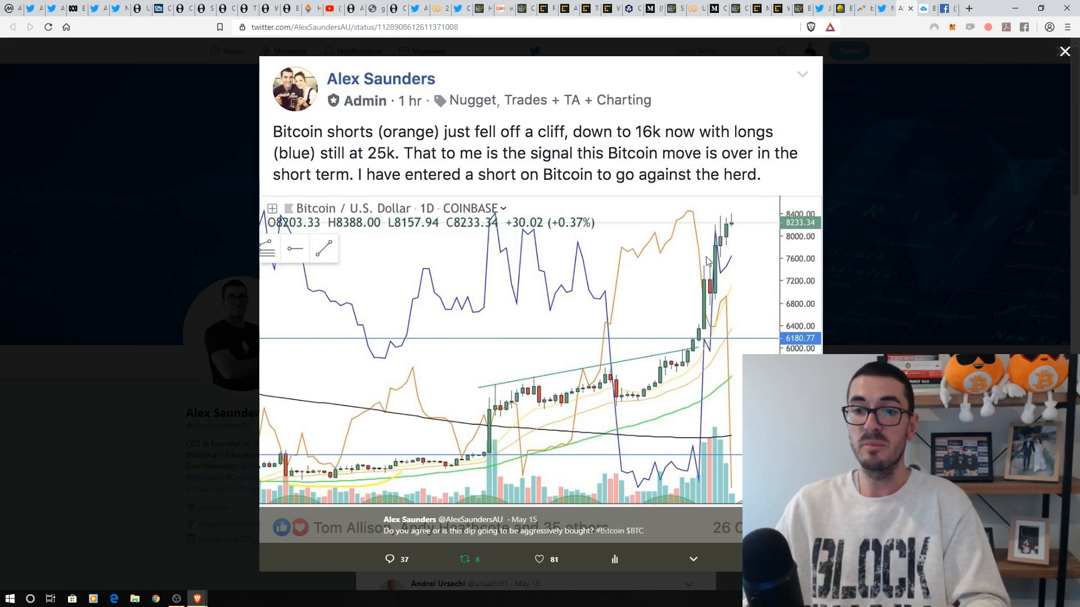
mouse_move(711, 343)
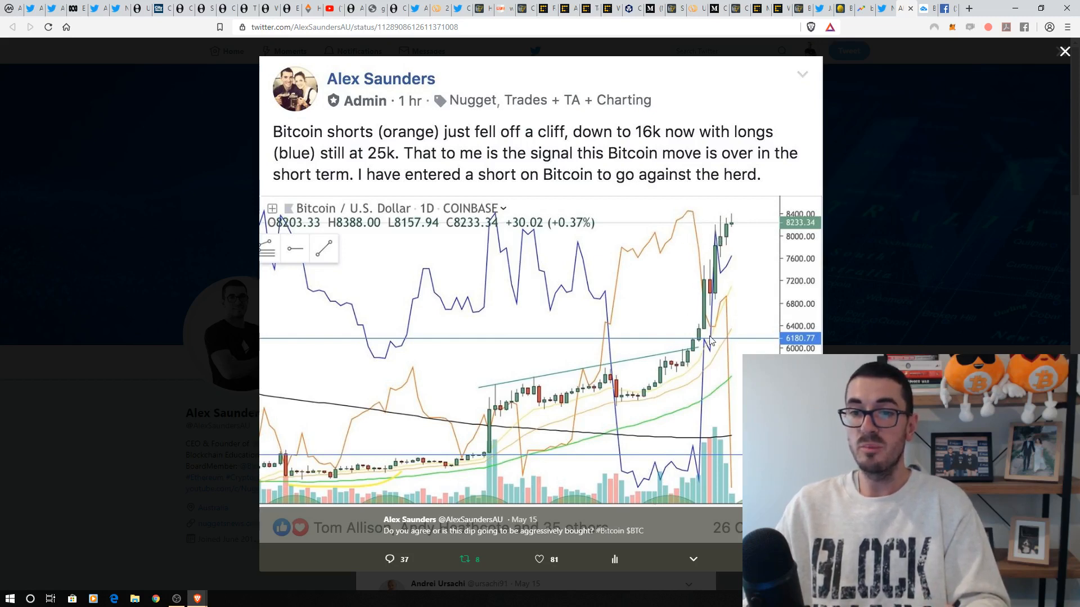
mouse_move(724, 304)
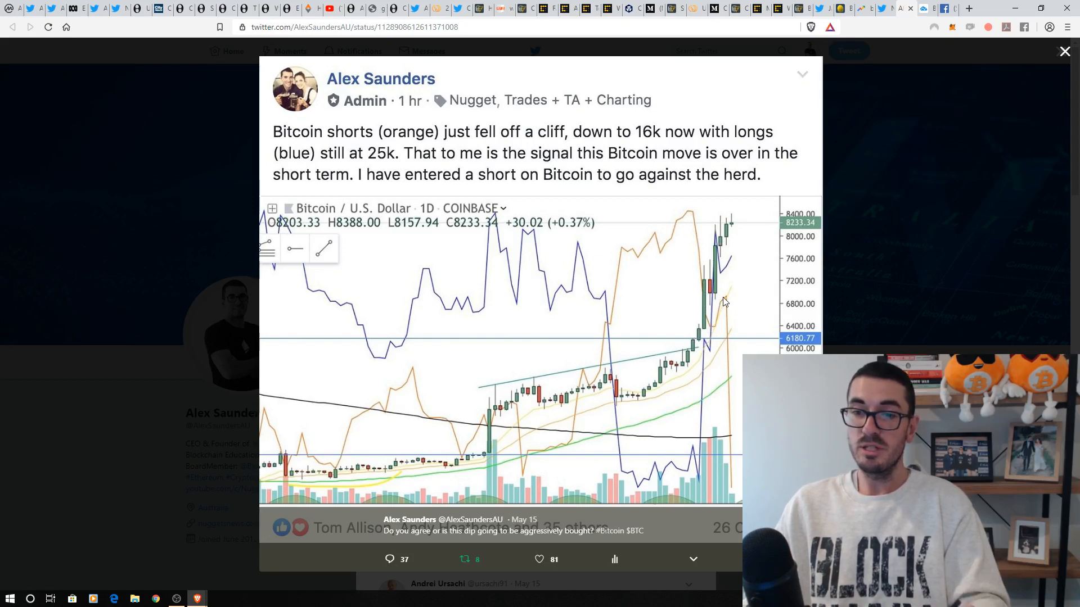
mouse_move(709, 340)
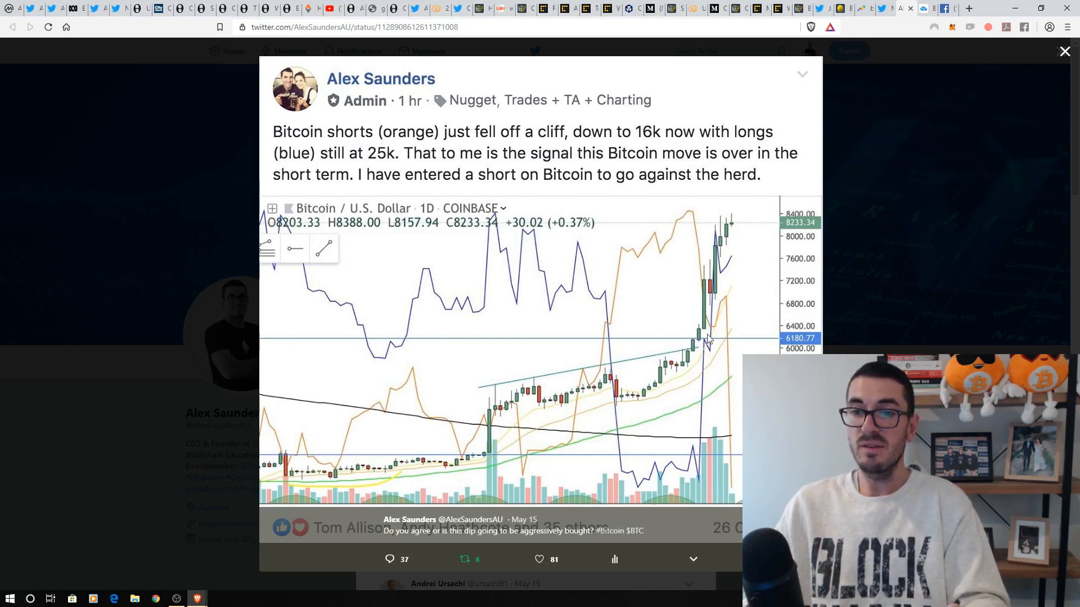
mouse_move(539, 139)
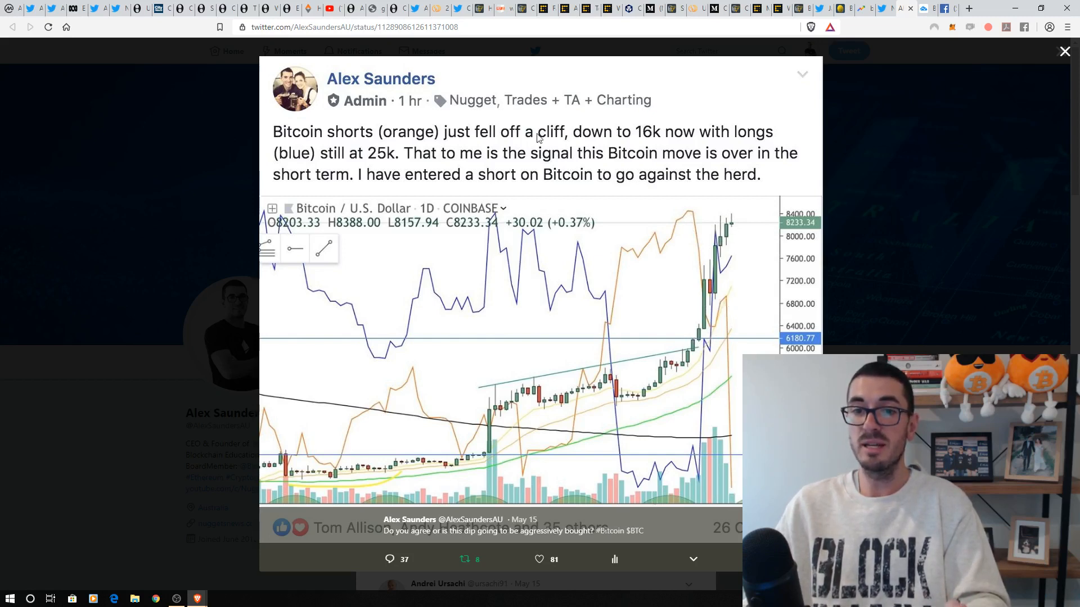
mouse_move(723, 221)
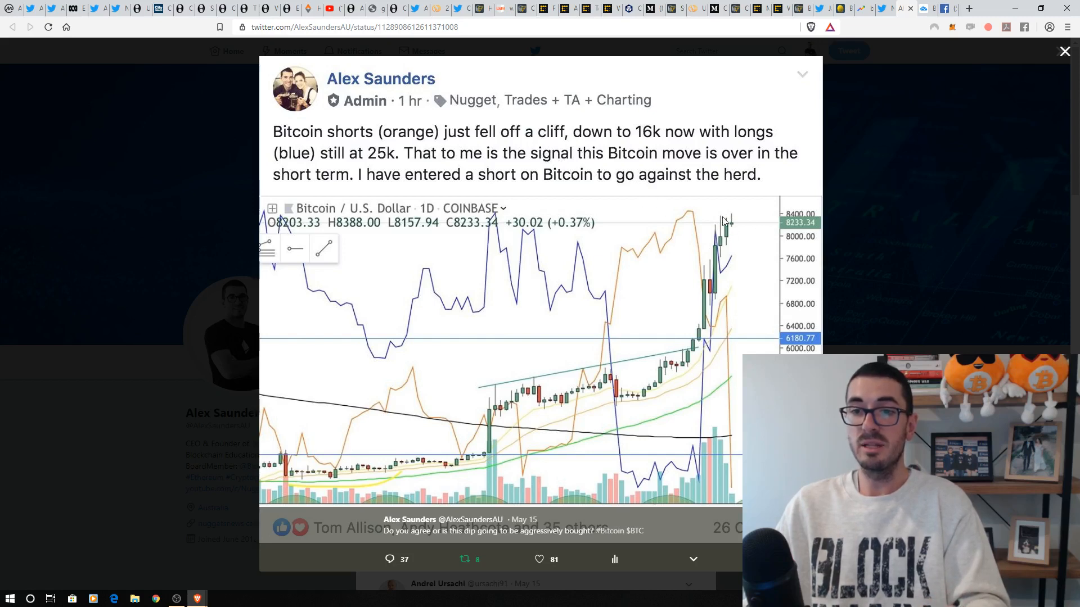
mouse_move(691, 185)
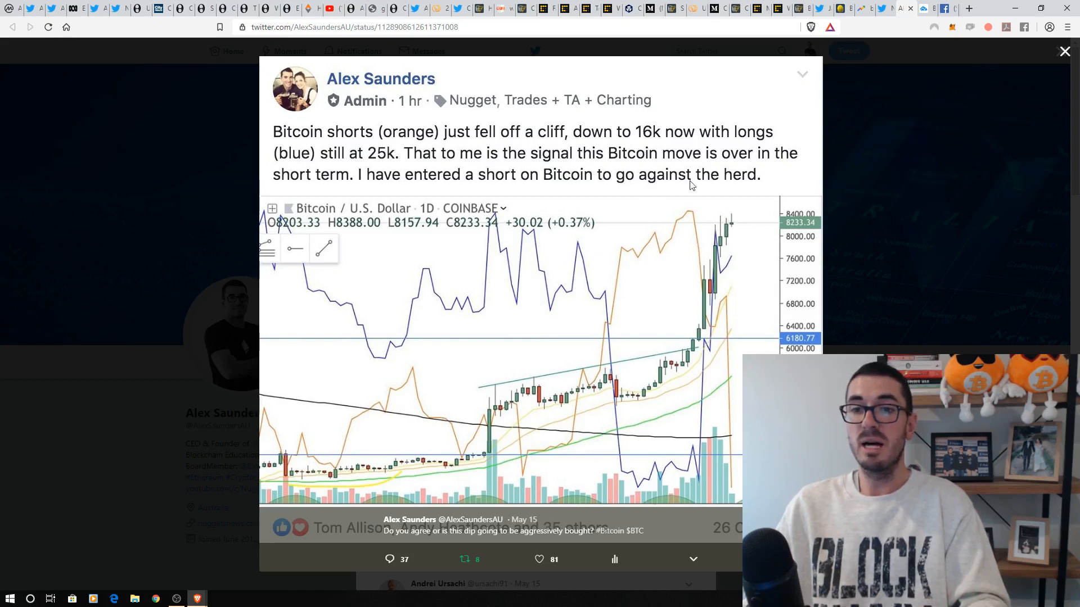
mouse_move(723, 211)
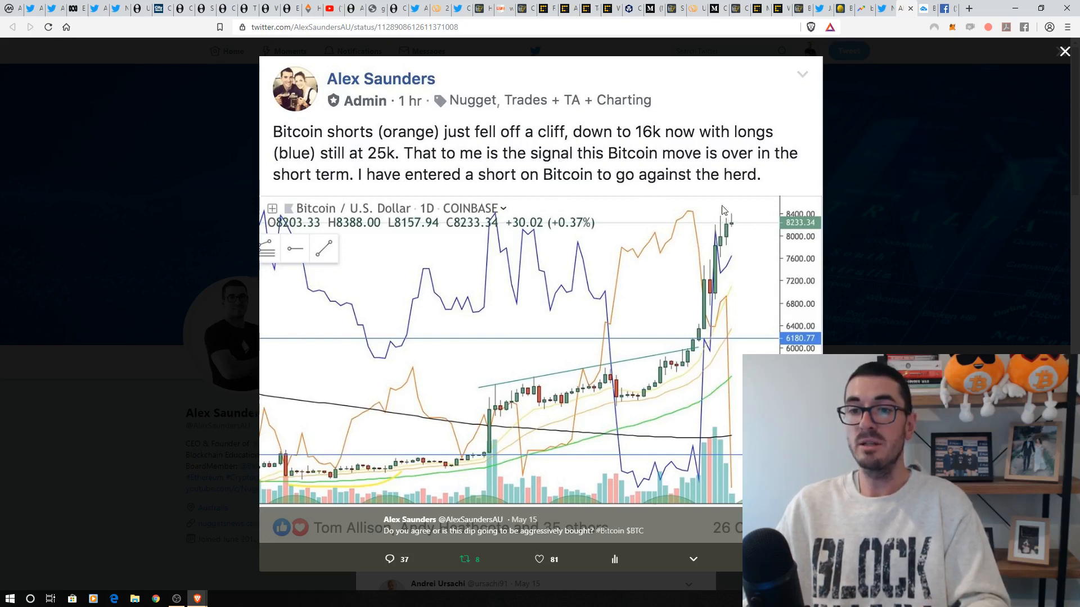
mouse_move(839, 154)
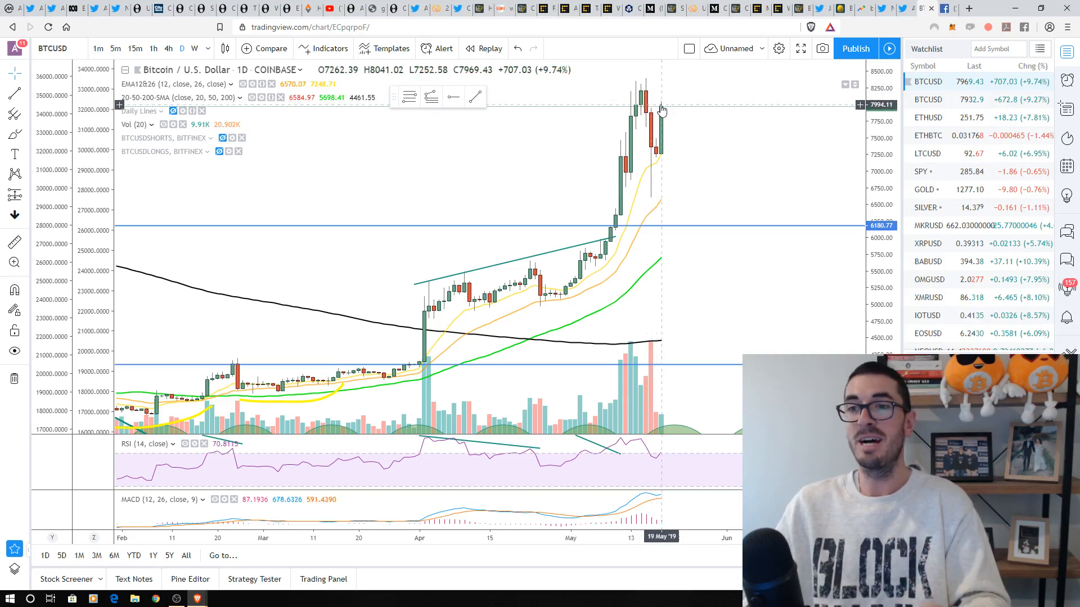
mouse_move(663, 160)
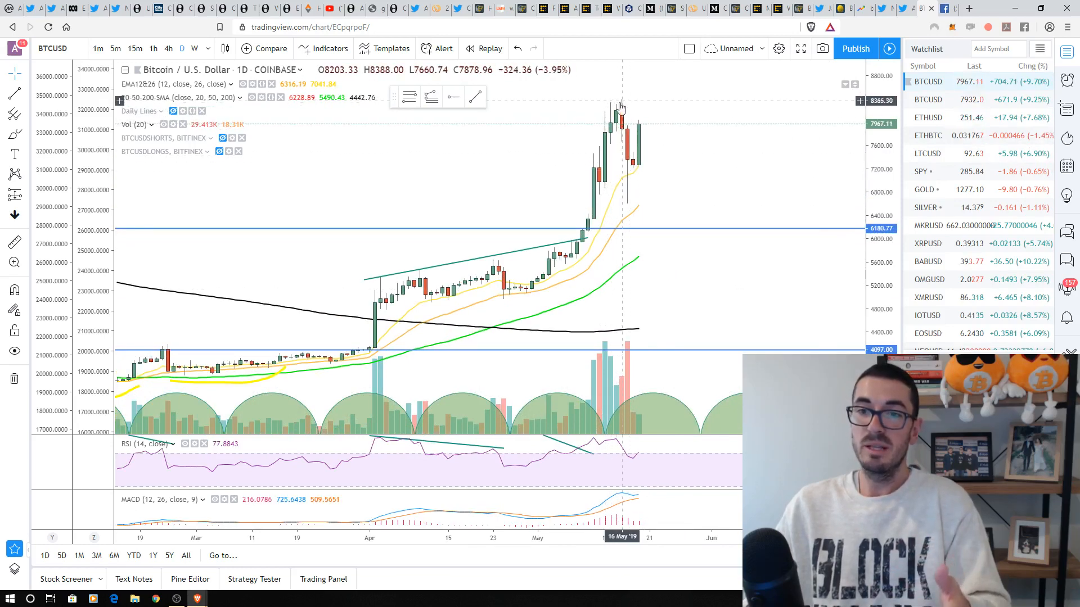
mouse_move(605, 193)
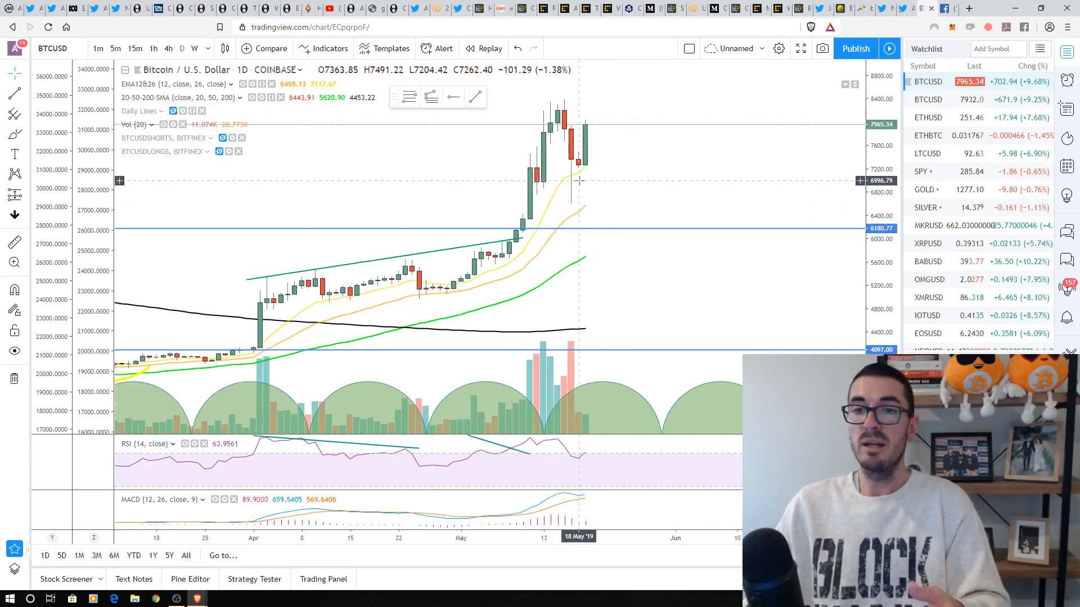
mouse_move(599, 205)
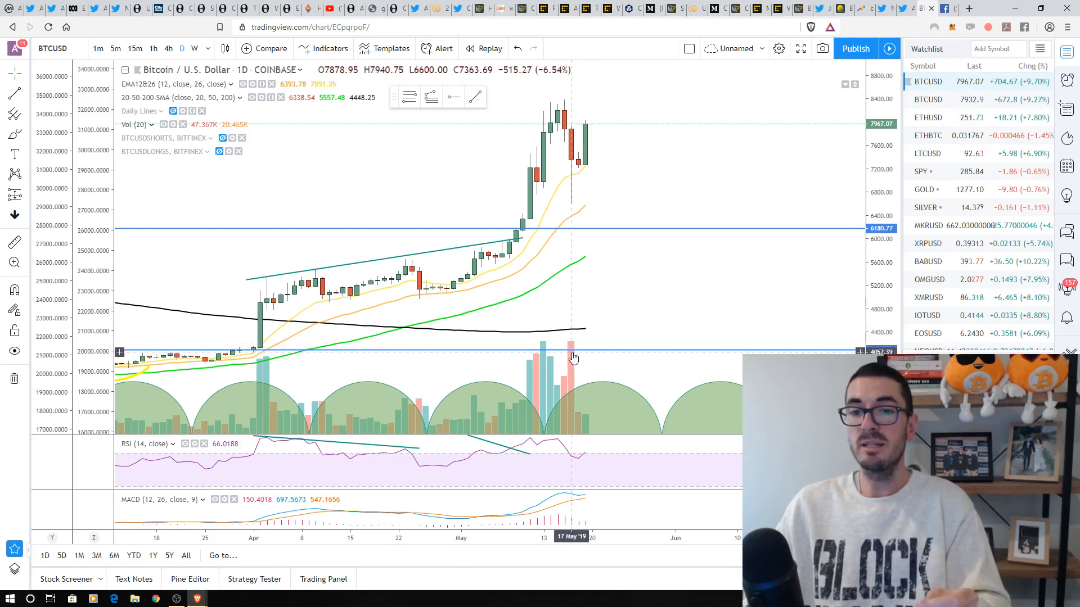
mouse_move(574, 186)
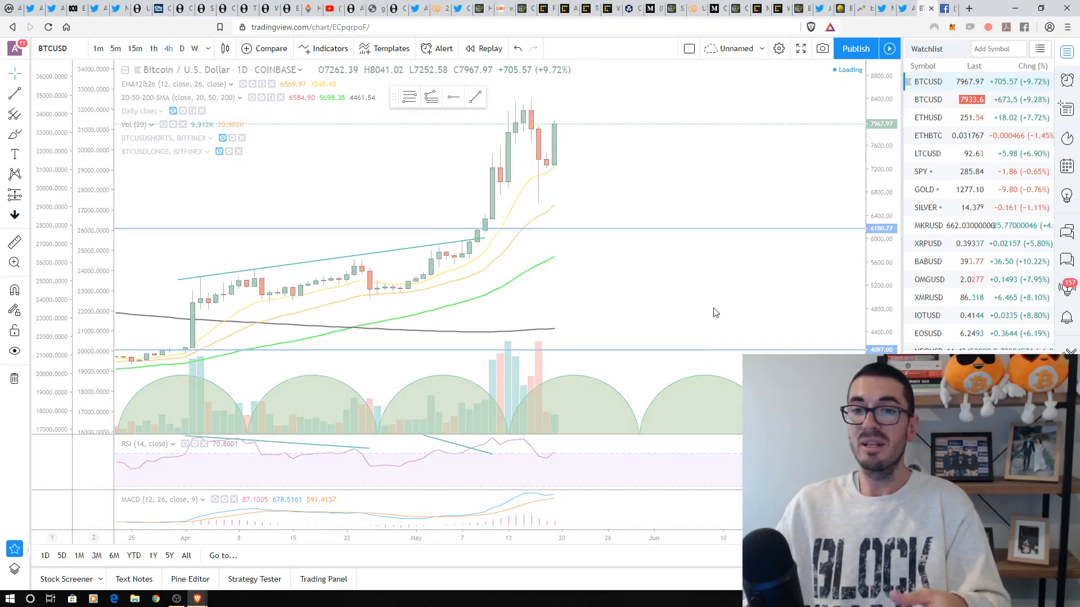
left_click(167, 48)
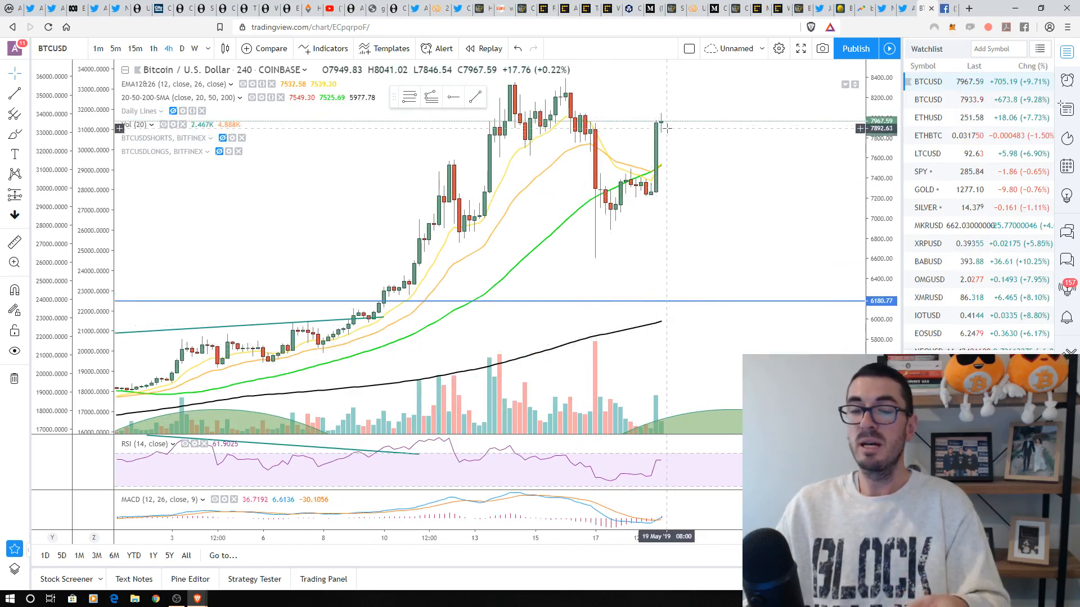
mouse_move(690, 81)
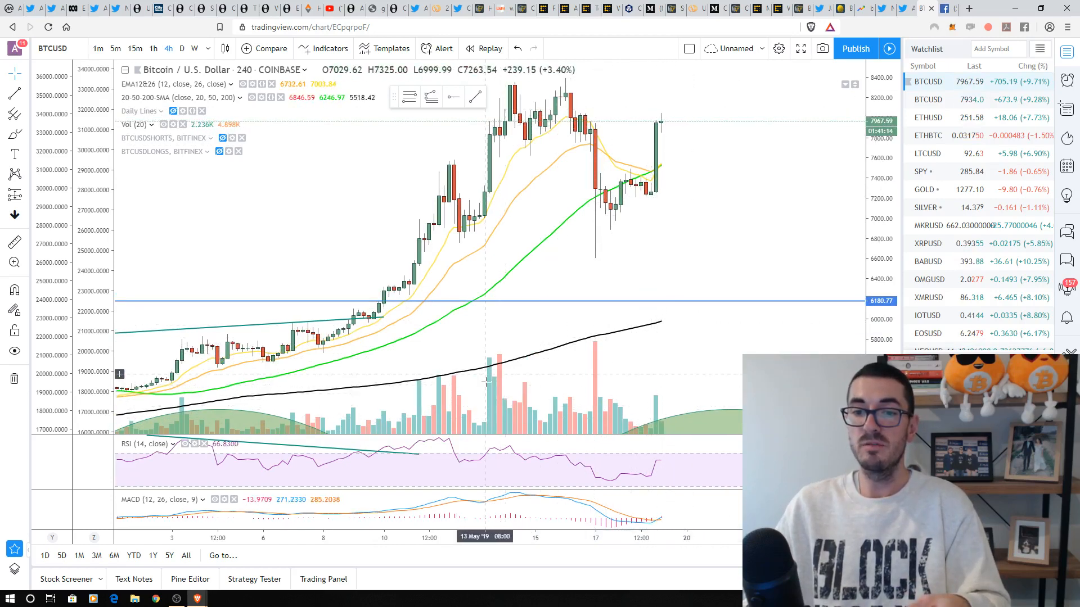
mouse_move(556, 387)
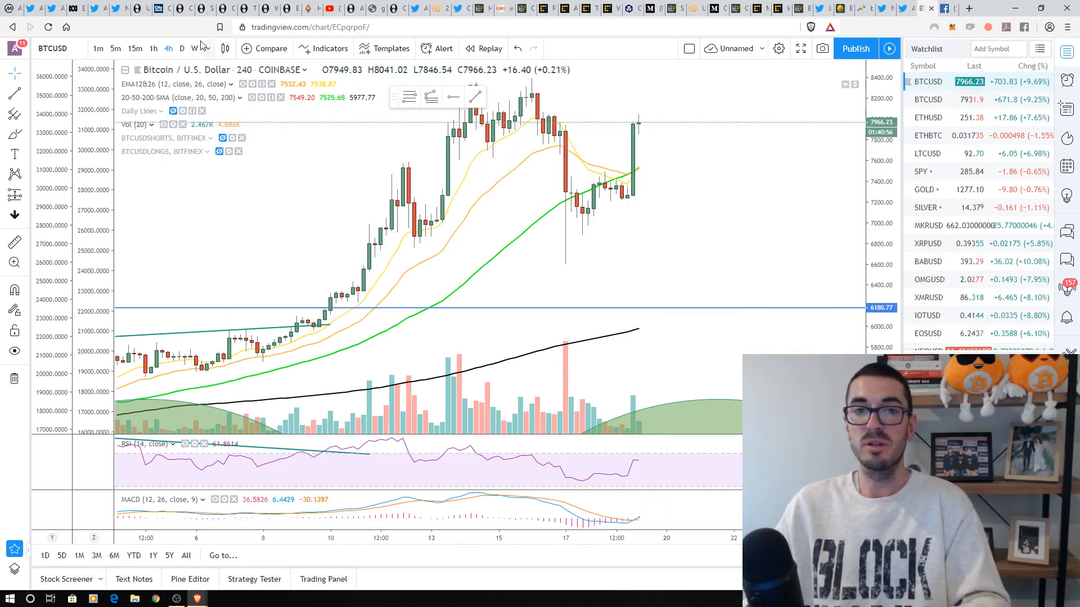
Step: Set the BTCUSD chart interval to W (weekly)
left_click(195, 48)
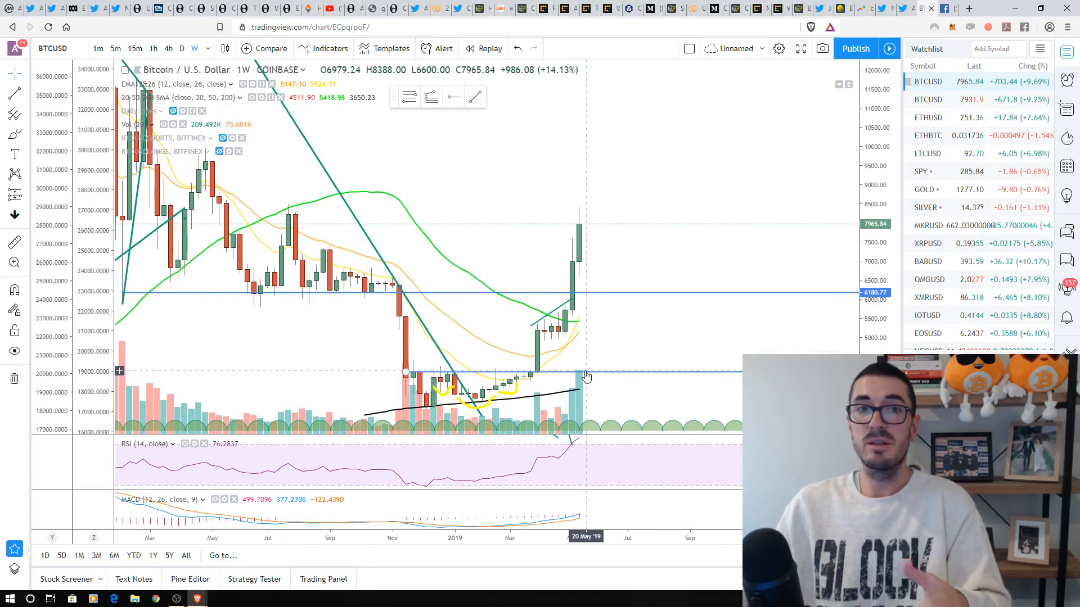
mouse_move(589, 218)
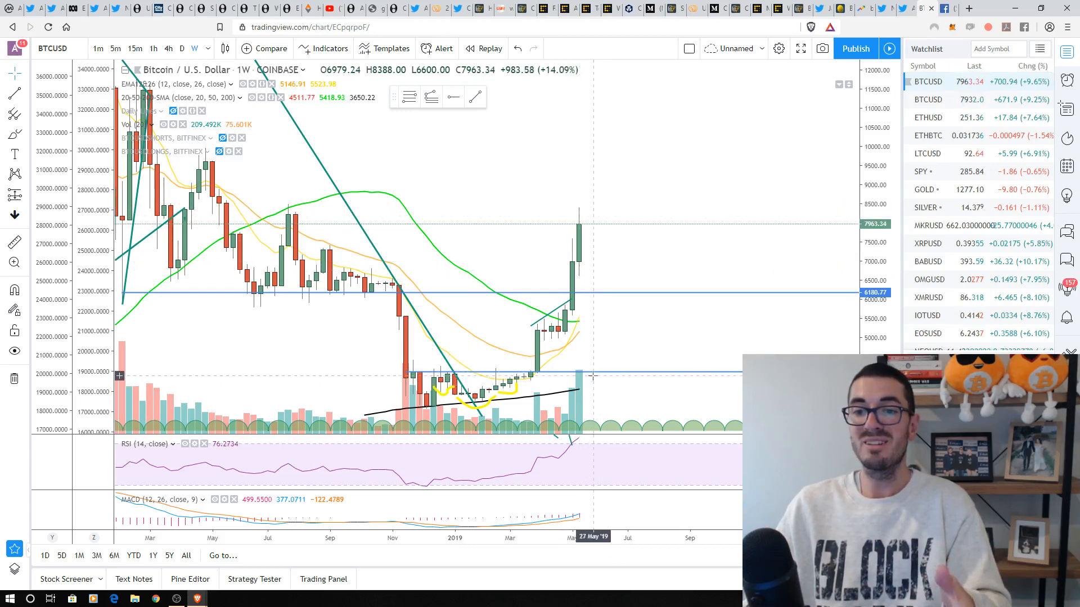
mouse_move(613, 343)
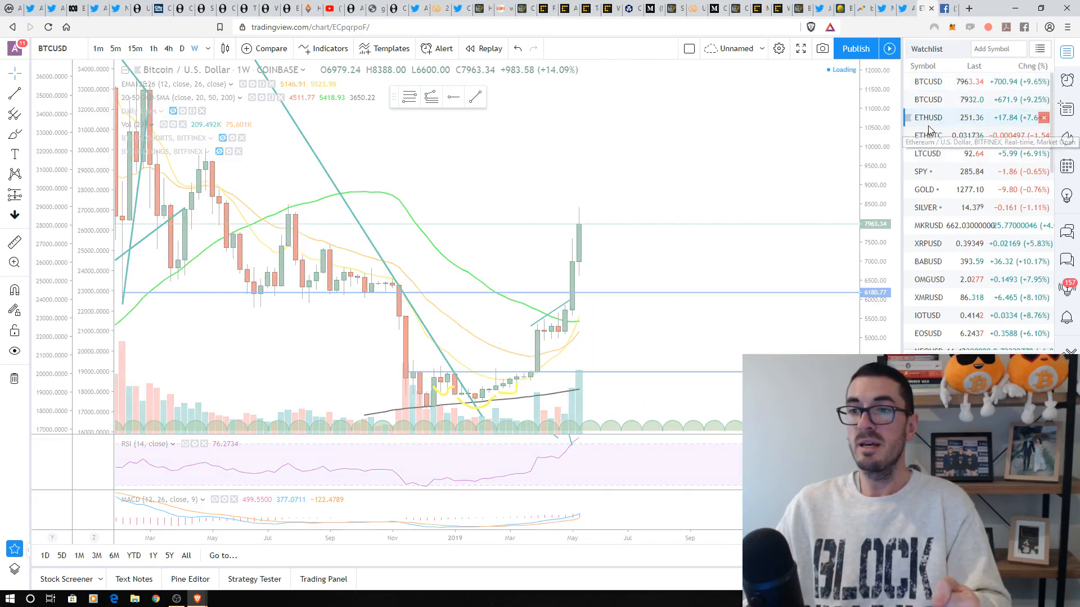
Step: Load ETHUSD from the watchlist on the D (daily) interval and scroll the chart
left_click(928, 117)
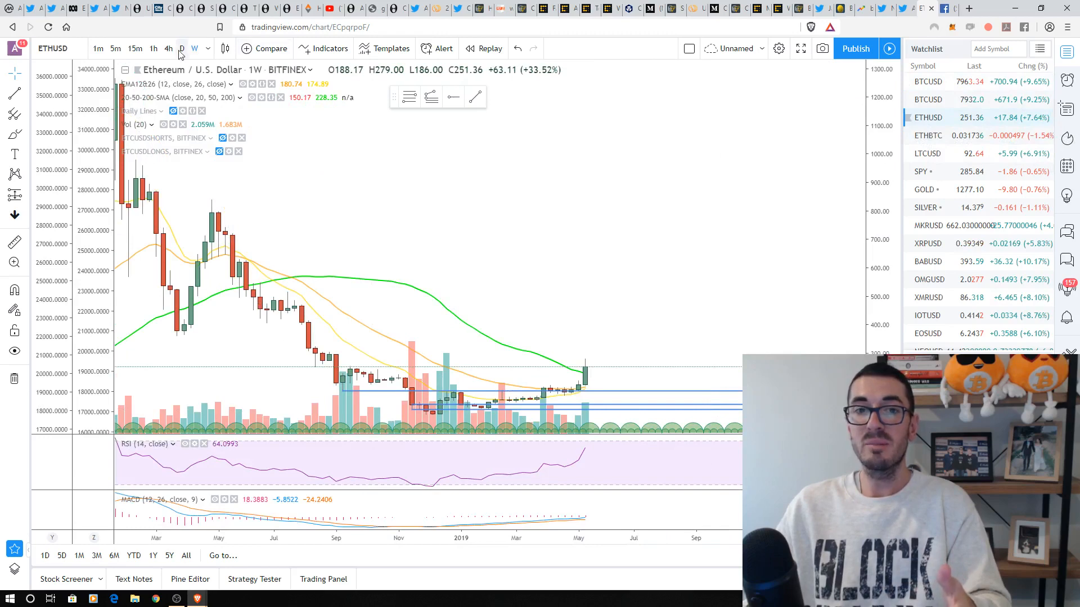
left_click(182, 49)
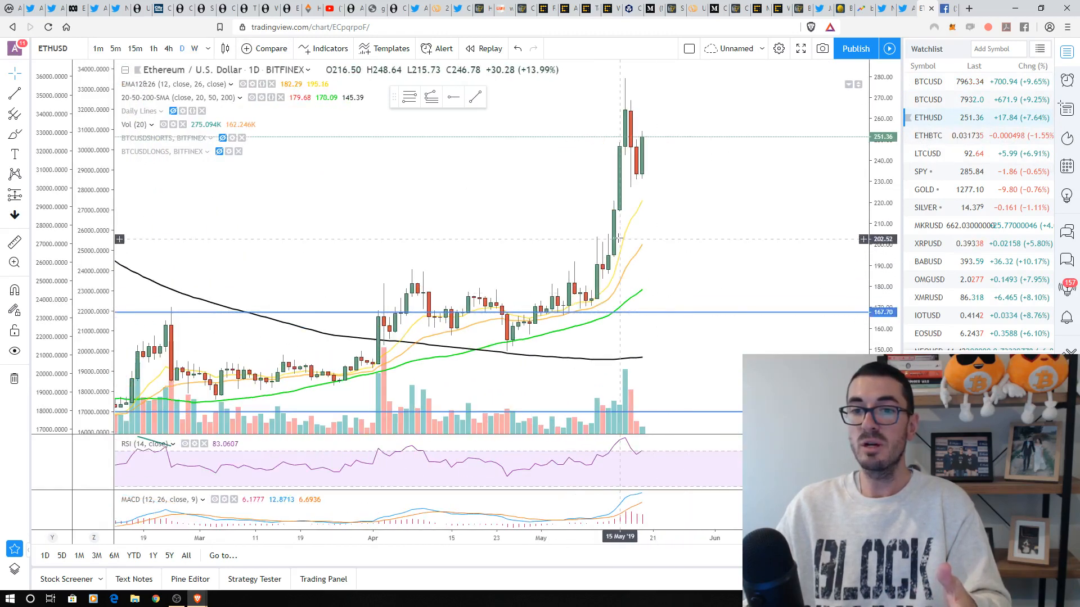
mouse_move(625, 114)
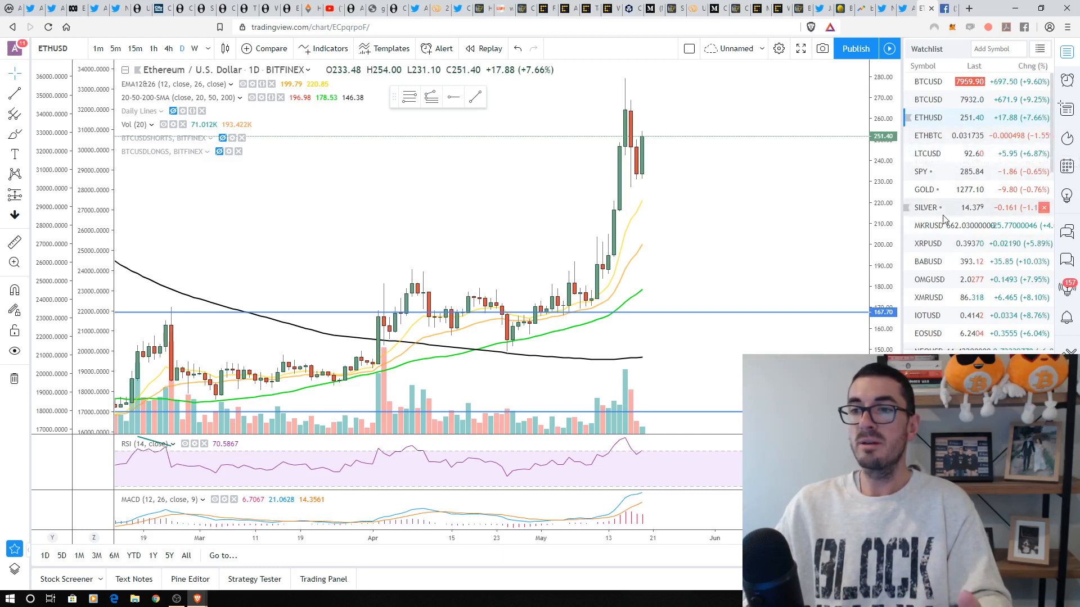
mouse_move(950, 262)
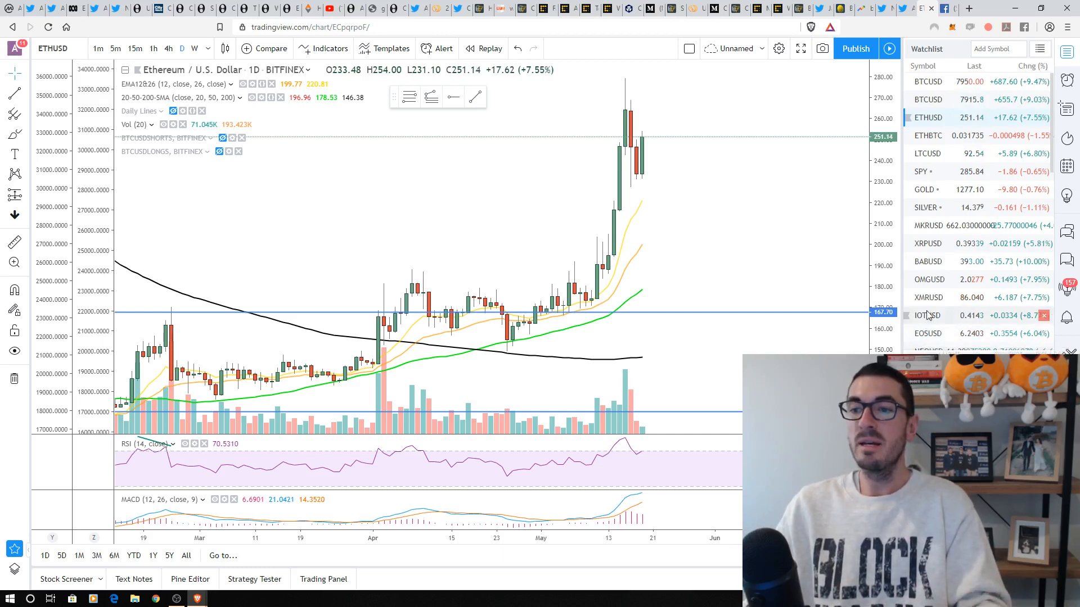
scroll("down", 3)
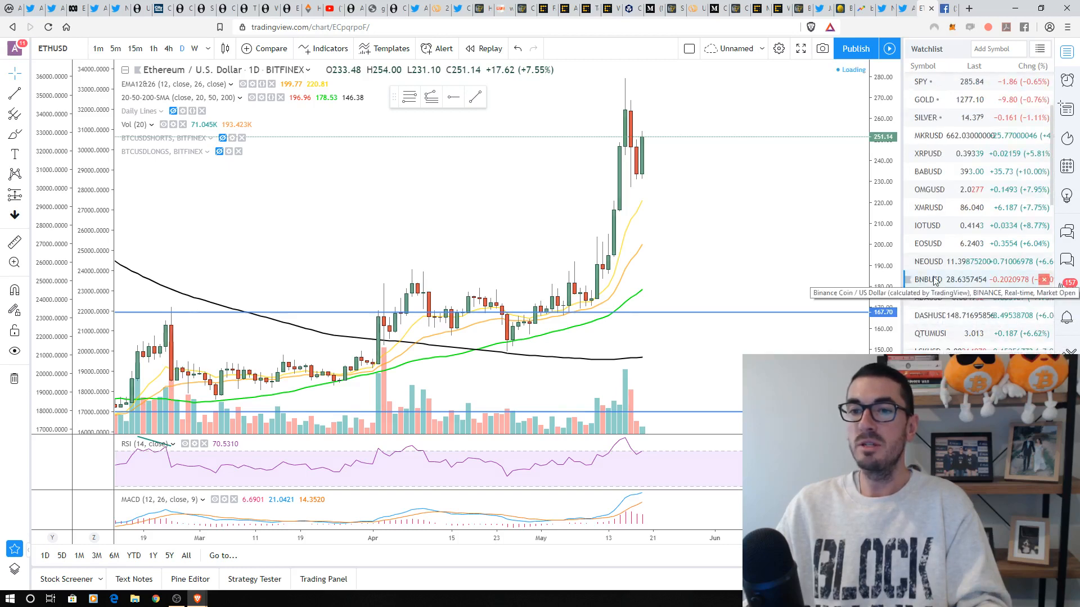
Step: Open the BNBUSD chart, view weekly candles briefly, then settle on daily candles
left_click(929, 279)
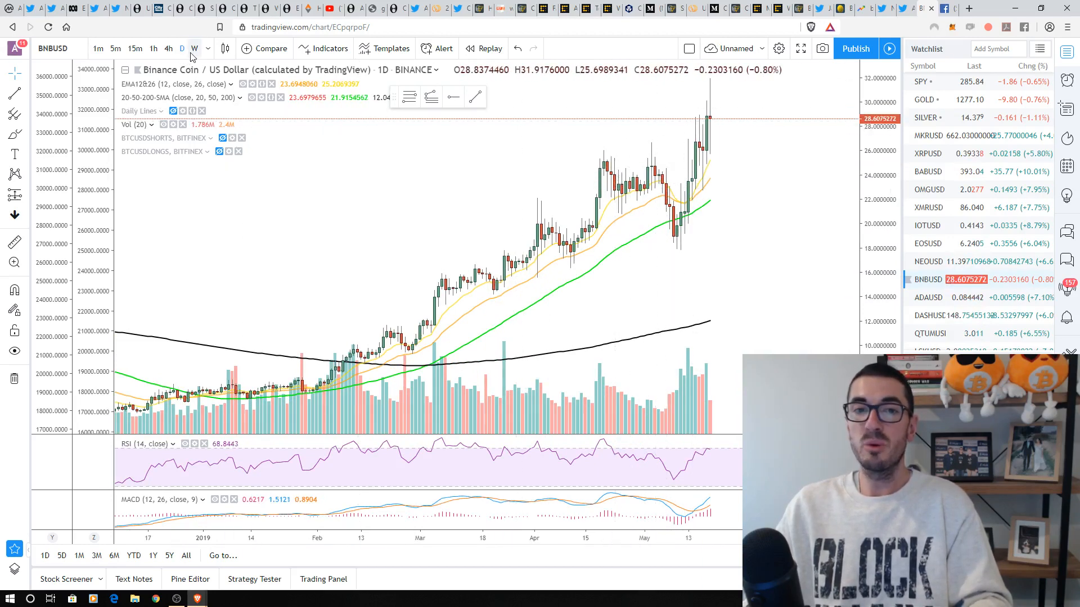
left_click(195, 49)
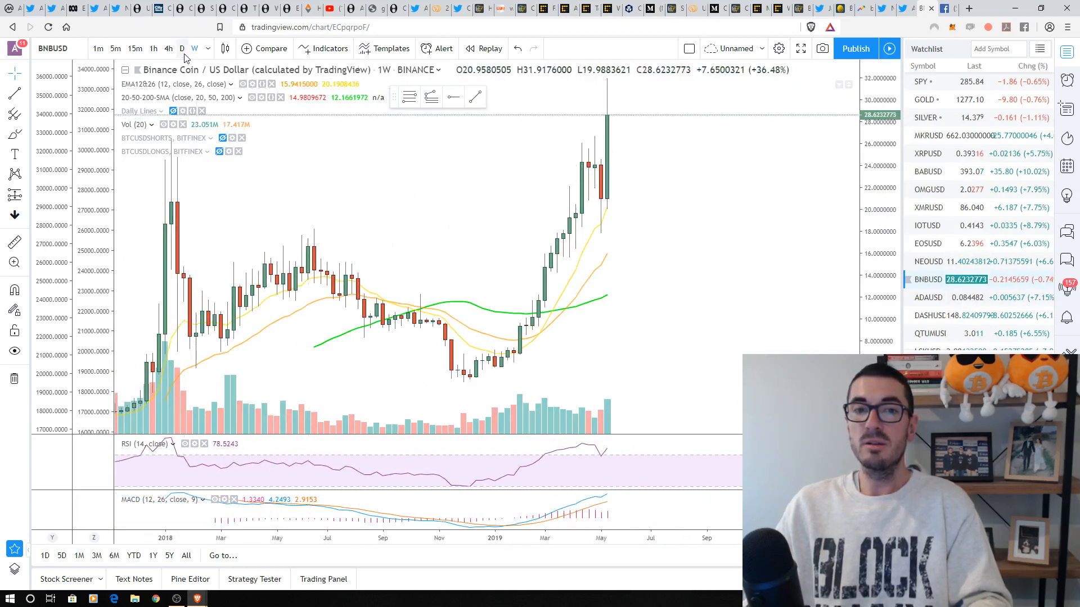
left_click(182, 49)
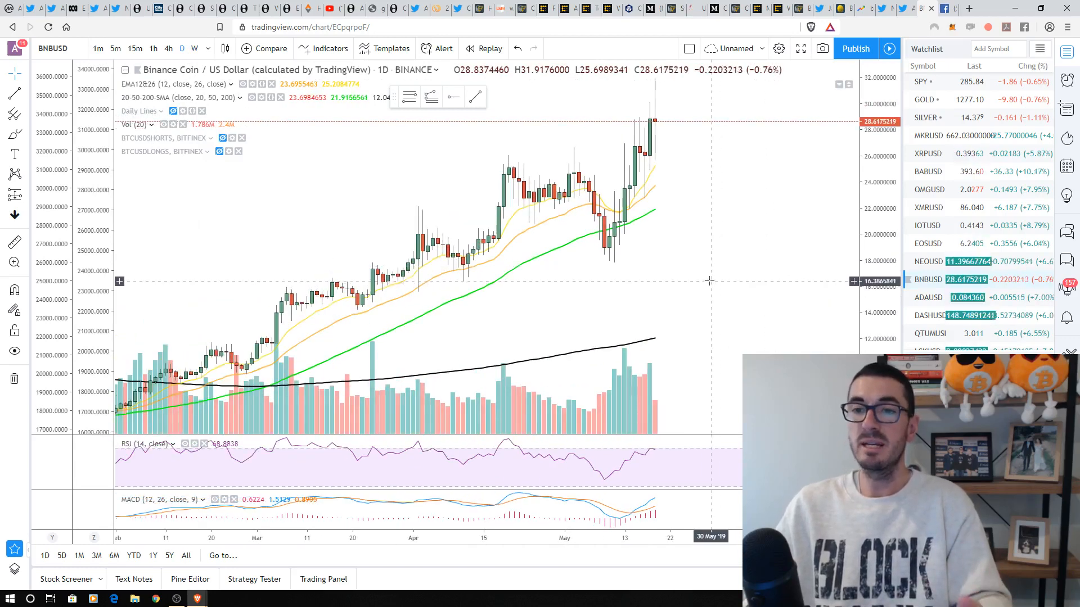
mouse_move(744, 230)
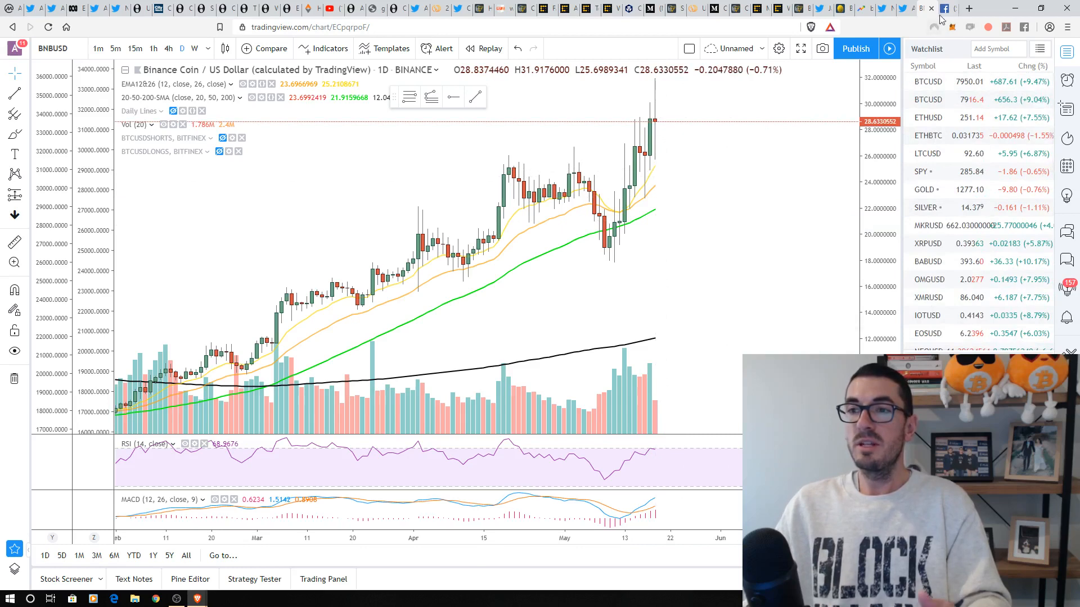
left_click(943, 7)
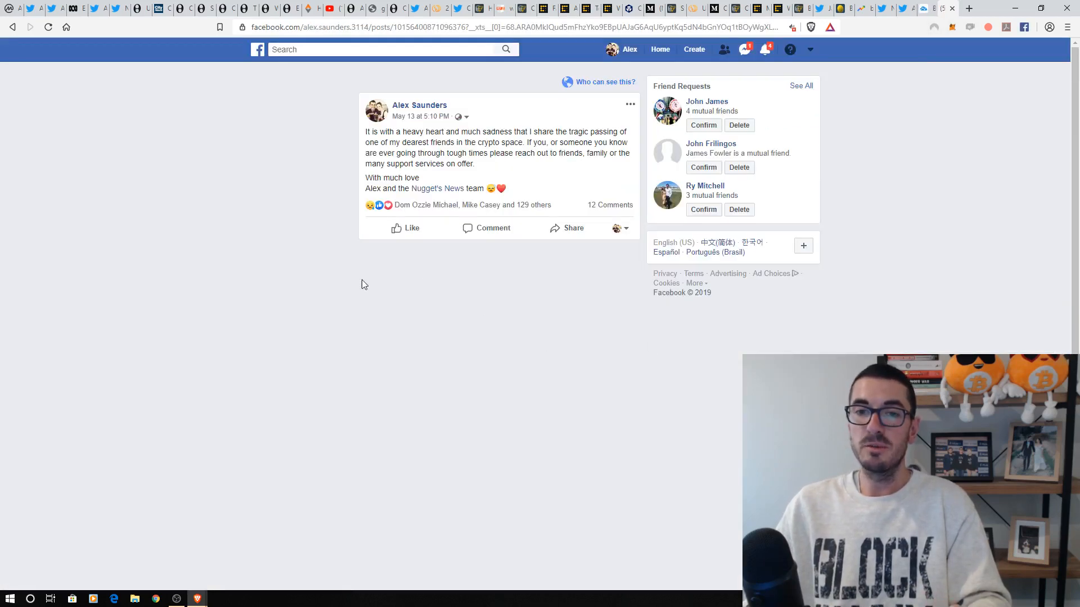
mouse_move(305, 288)
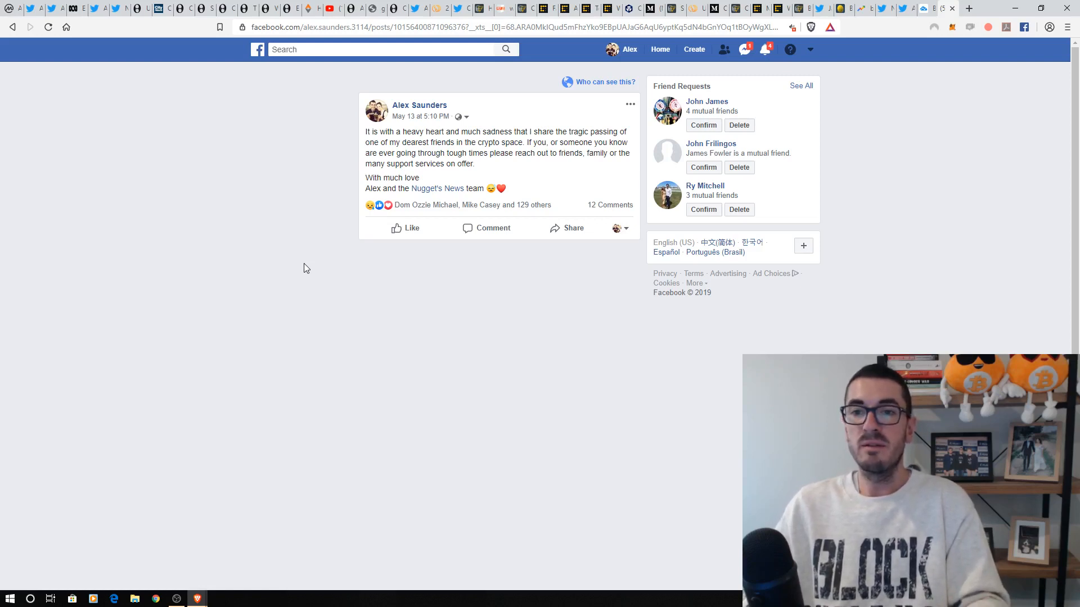
mouse_move(310, 264)
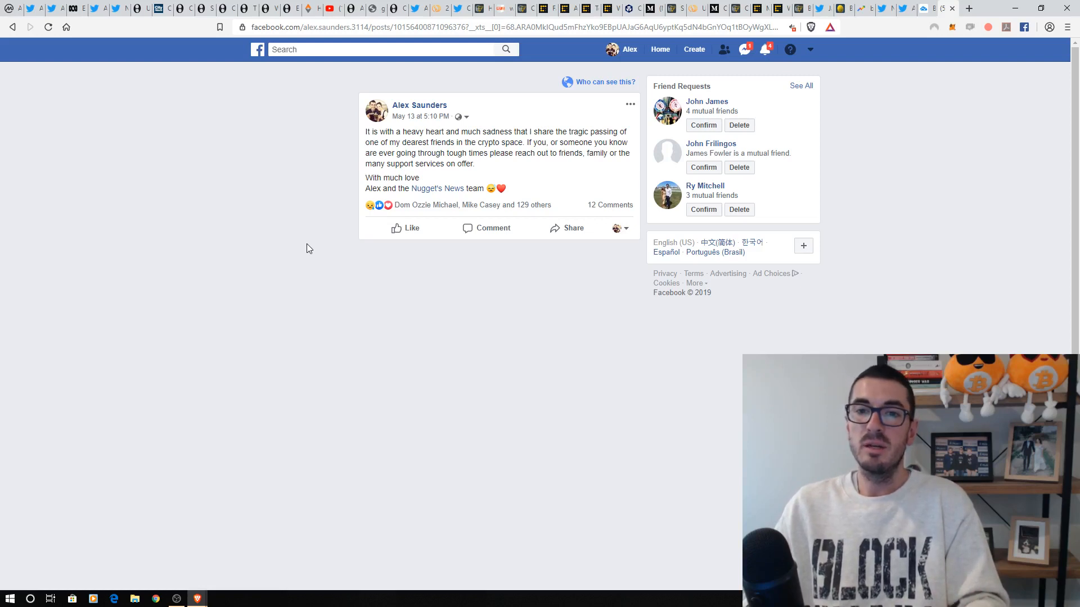
mouse_move(306, 243)
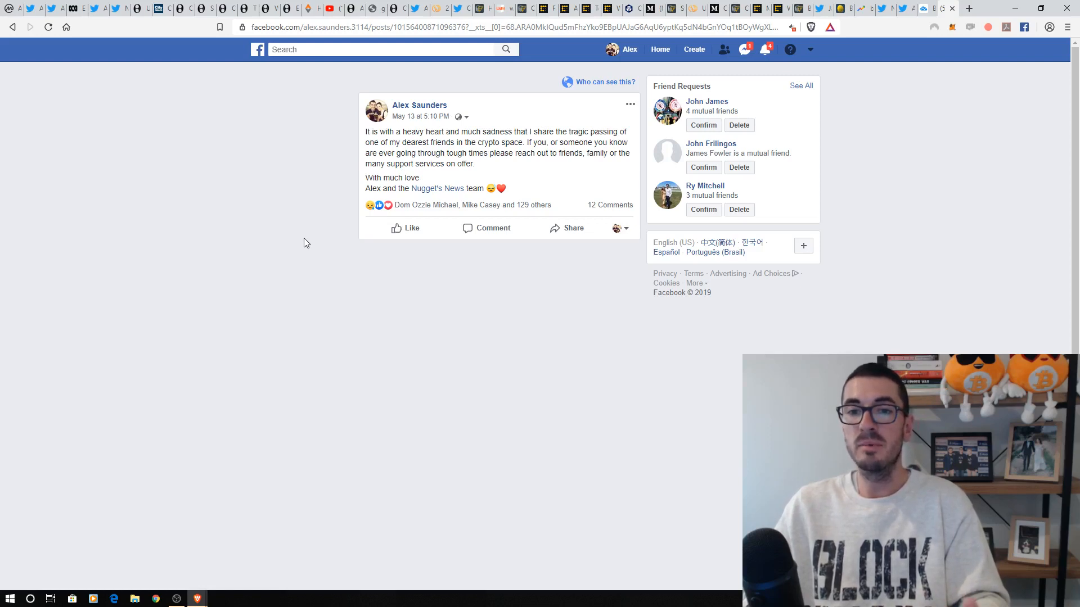
mouse_move(309, 231)
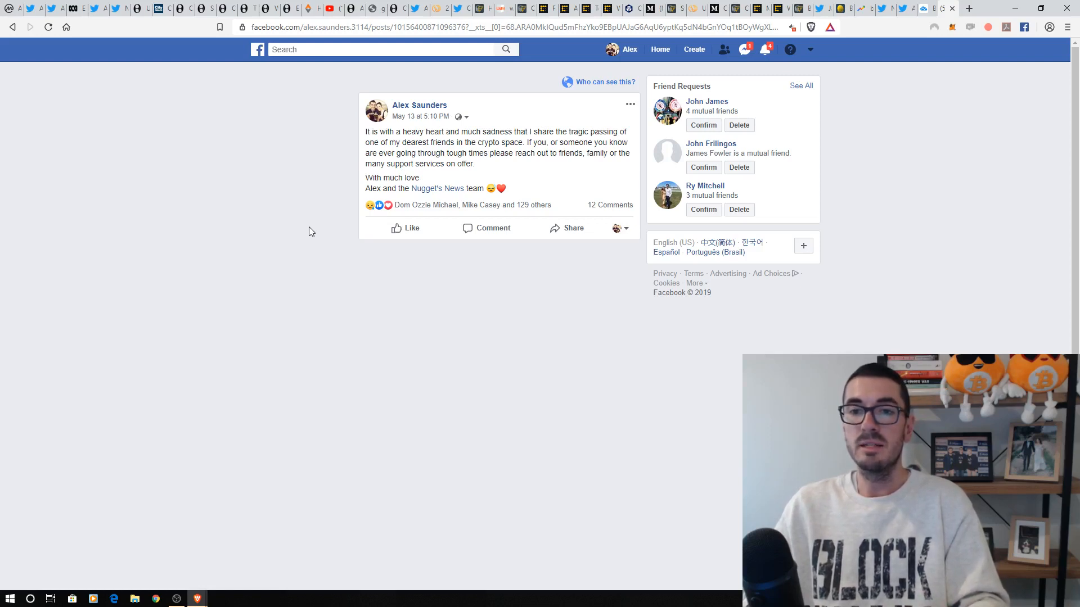
mouse_move(565, 145)
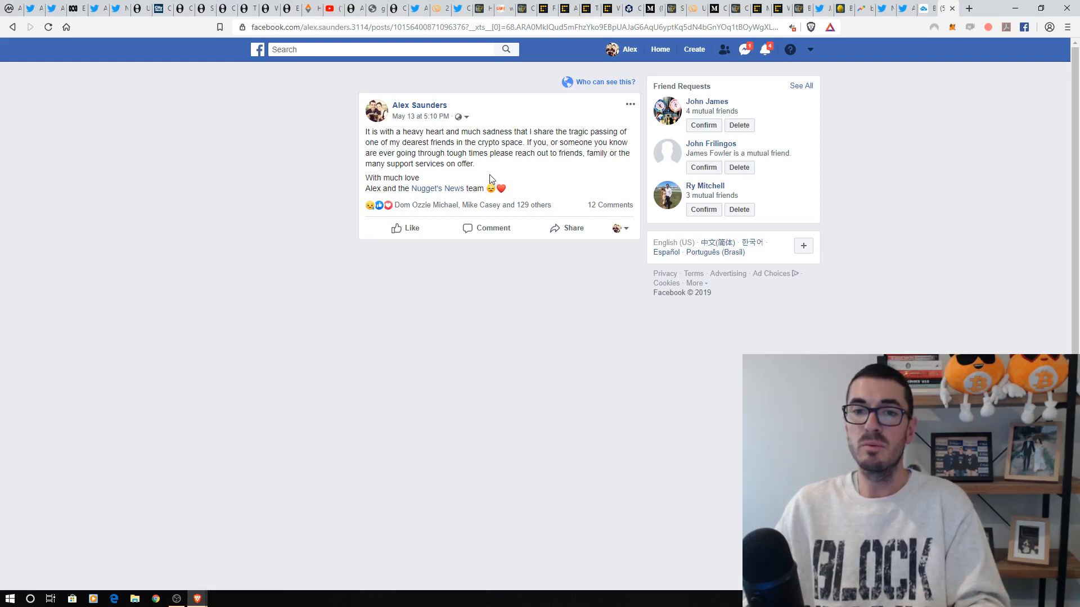
mouse_move(491, 170)
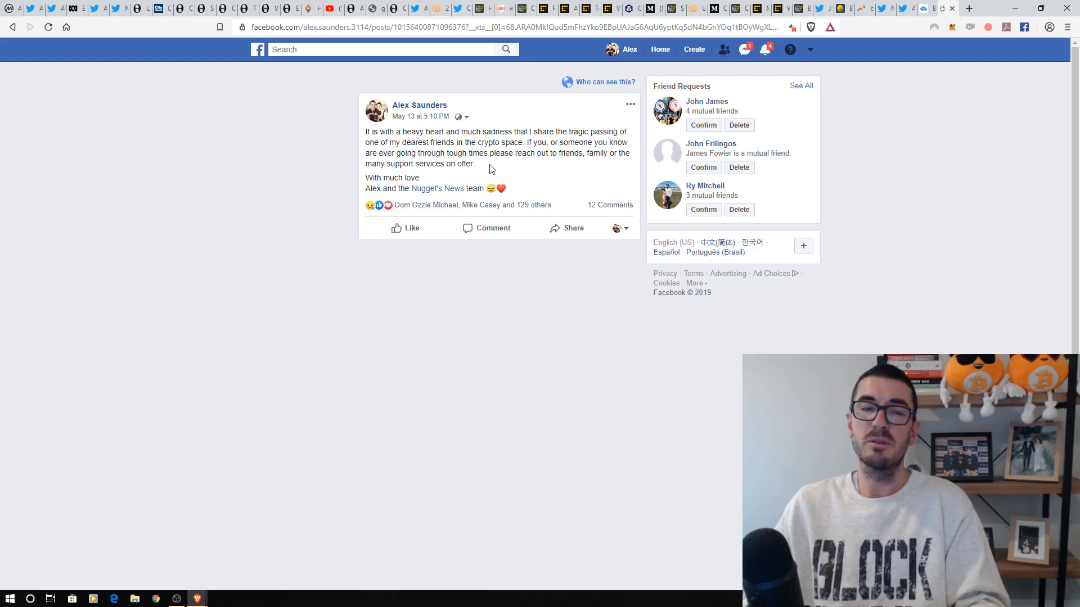
mouse_move(540, 169)
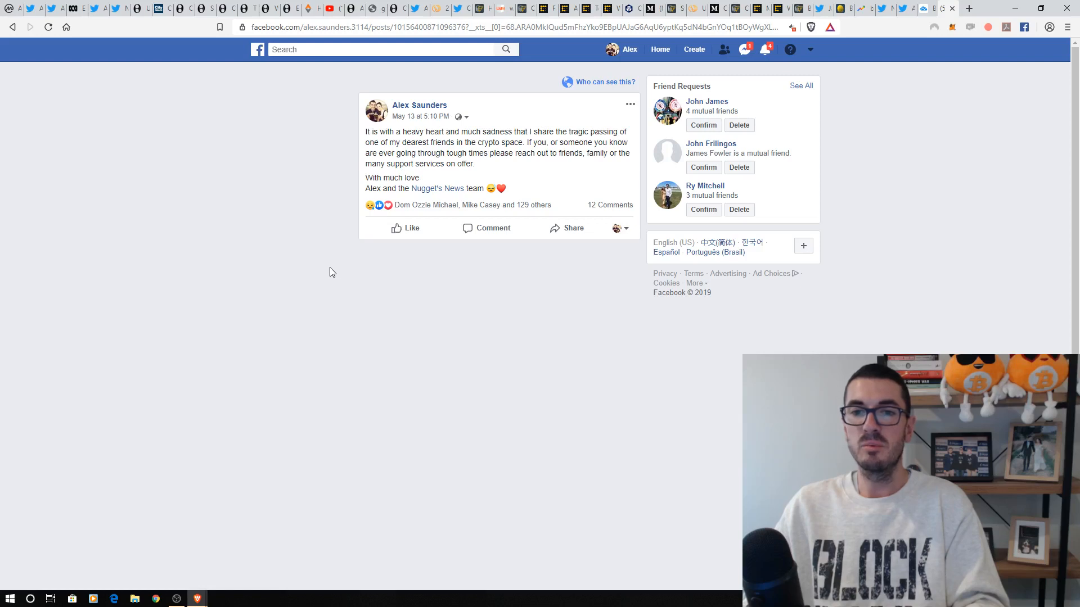
mouse_move(432, 175)
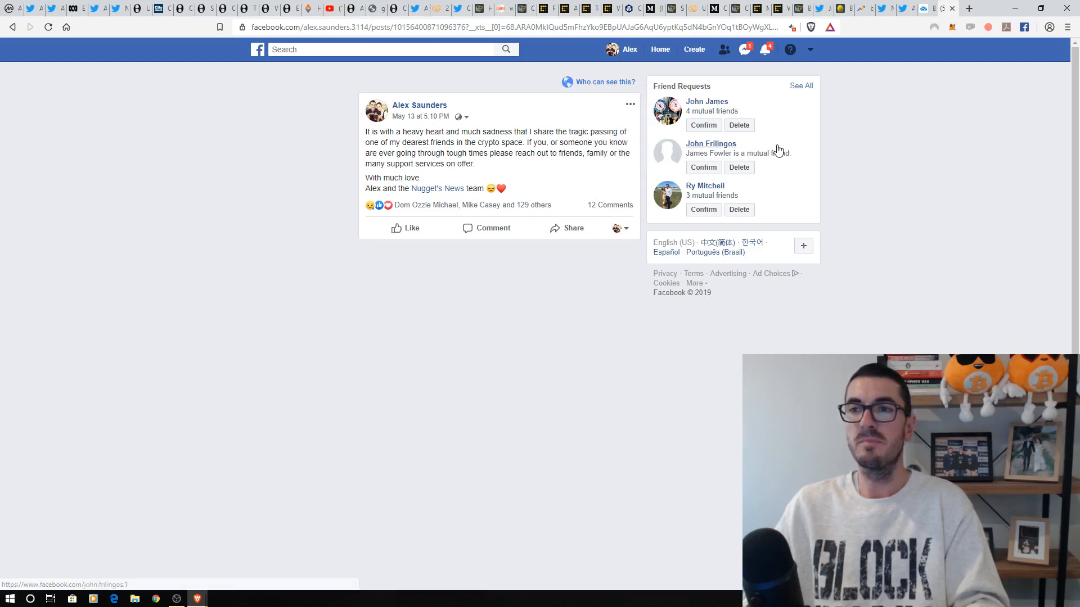
mouse_move(528, 319)
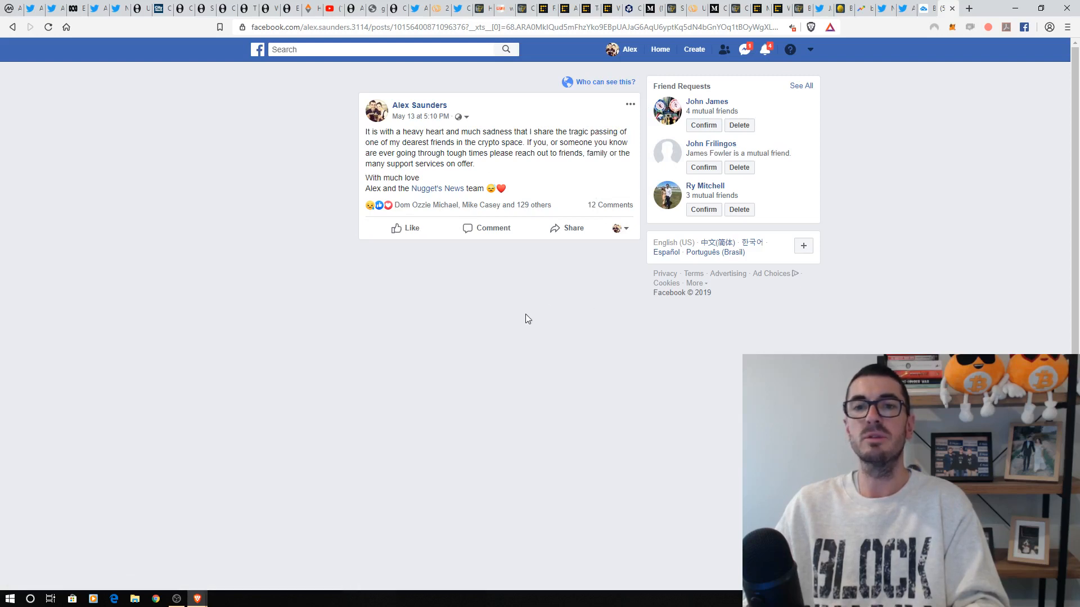